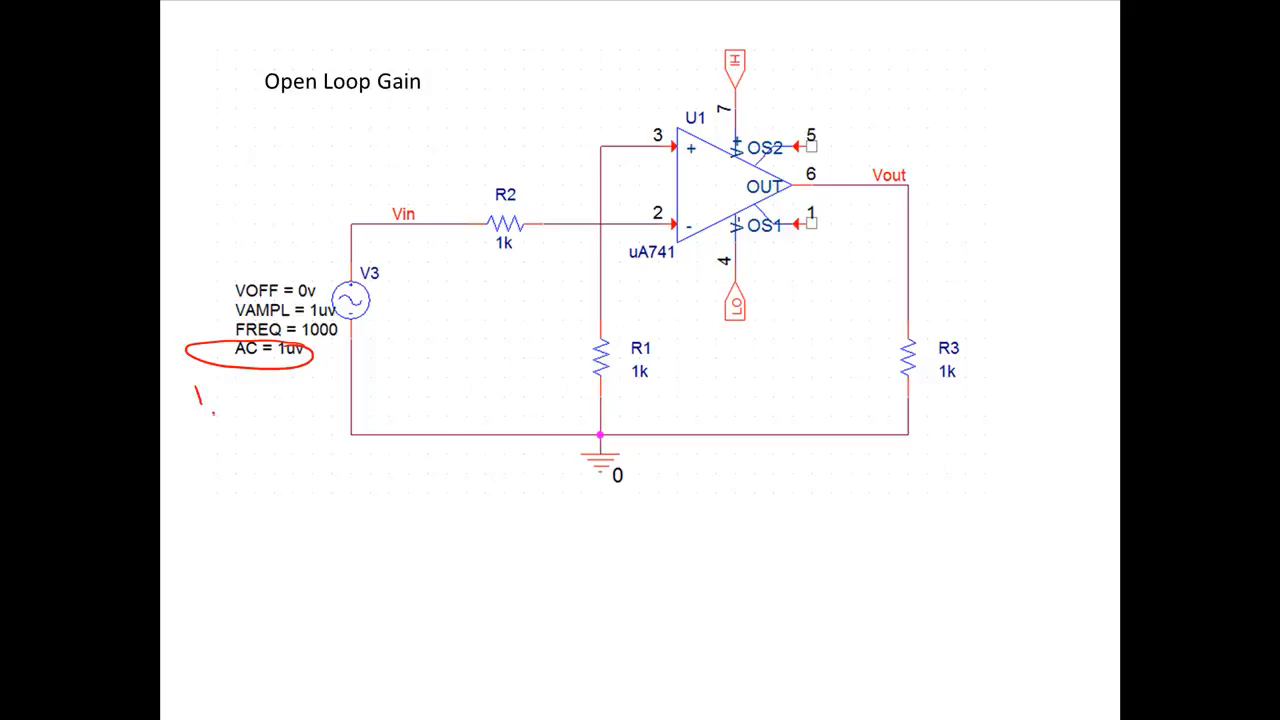
- Circle the source's AC = 1uv, write 1uV, and mark the supply pins +15V and -15
{"action": "left_click_drag", "start_coordinate": [196, 396], "coordinate": [270, 440]}
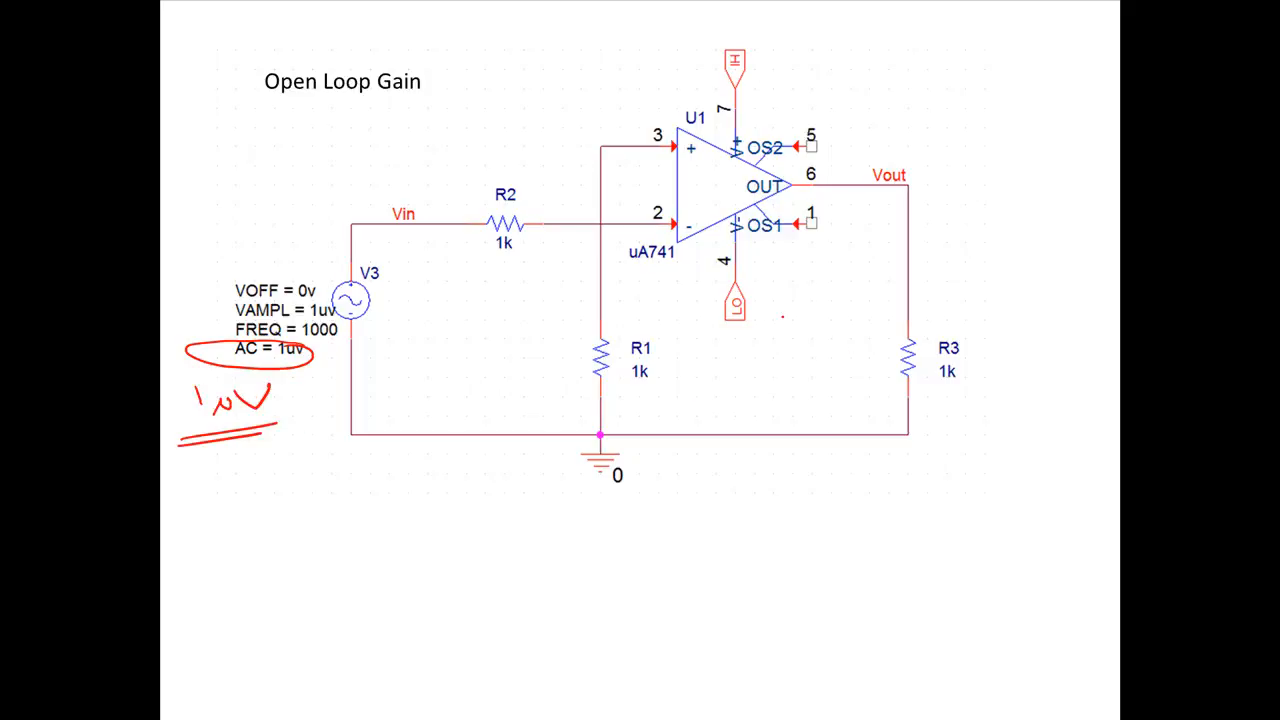
{"action": "left_click_drag", "start_coordinate": [770, 308], "coordinate": [810, 300]}
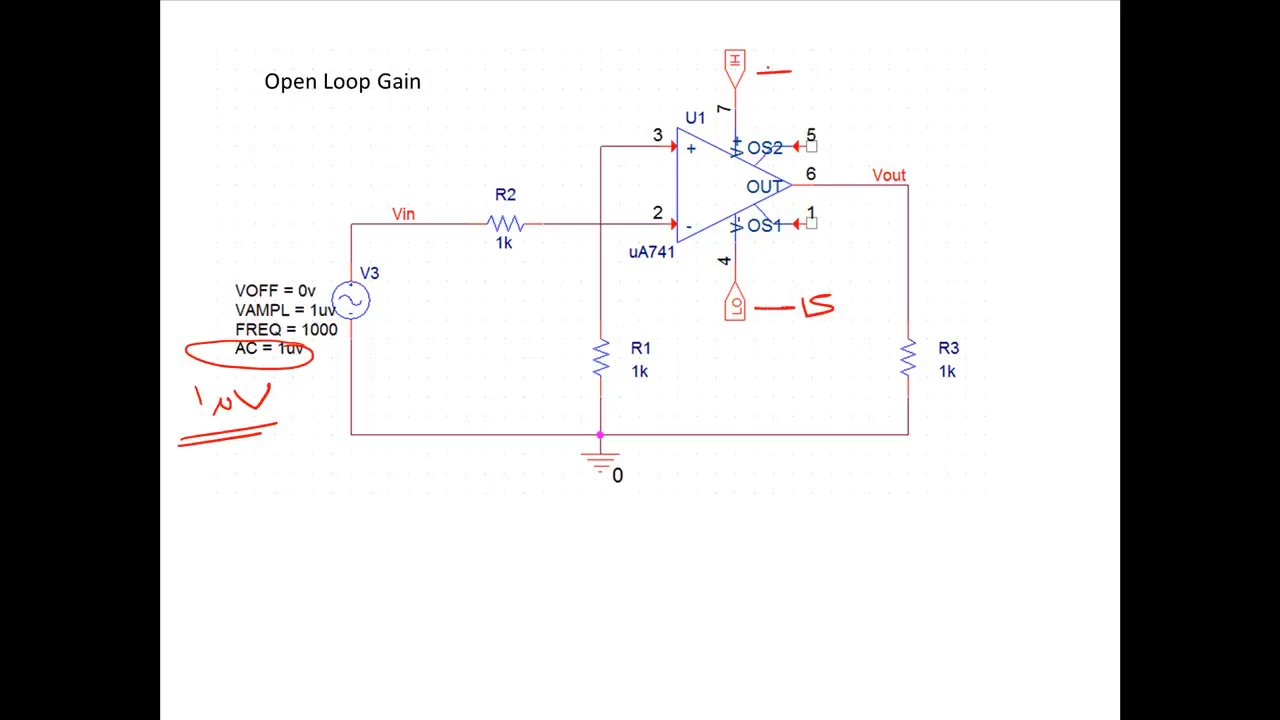
{"action": "type", "text": "+15V"}
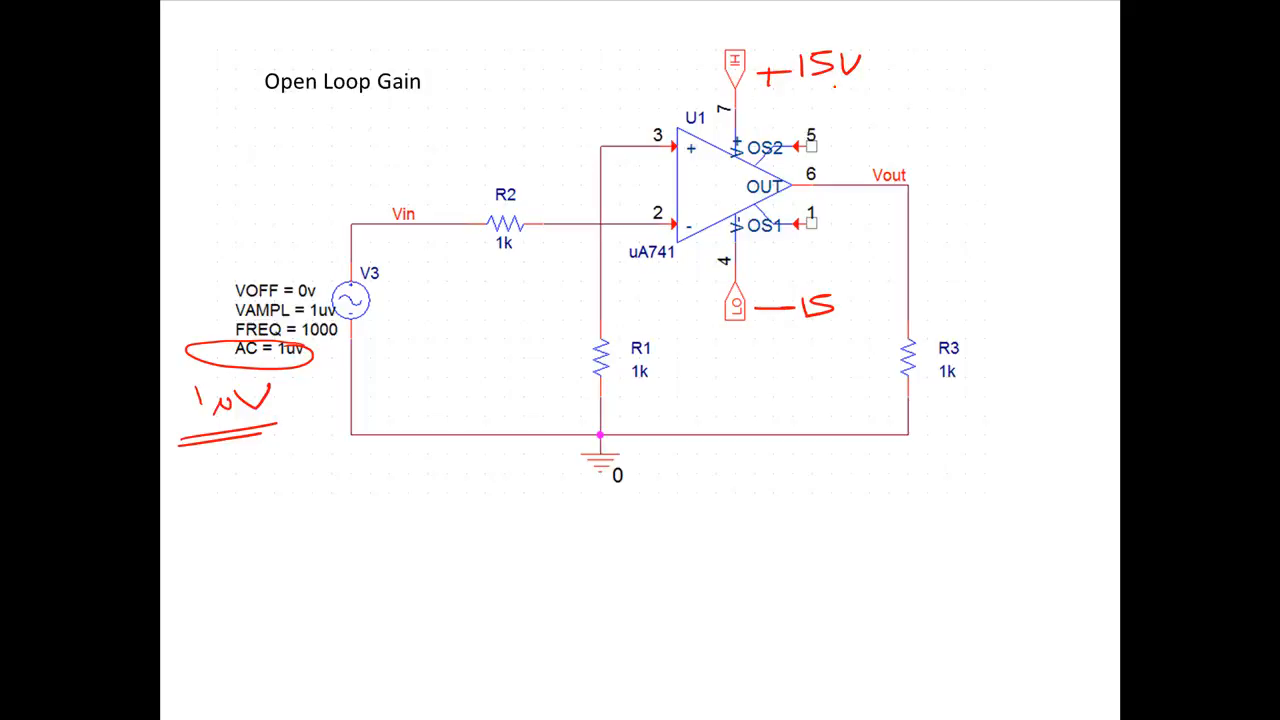
{"action": "left_click_drag", "start_coordinate": [436, 262], "coordinate": [544, 248]}
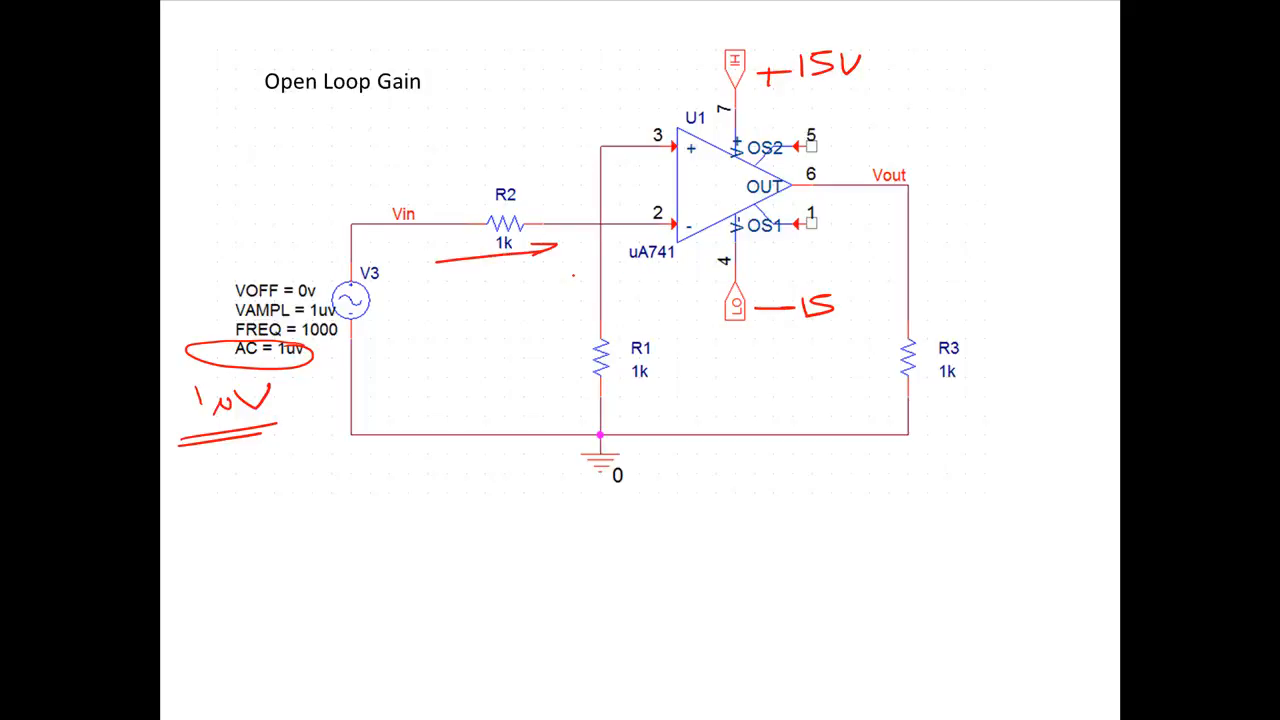
- Draw current arrows along R2 and beside R1, then circle R3 and label it RL
{"action": "left_click_drag", "start_coordinate": [576, 280], "coordinate": [560, 376]}
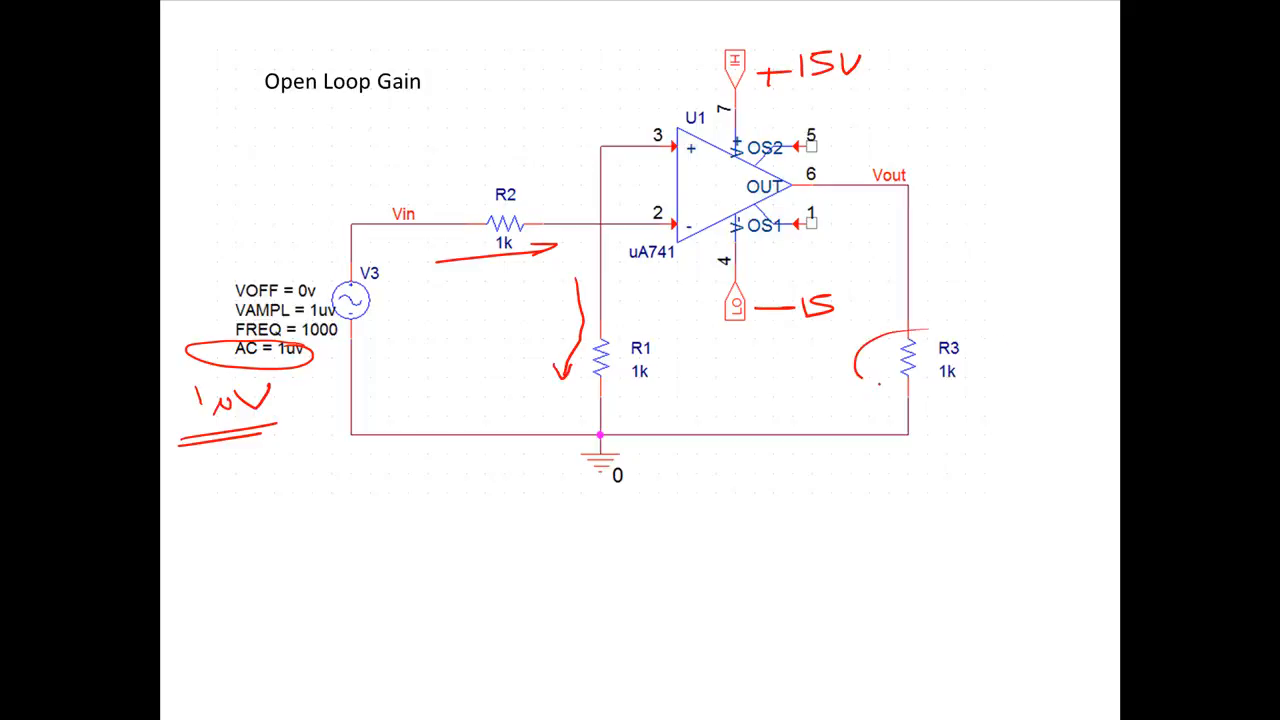
{"action": "left_click_drag", "start_coordinate": [850, 360], "coordinate": [990, 300]}
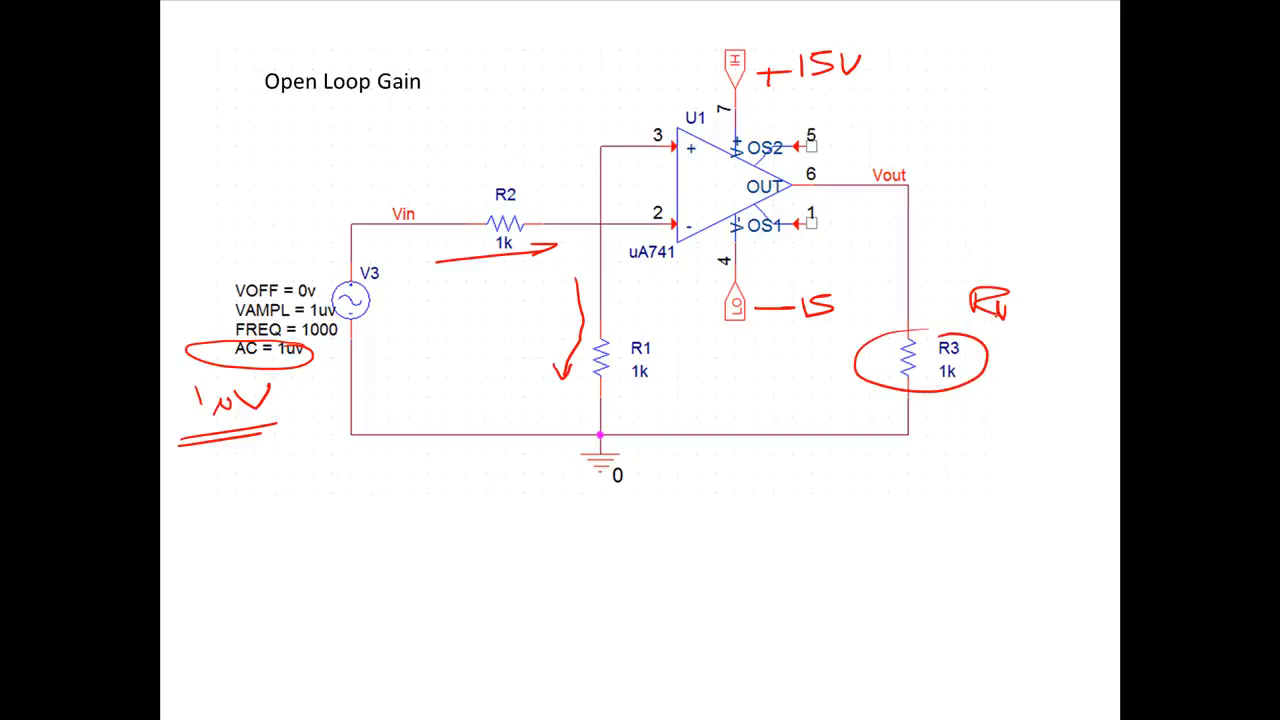
{"action": "left_click_drag", "start_coordinate": [1000, 300], "coordinate": [1030, 320]}
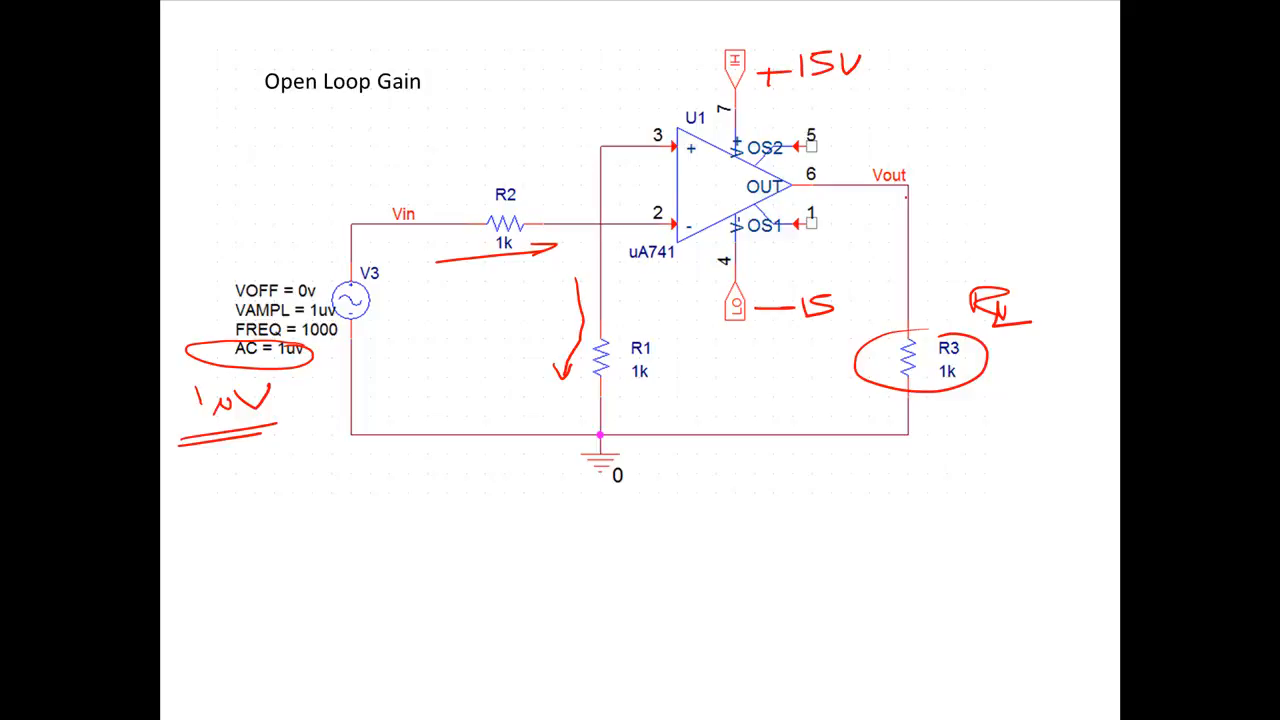
- Sketch gain-plot axes below the circuit, label the x-axis logf and draw the falling curve
{"action": "left_click_drag", "start_coordinate": [500, 490], "coordinate": [500, 524]}
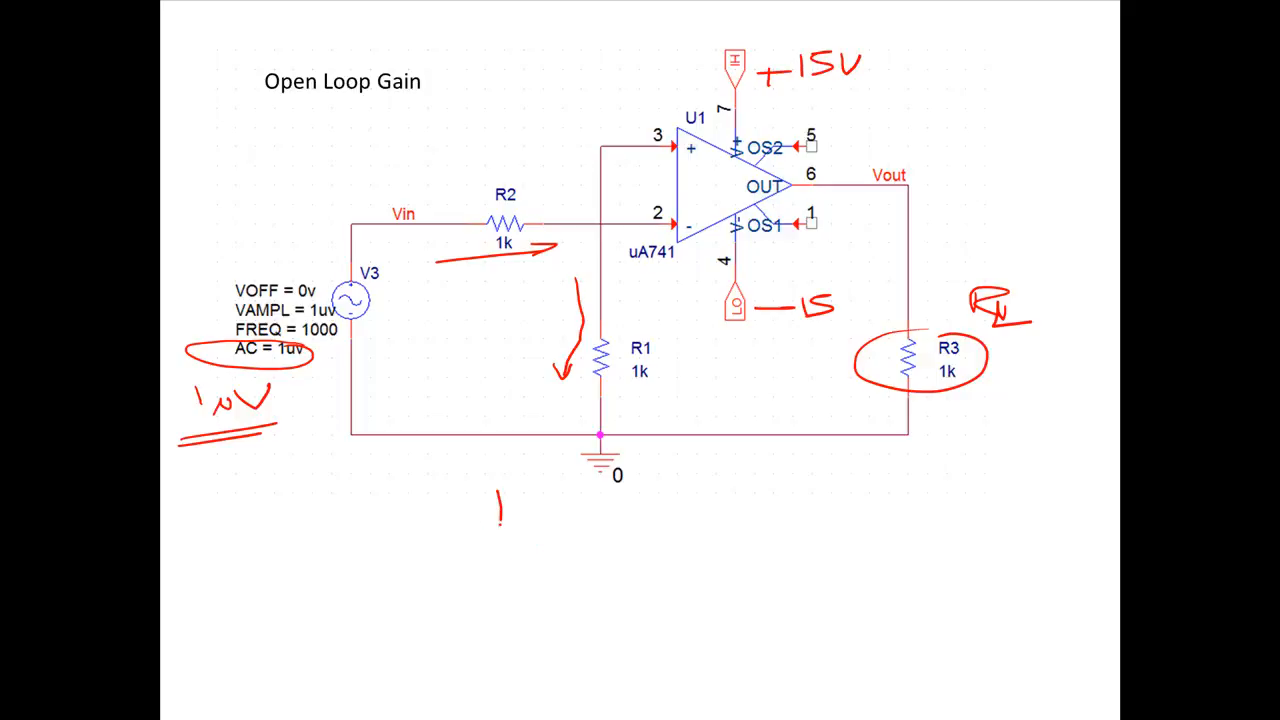
{"action": "left_click_drag", "start_coordinate": [500, 500], "coordinate": [800, 650]}
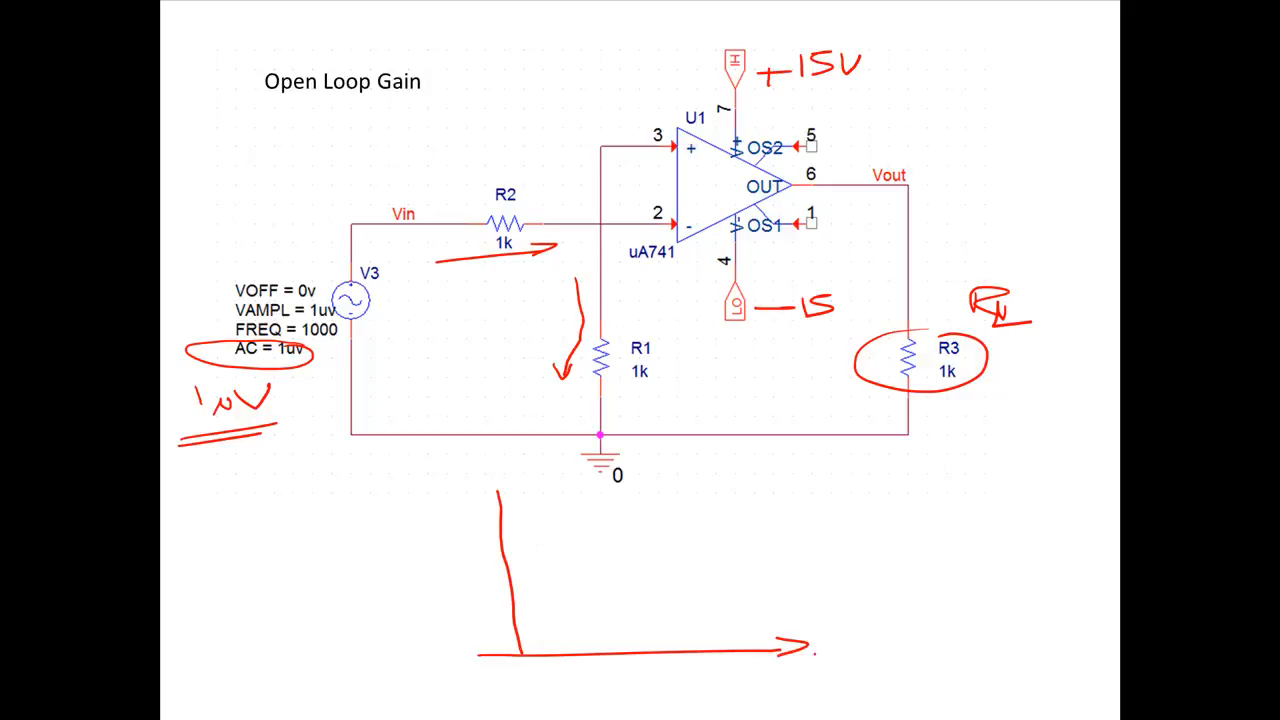
{"action": "type", "text": "logf"}
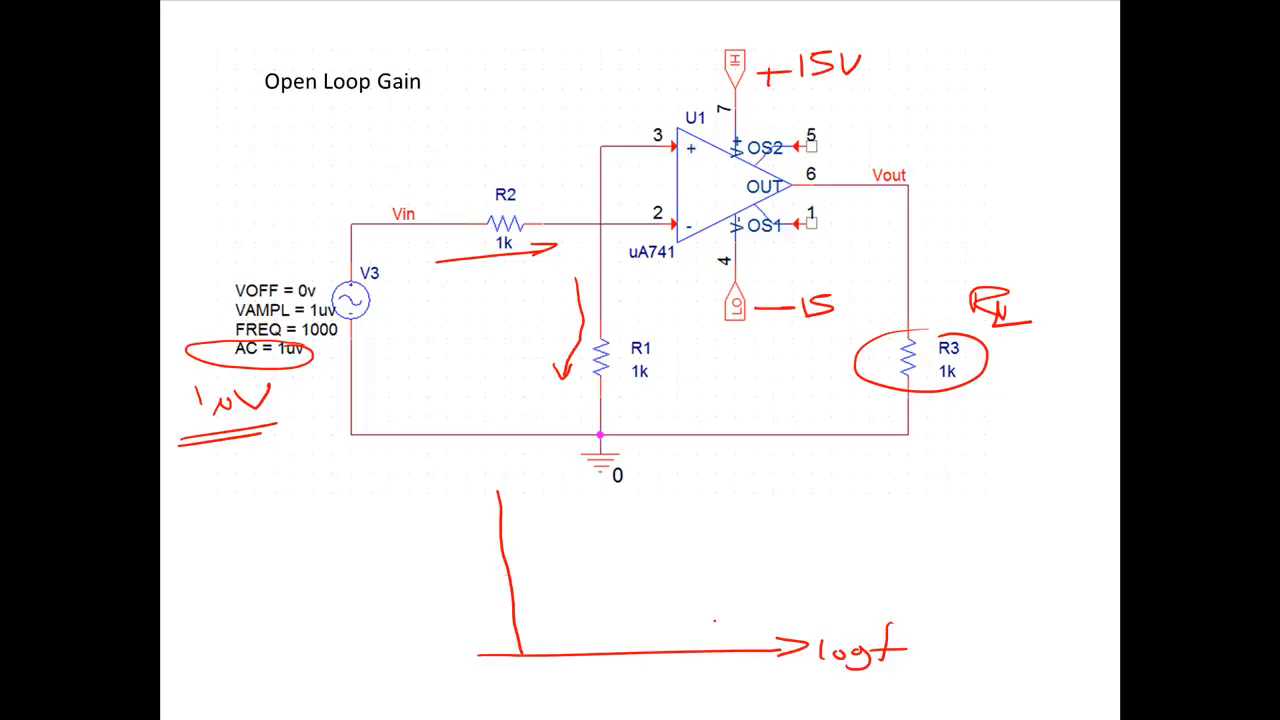
{"action": "left_click_drag", "start_coordinate": [490, 528], "coordinate": [576, 538]}
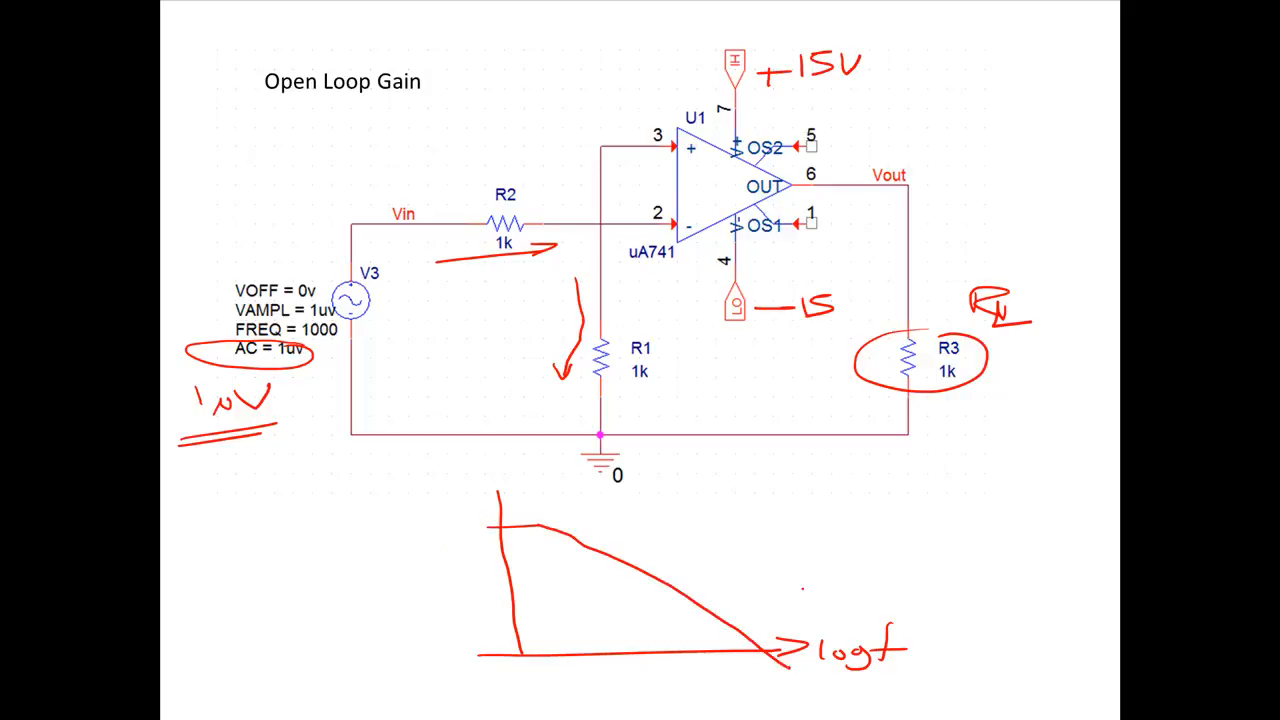
- Label the vertical axis and mark the gain-bandwidth (GB) point on the sketch
{"action": "left_click", "coordinate": [510, 510]}
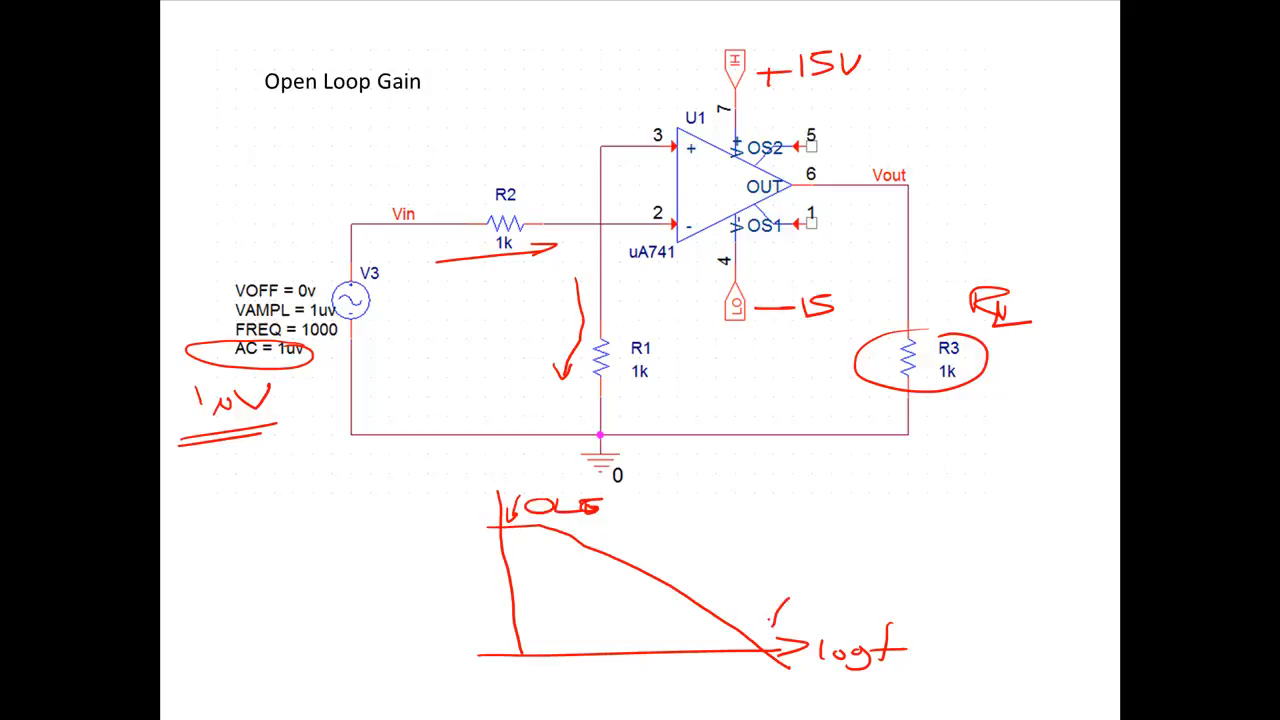
{"action": "type", "text": "GB"}
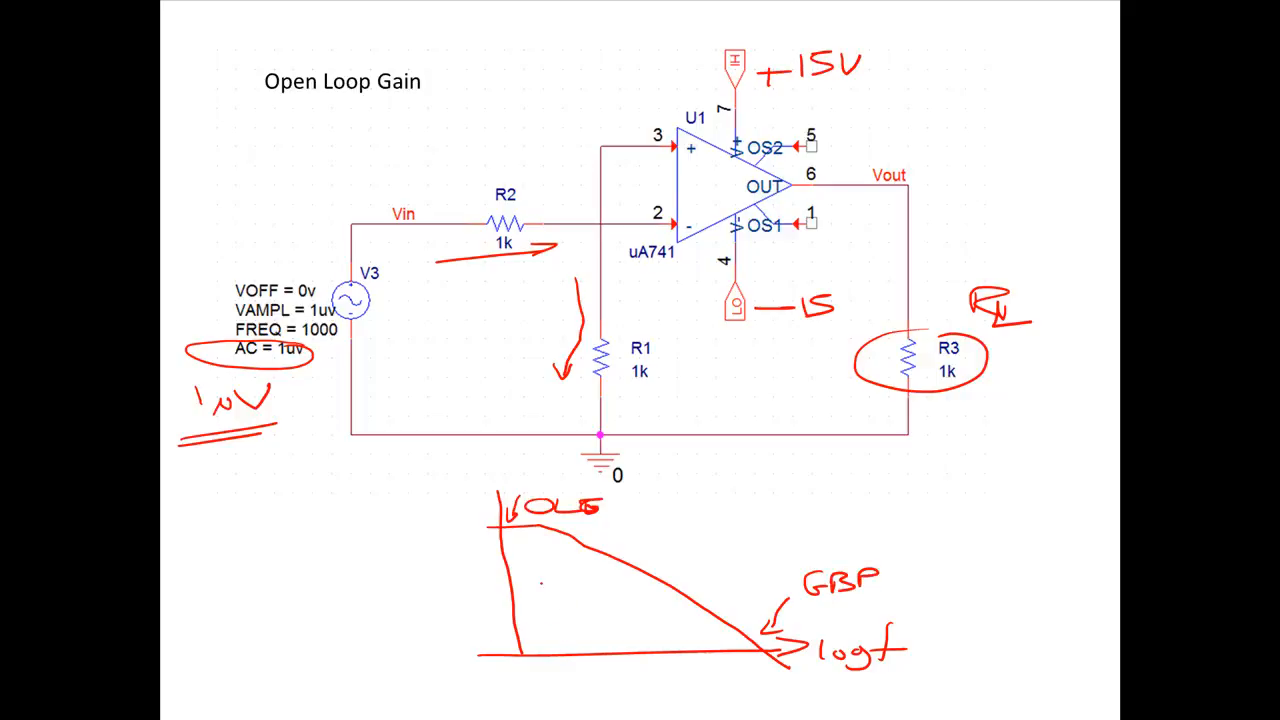
{"action": "left_click_drag", "start_coordinate": [504, 582], "coordinate": [644, 580]}
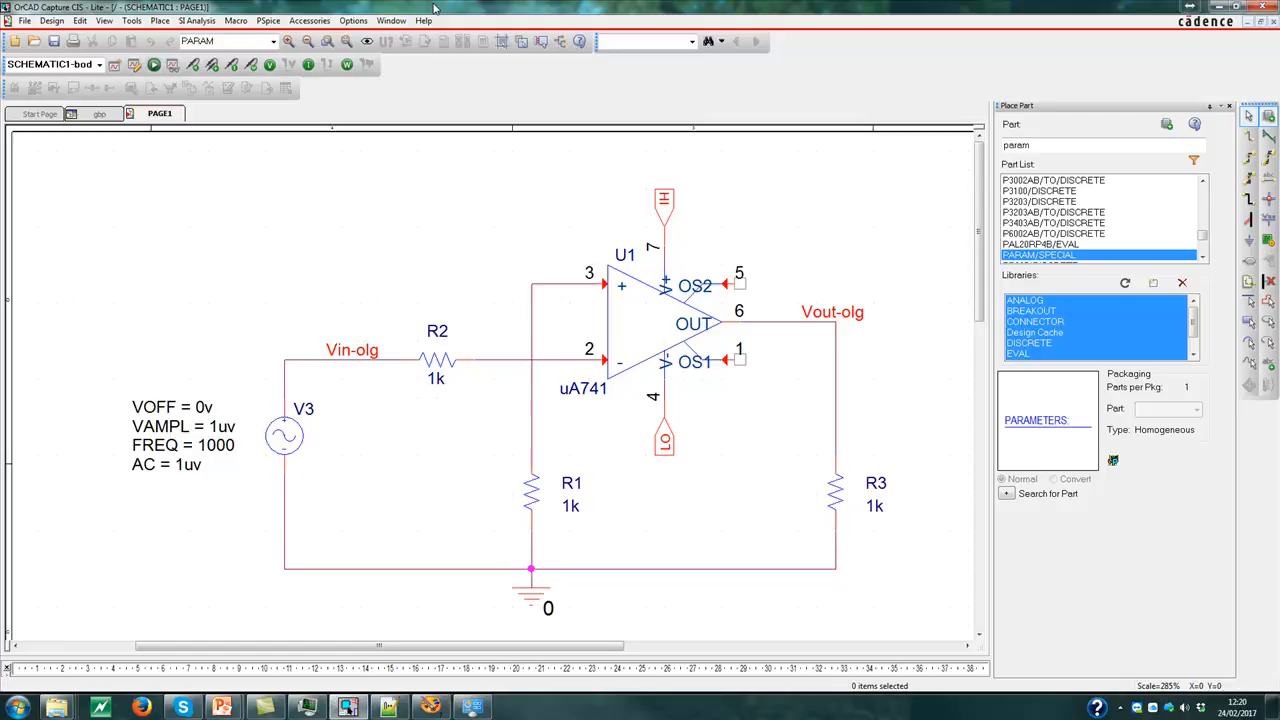
{"action": "mouse_move", "coordinate": [170, 480]}
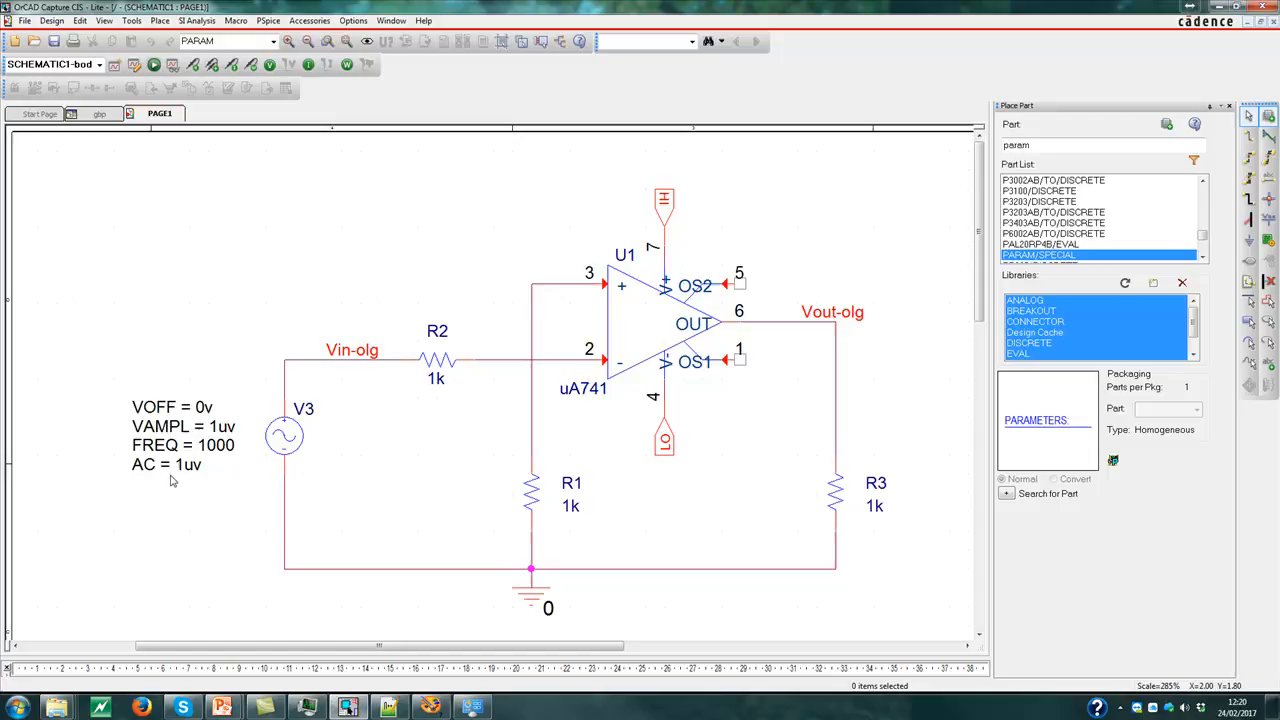
{"action": "mouse_move", "coordinate": [682, 336]}
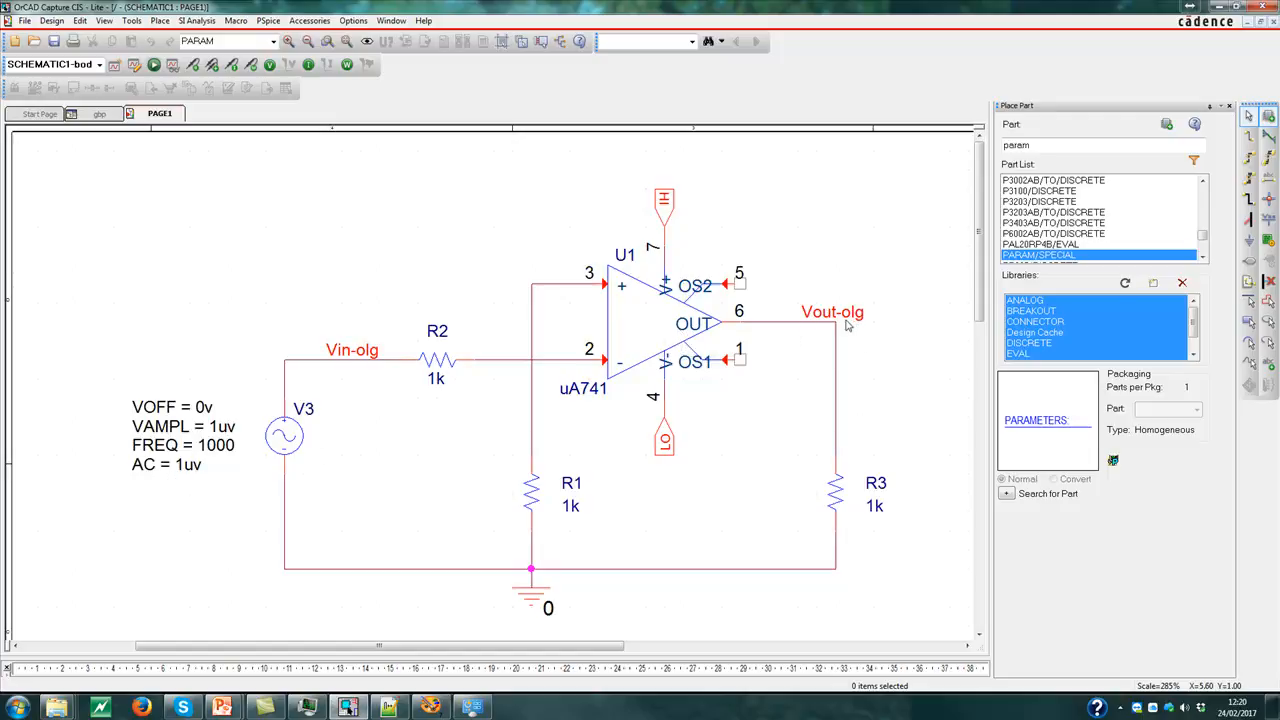
{"action": "mouse_move", "coordinate": [364, 360]}
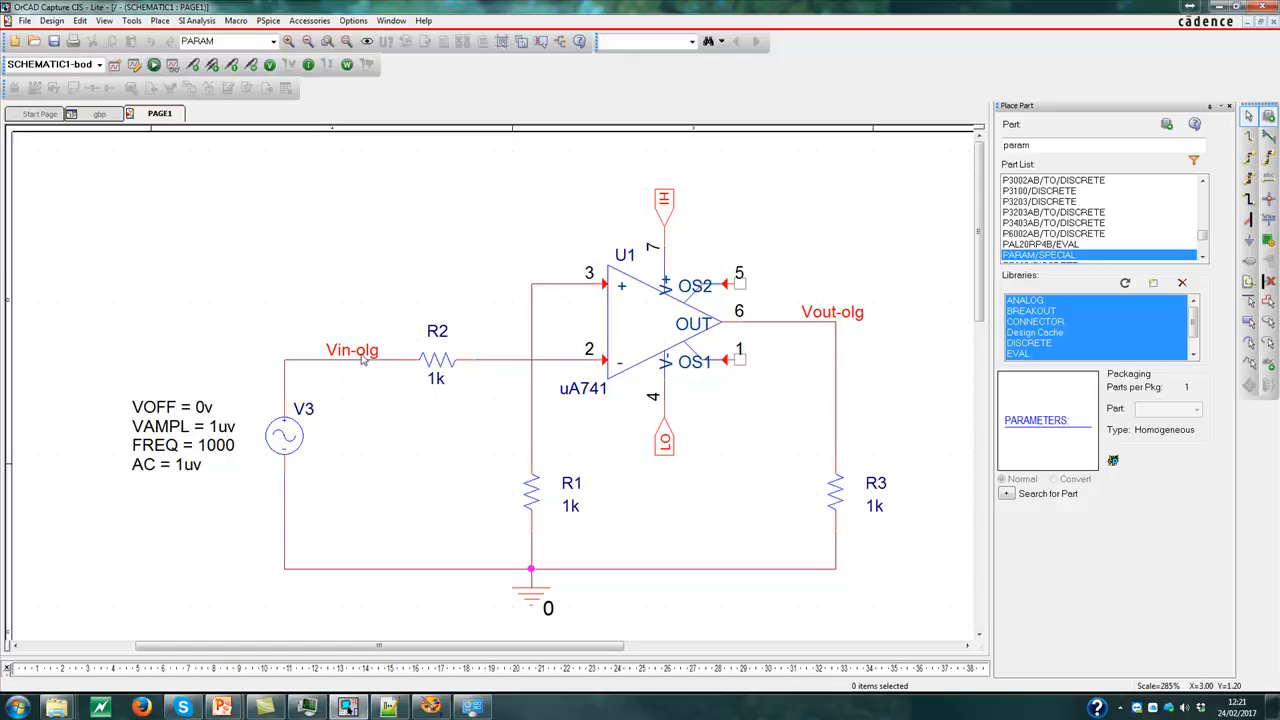
{"action": "mouse_move", "coordinate": [876, 318]}
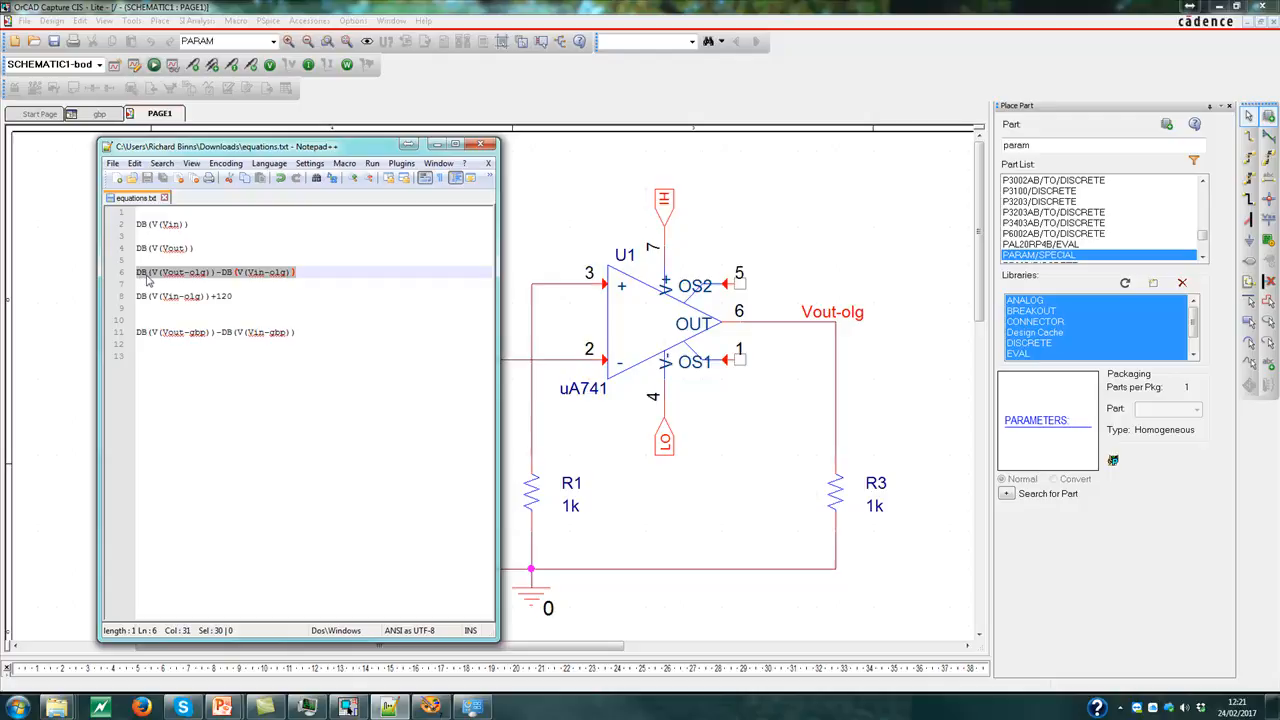
{"action": "mouse_move", "coordinate": [160, 282]}
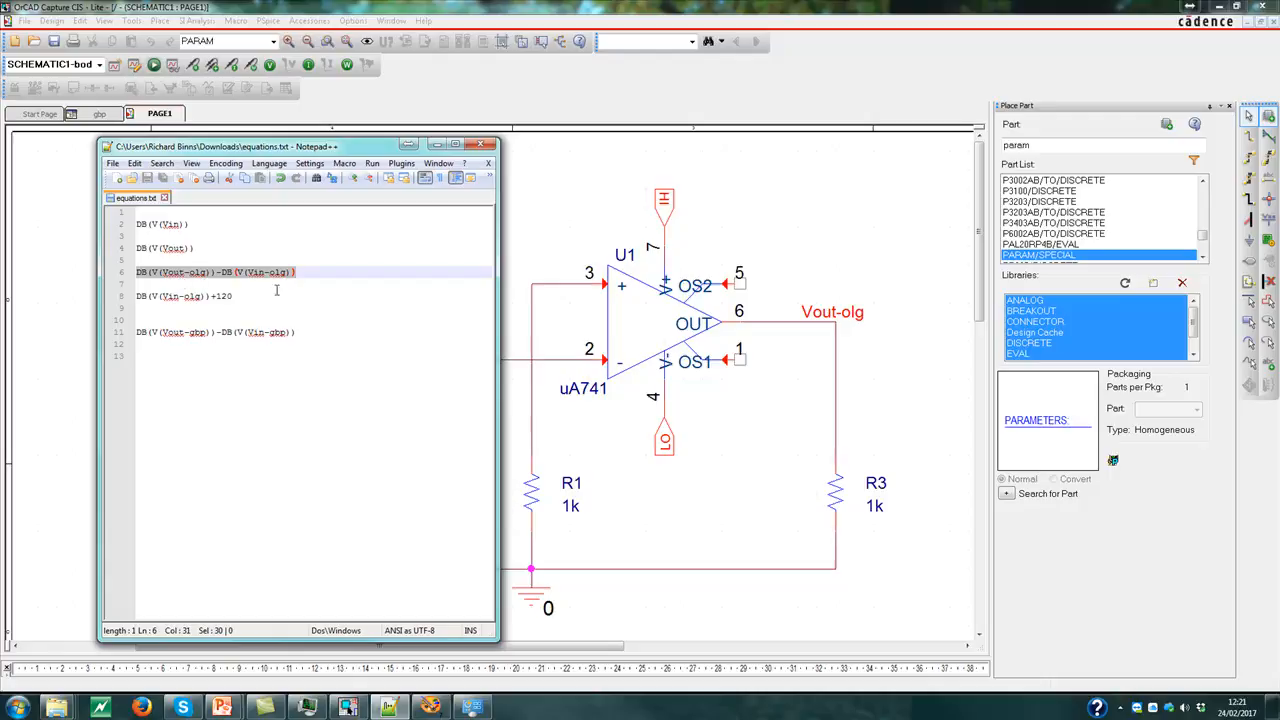
{"action": "mouse_move", "coordinate": [80, 344]}
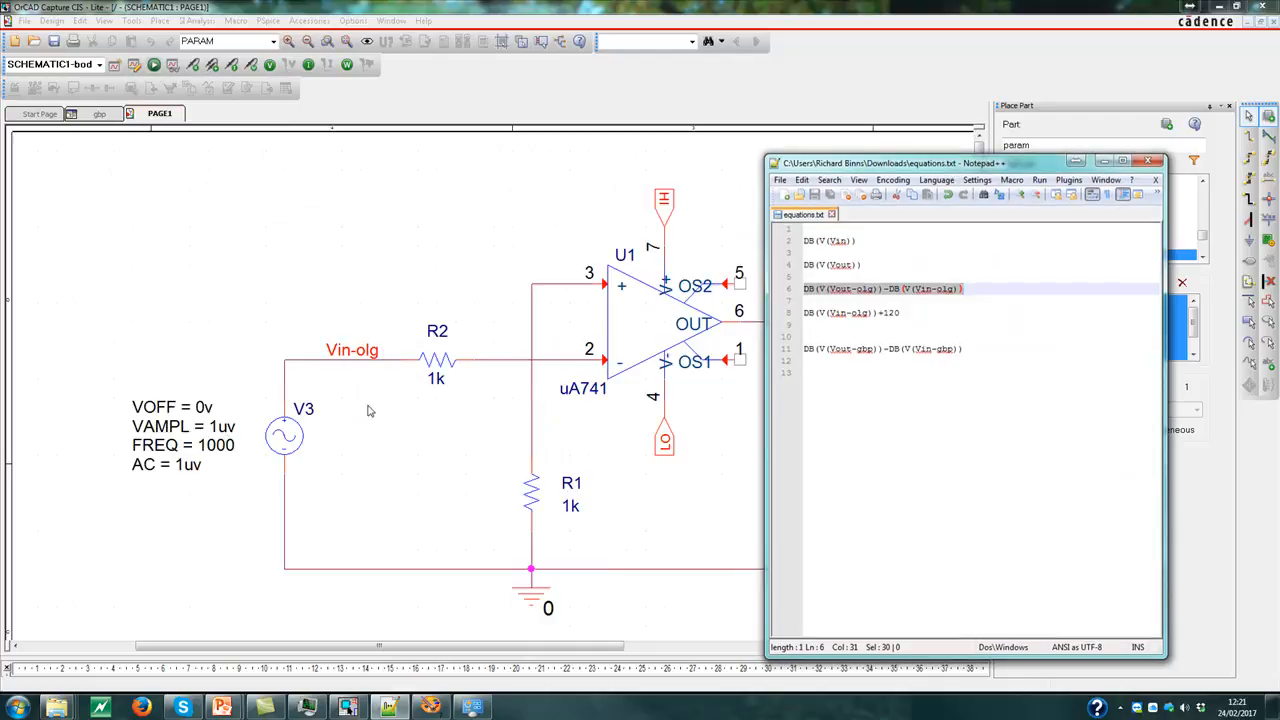
- Dismiss the equations notes window to leave the open-loop schematic visible
{"action": "left_click", "coordinate": [876, 288]}
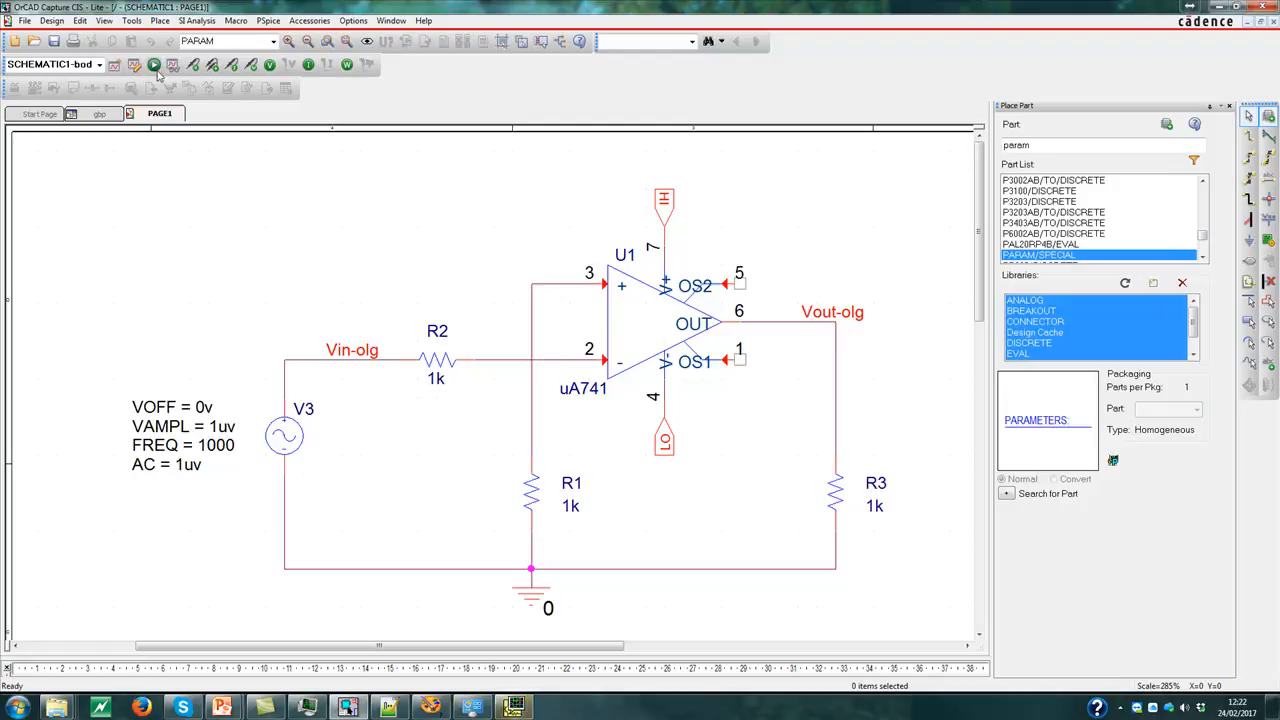
{"action": "mouse_move", "coordinate": [516, 704]}
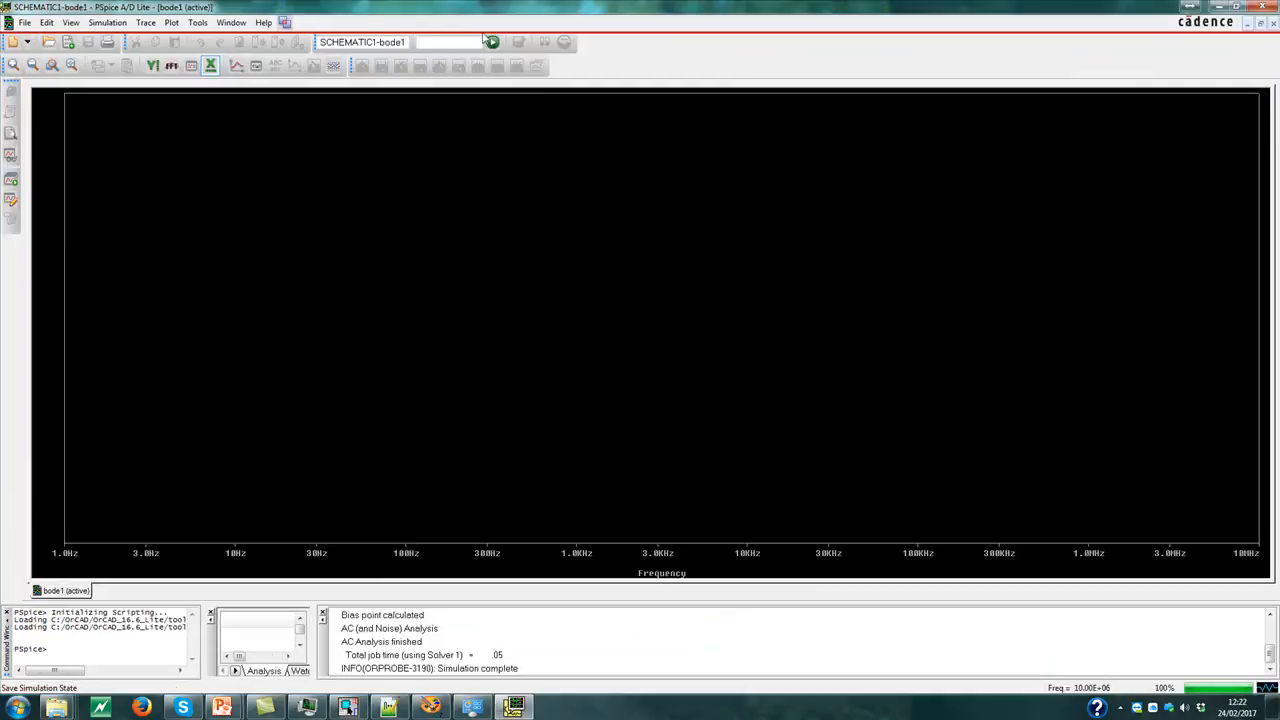
- Add the trace DB(V(Vout-olg))-DB(V(Vin-olg)) to plot the open-loop gain in dB
{"action": "left_click", "coordinate": [144, 22]}
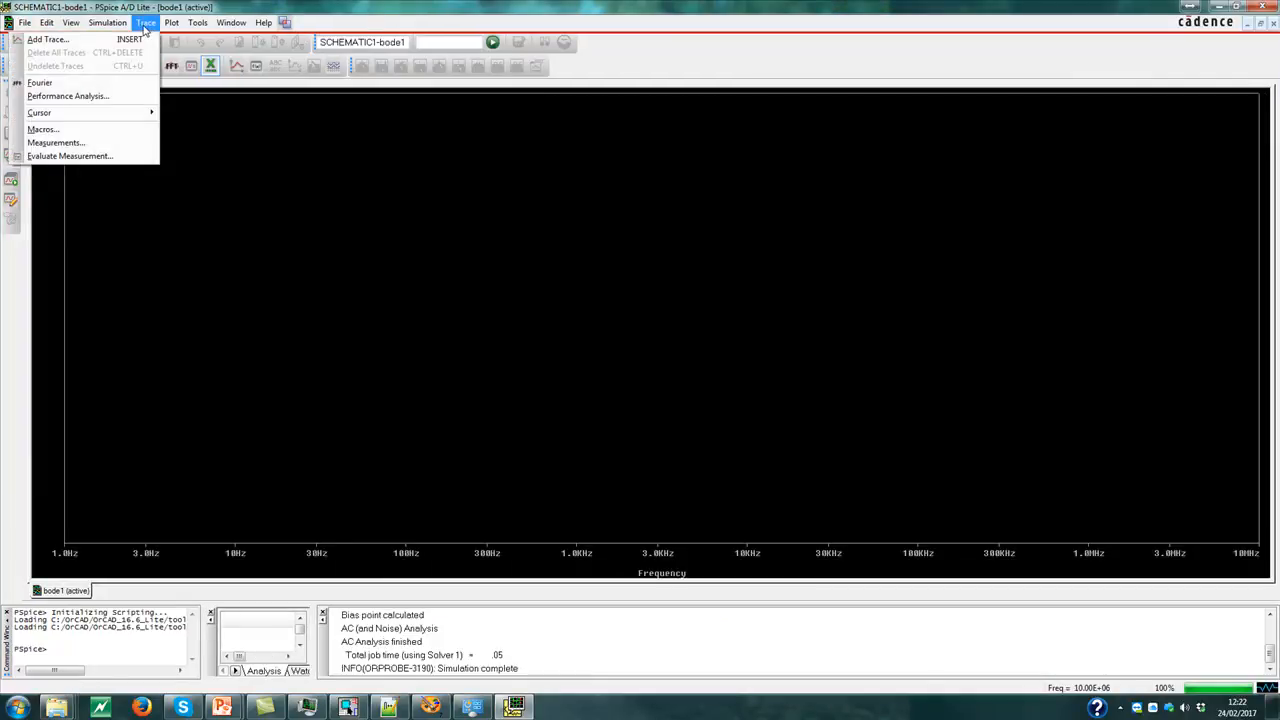
{"action": "left_click", "coordinate": [48, 38]}
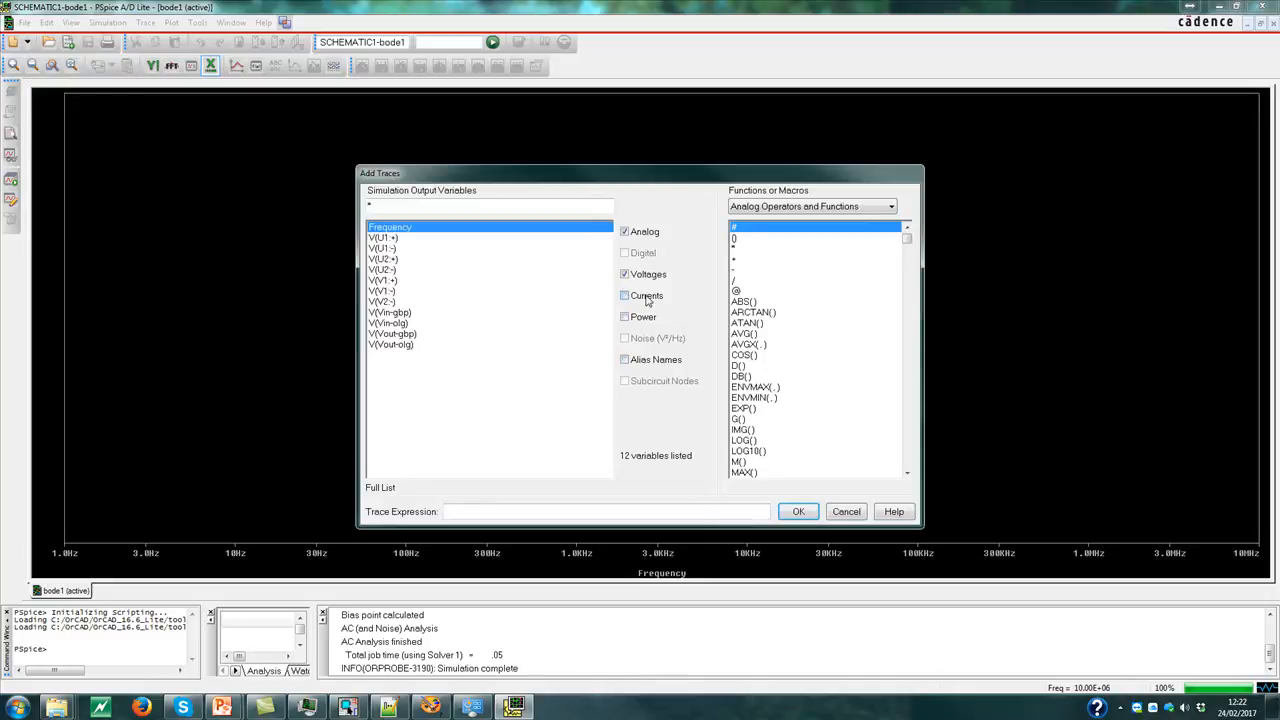
{"action": "left_click", "coordinate": [624, 296]}
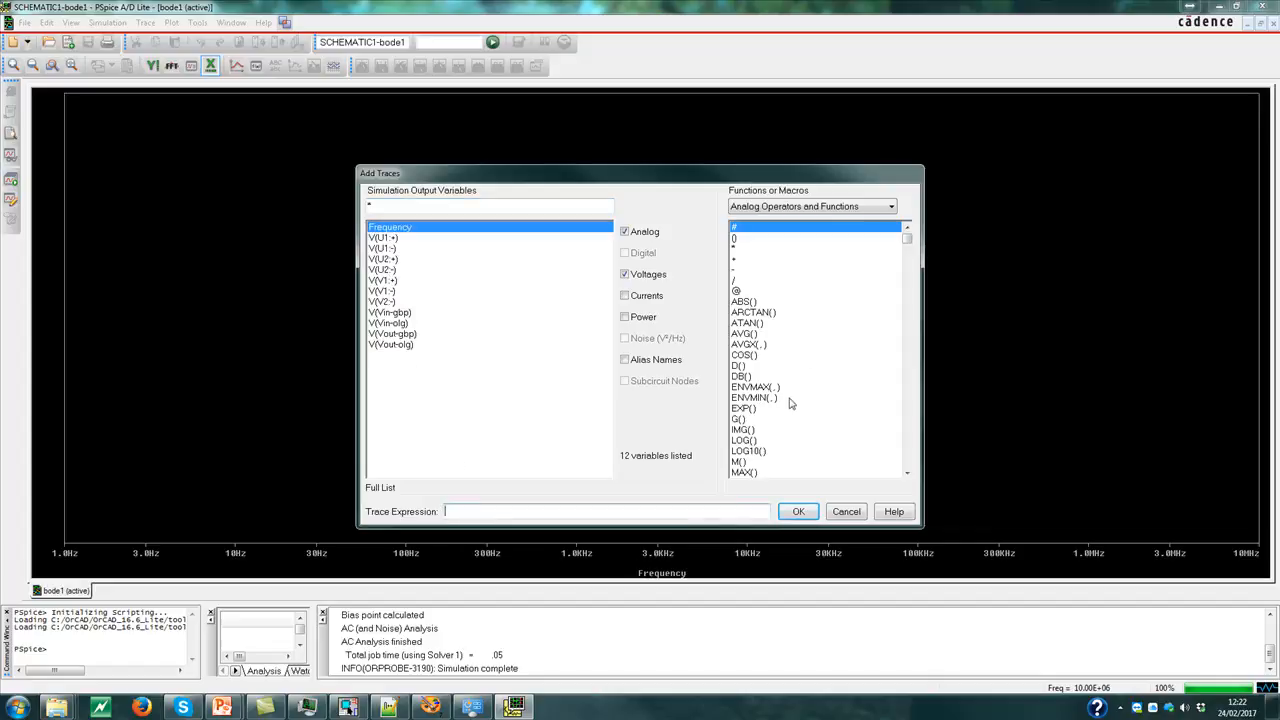
{"action": "type", "text": "DB(V(Vout-olg))-DB(V(Vin-olg))"}
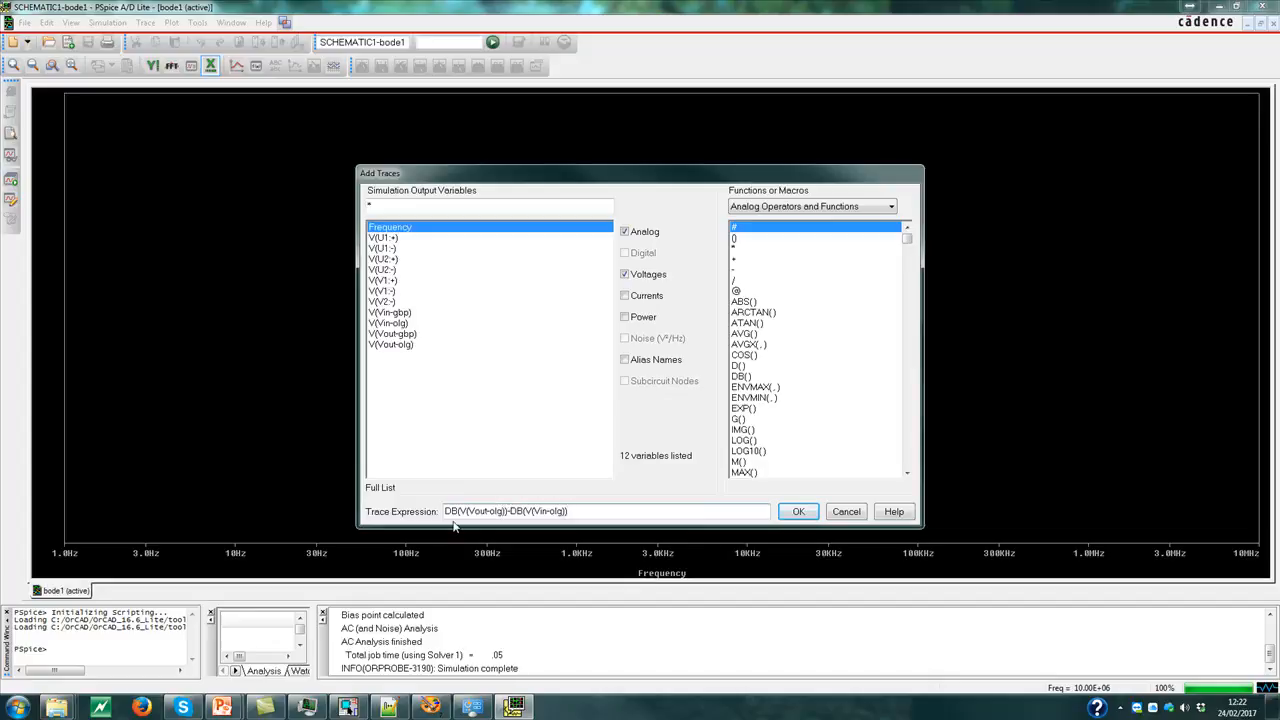
{"action": "mouse_move", "coordinate": [490, 520]}
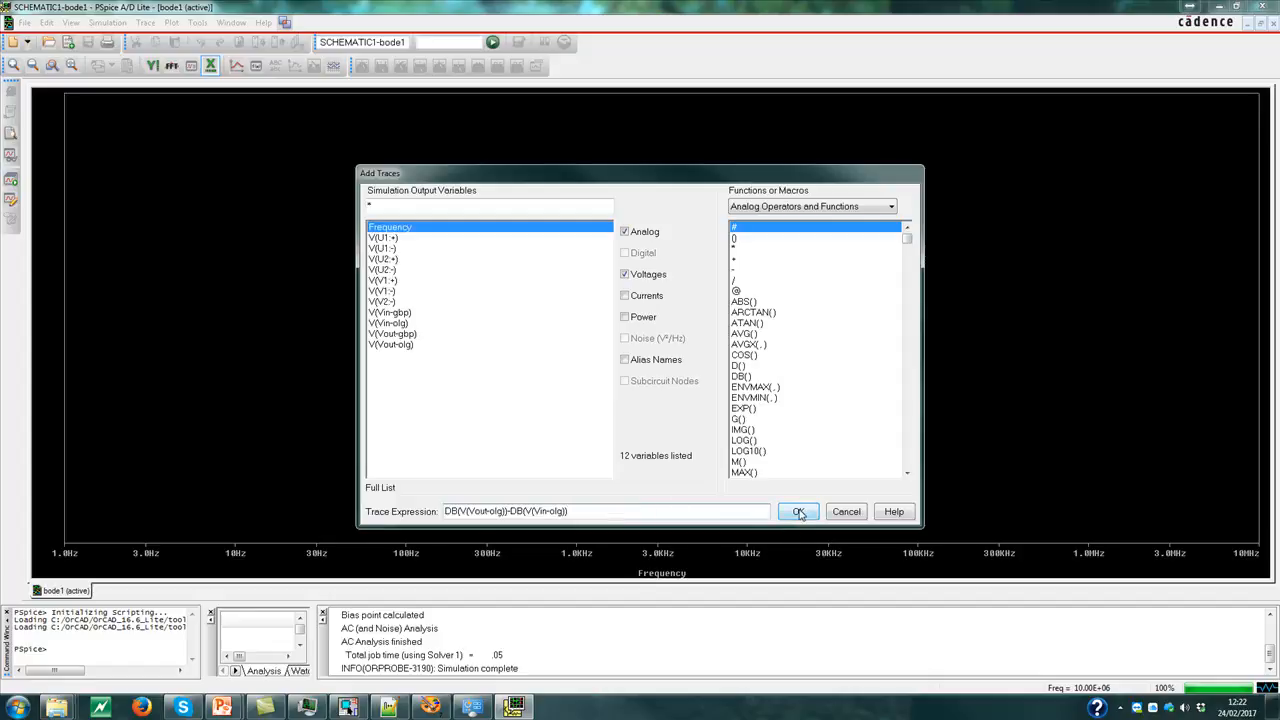
{"action": "left_click", "coordinate": [798, 512]}
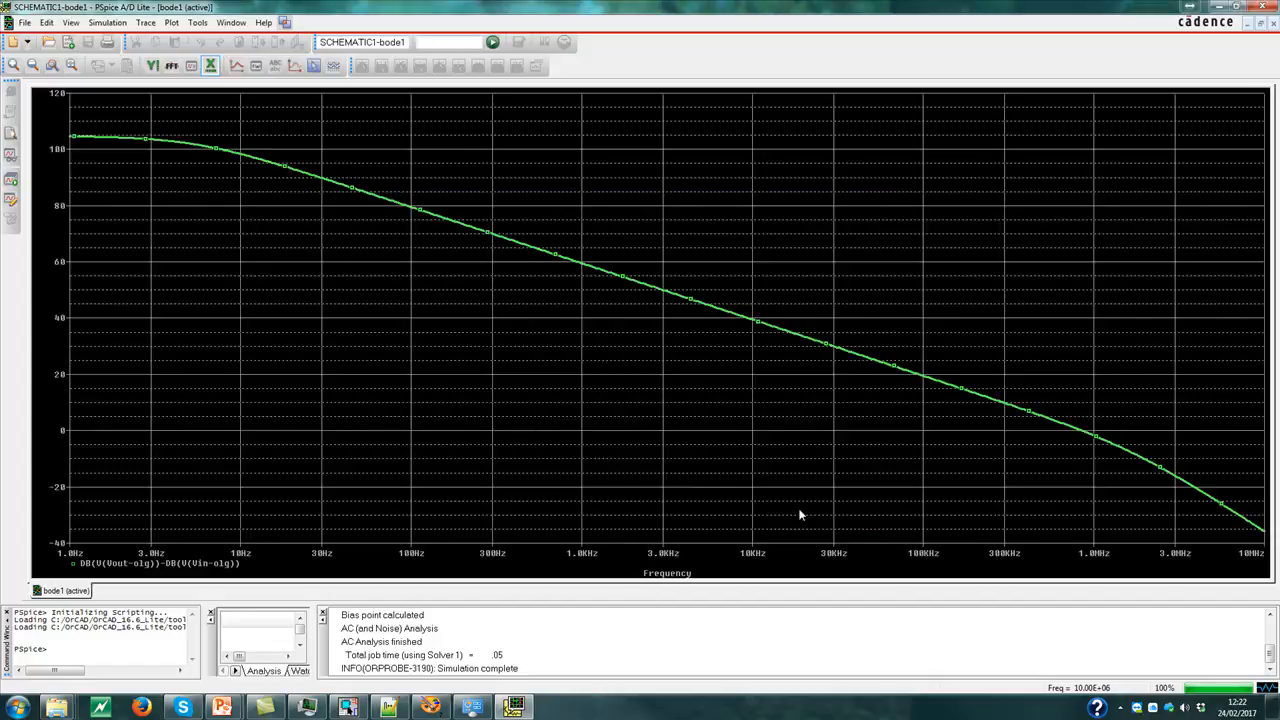
{"action": "mouse_move", "coordinate": [88, 160]}
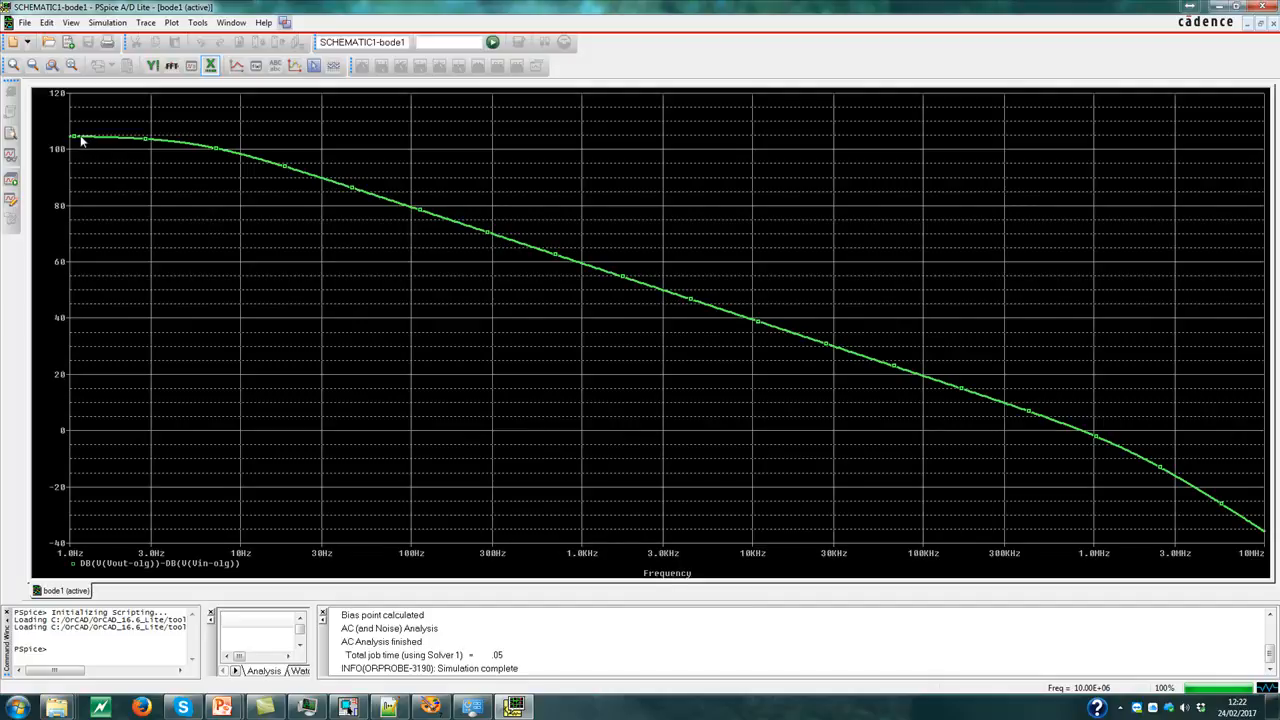
{"action": "mouse_move", "coordinate": [304, 160]}
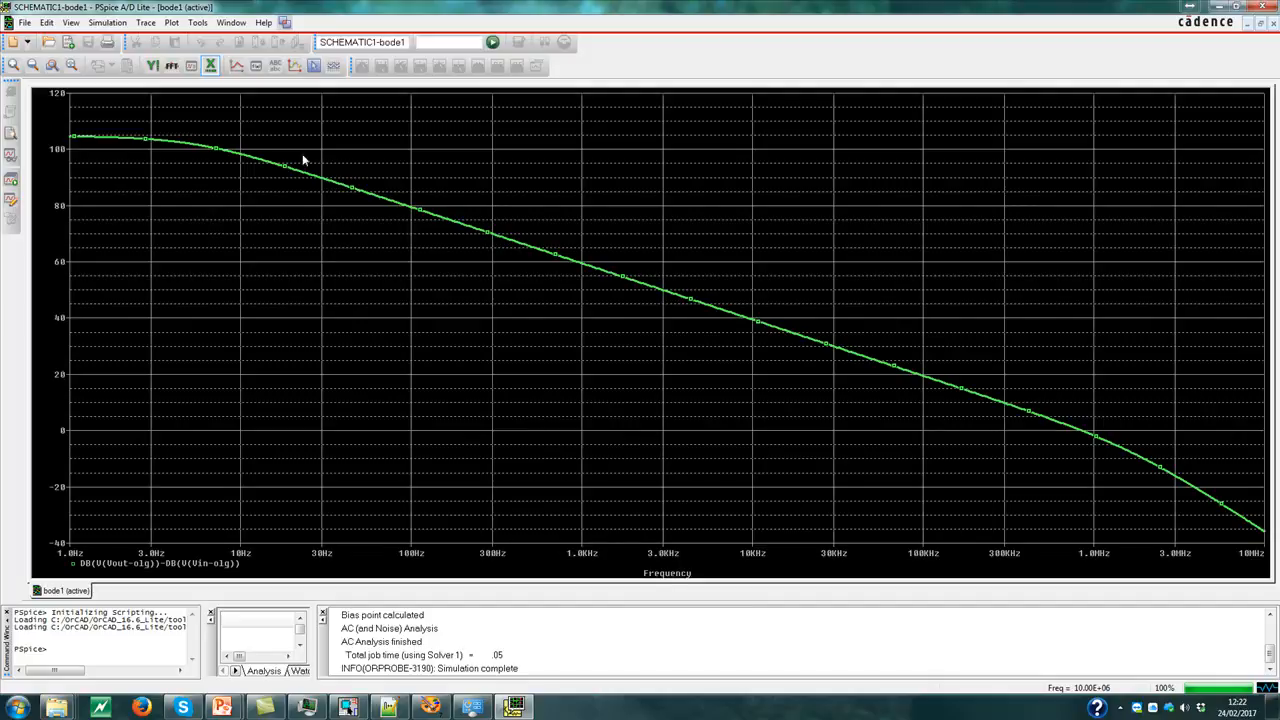
{"action": "mouse_move", "coordinate": [672, 292]}
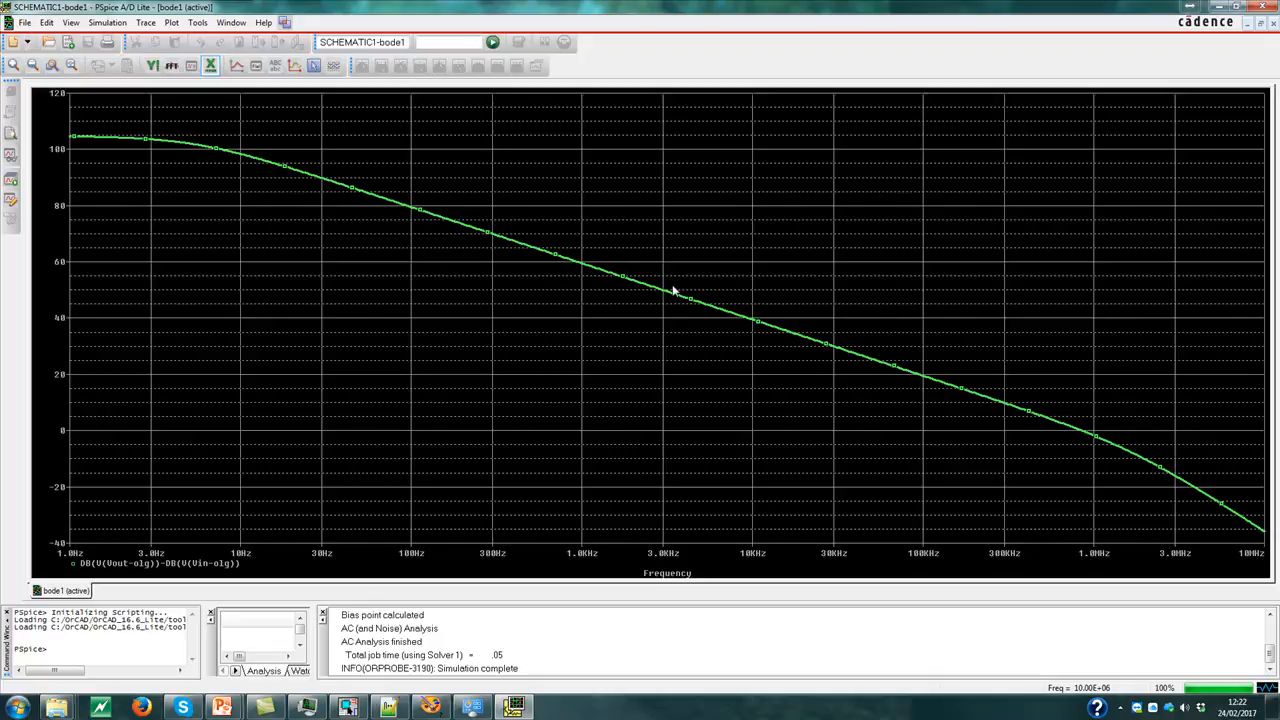
{"action": "mouse_move", "coordinate": [696, 290]}
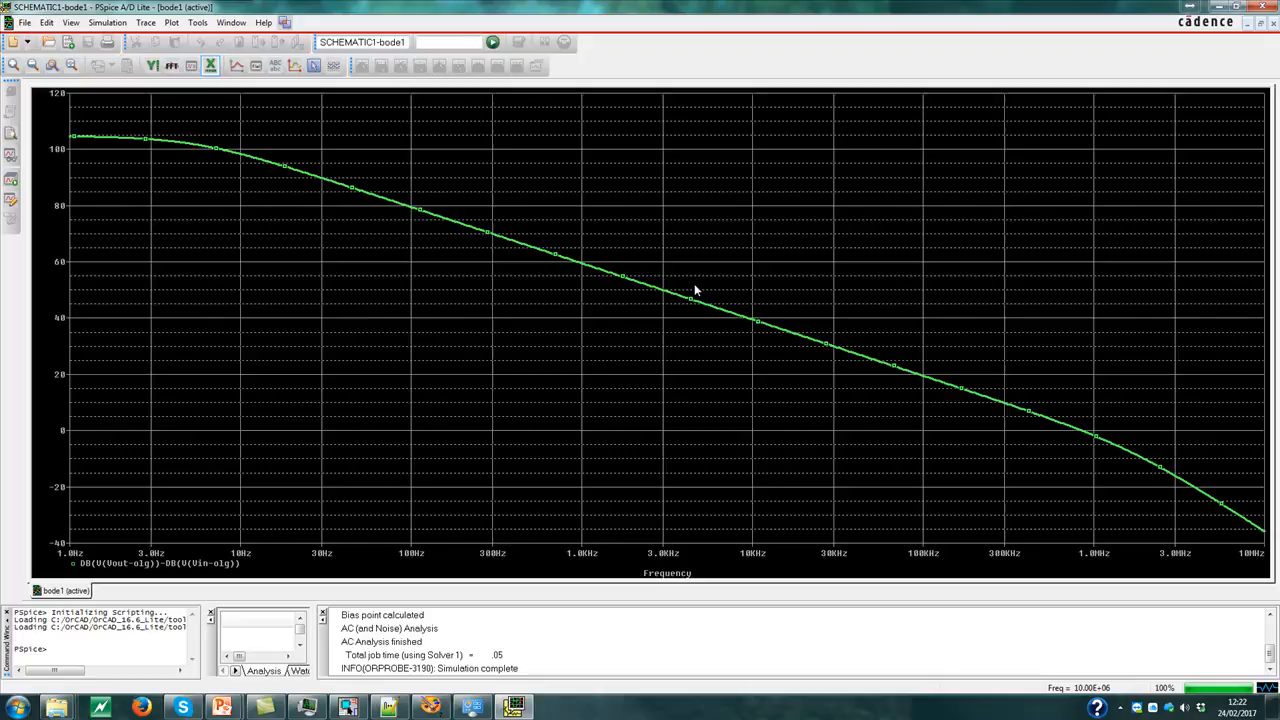
{"action": "mouse_move", "coordinate": [1110, 456]}
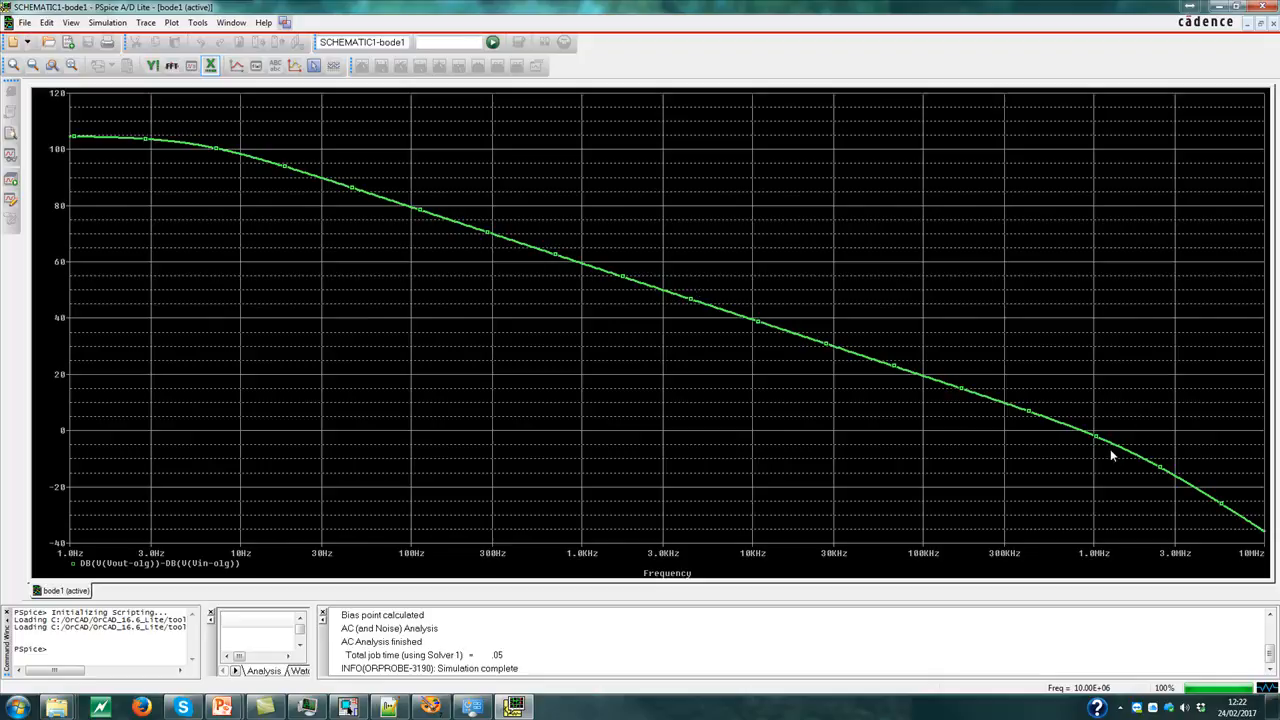
{"action": "mouse_move", "coordinate": [1036, 440]}
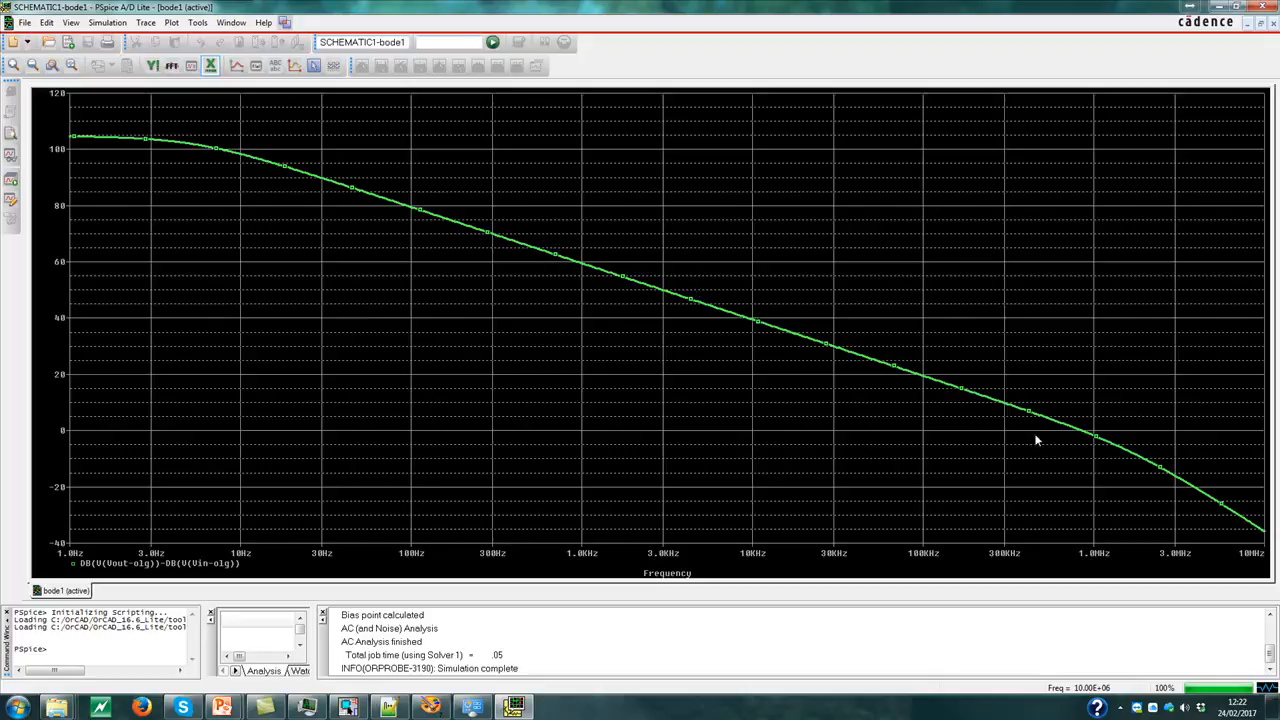
{"action": "mouse_move", "coordinate": [284, 132]}
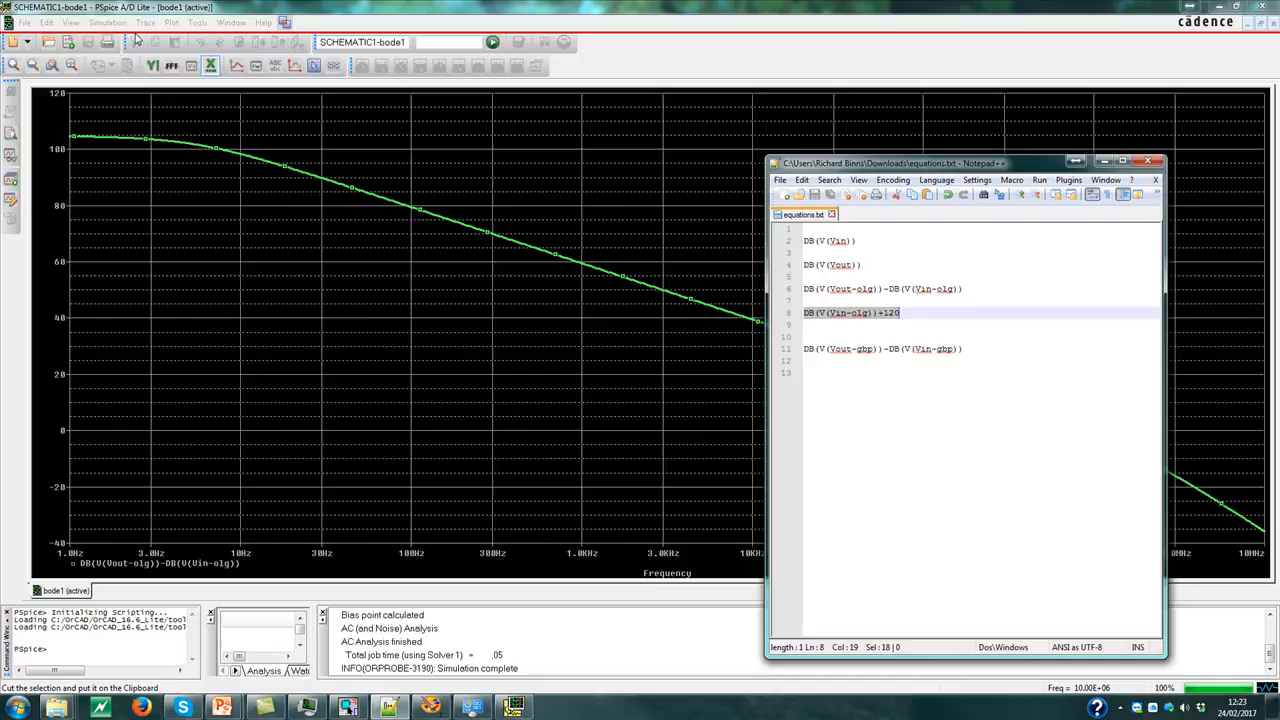
- Add a second trace DB(V(Vin-olg))+120 as a flat 0 dB reference line
{"action": "left_click", "coordinate": [144, 22]}
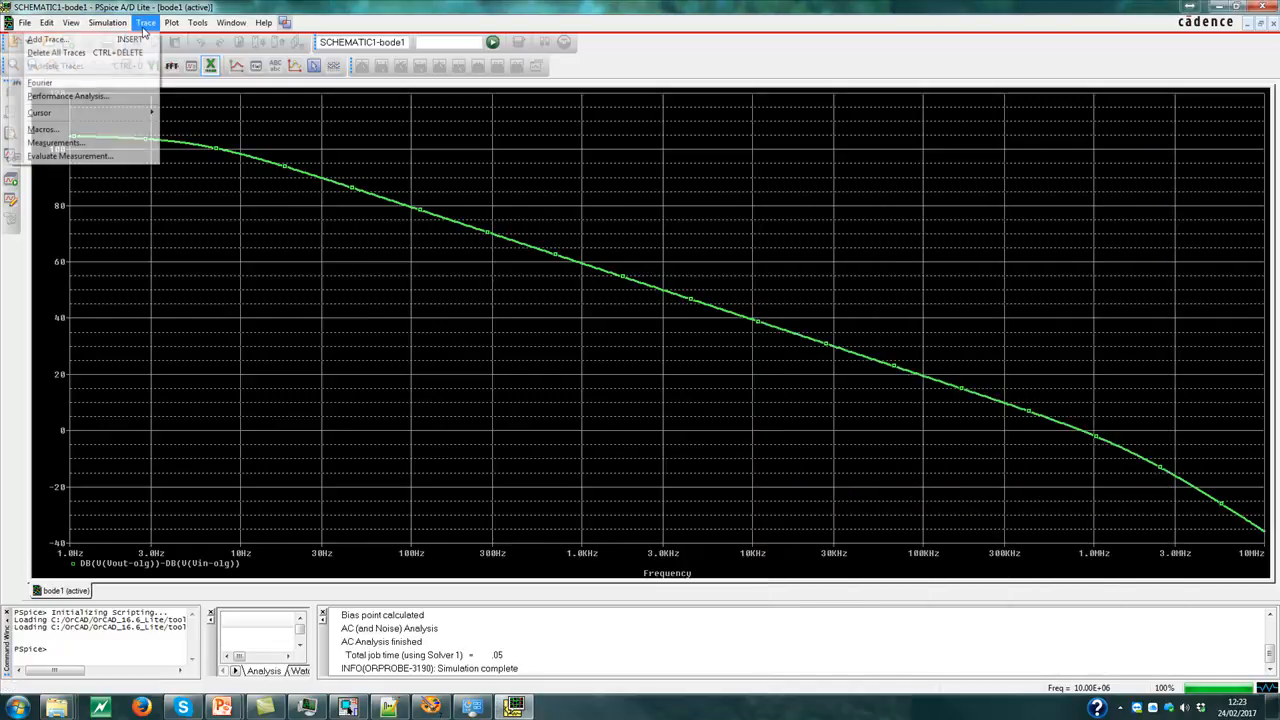
{"action": "left_click", "coordinate": [48, 40]}
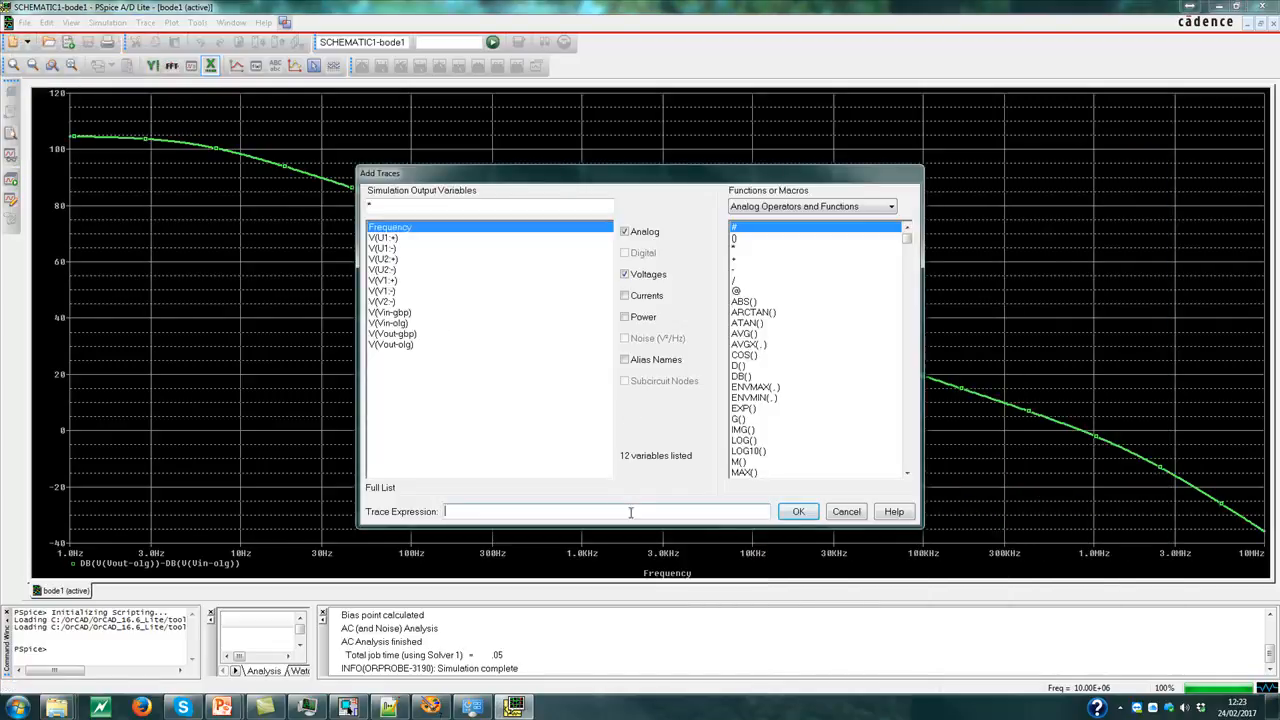
{"action": "type", "text": "DB(V(Vin-olg))+120"}
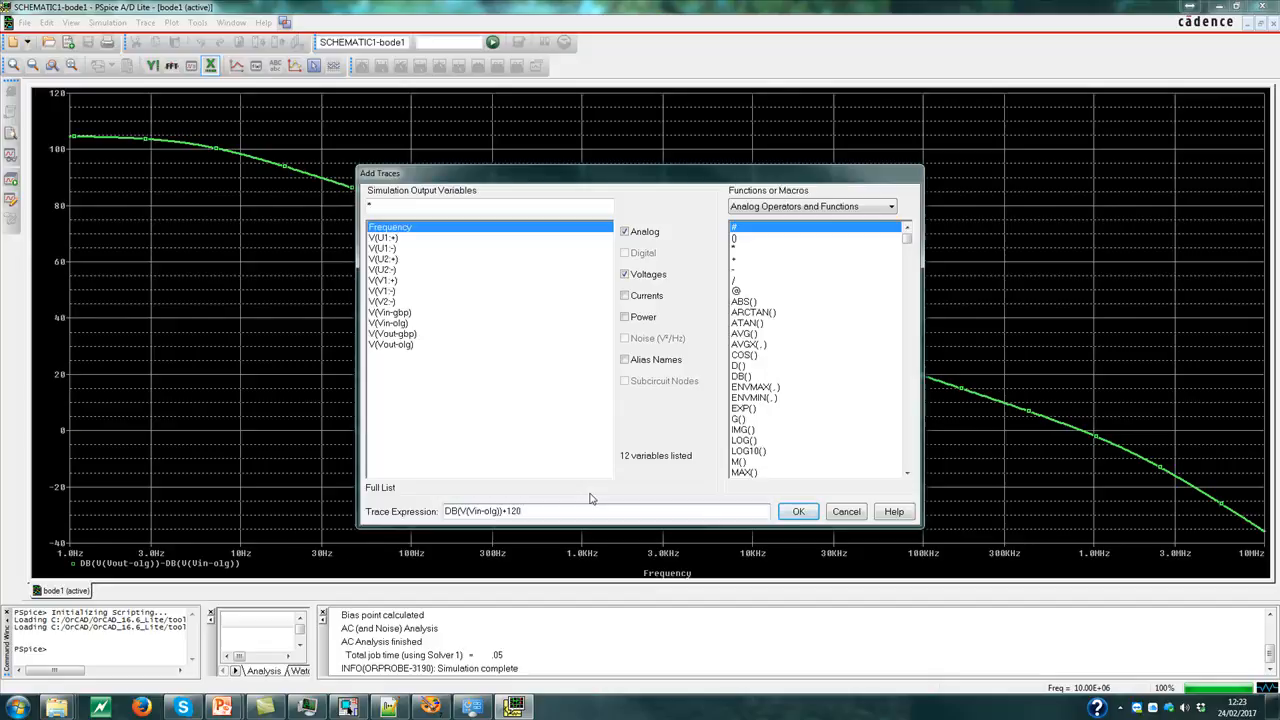
{"action": "left_click", "coordinate": [798, 512]}
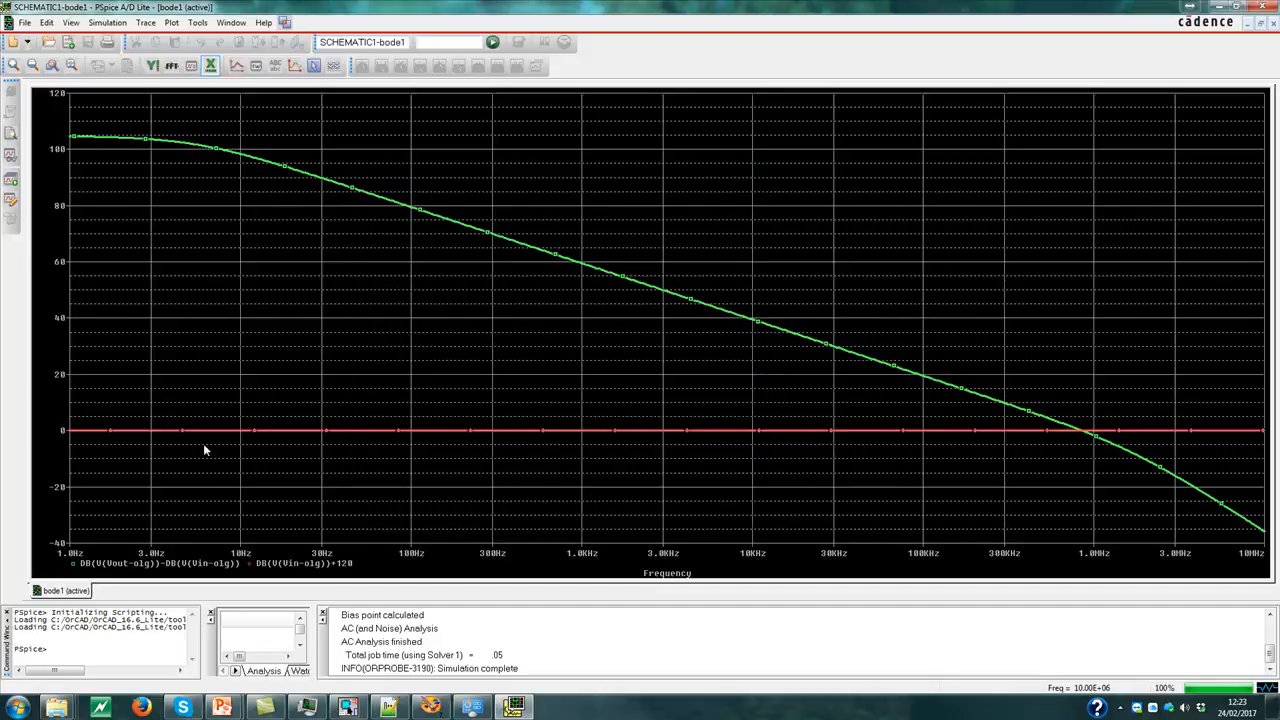
{"action": "mouse_move", "coordinate": [120, 440]}
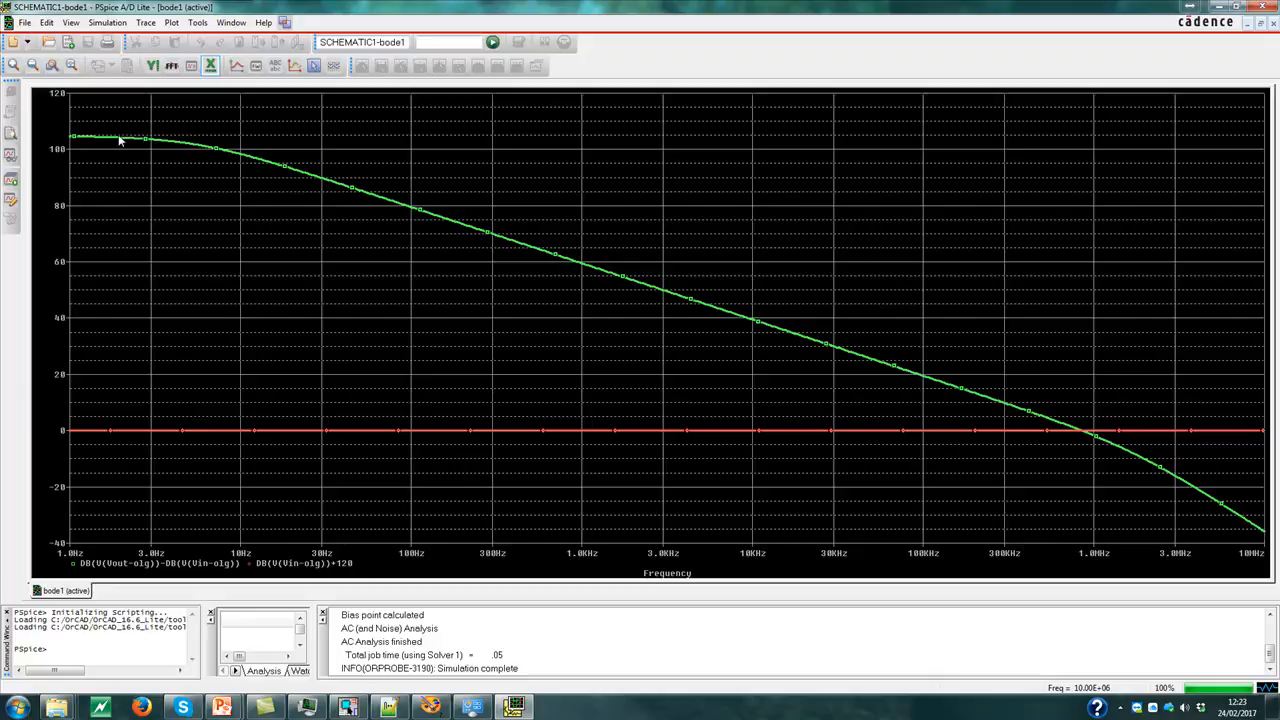
{"action": "mouse_move", "coordinate": [100, 142]}
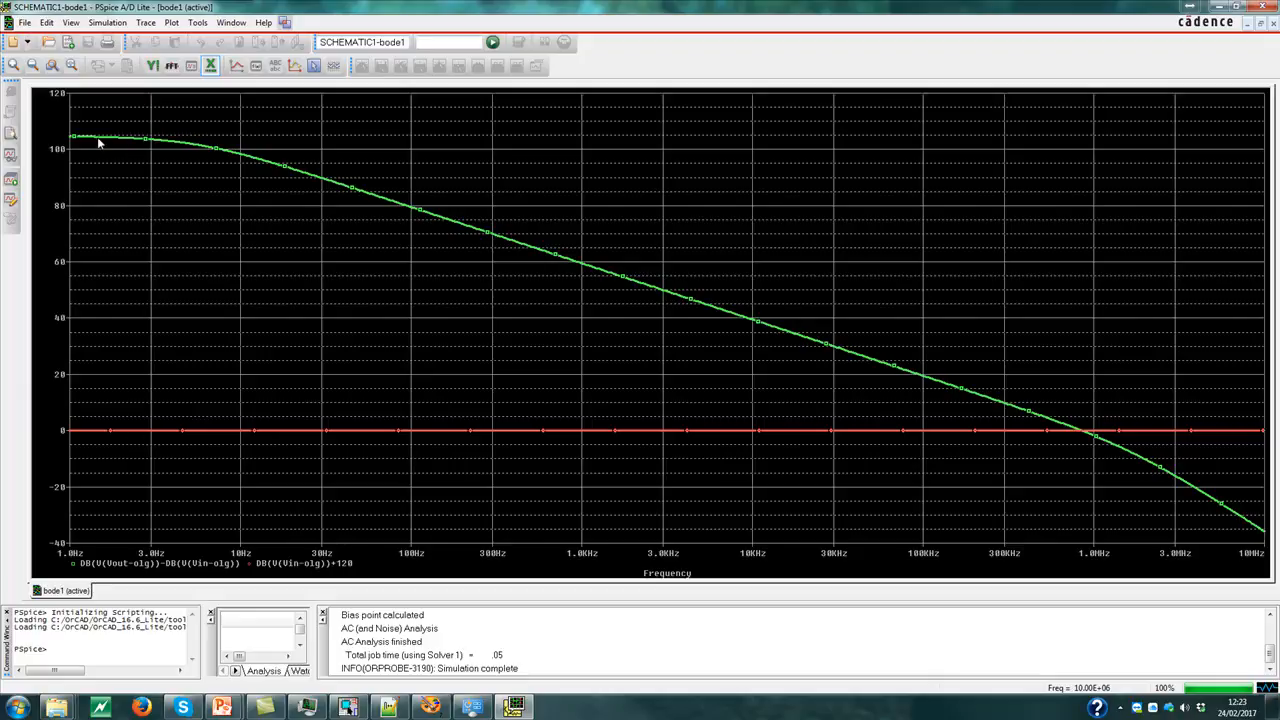
{"action": "mouse_move", "coordinate": [844, 366]}
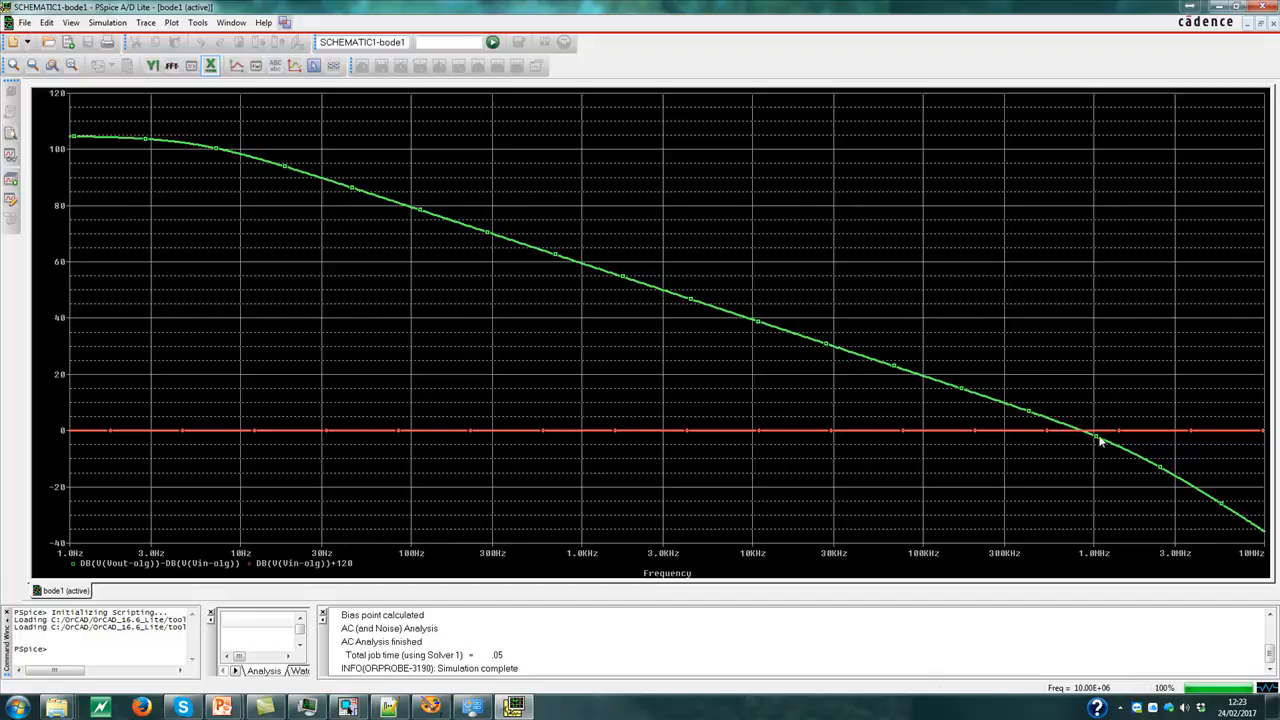
{"action": "mouse_move", "coordinate": [1092, 444]}
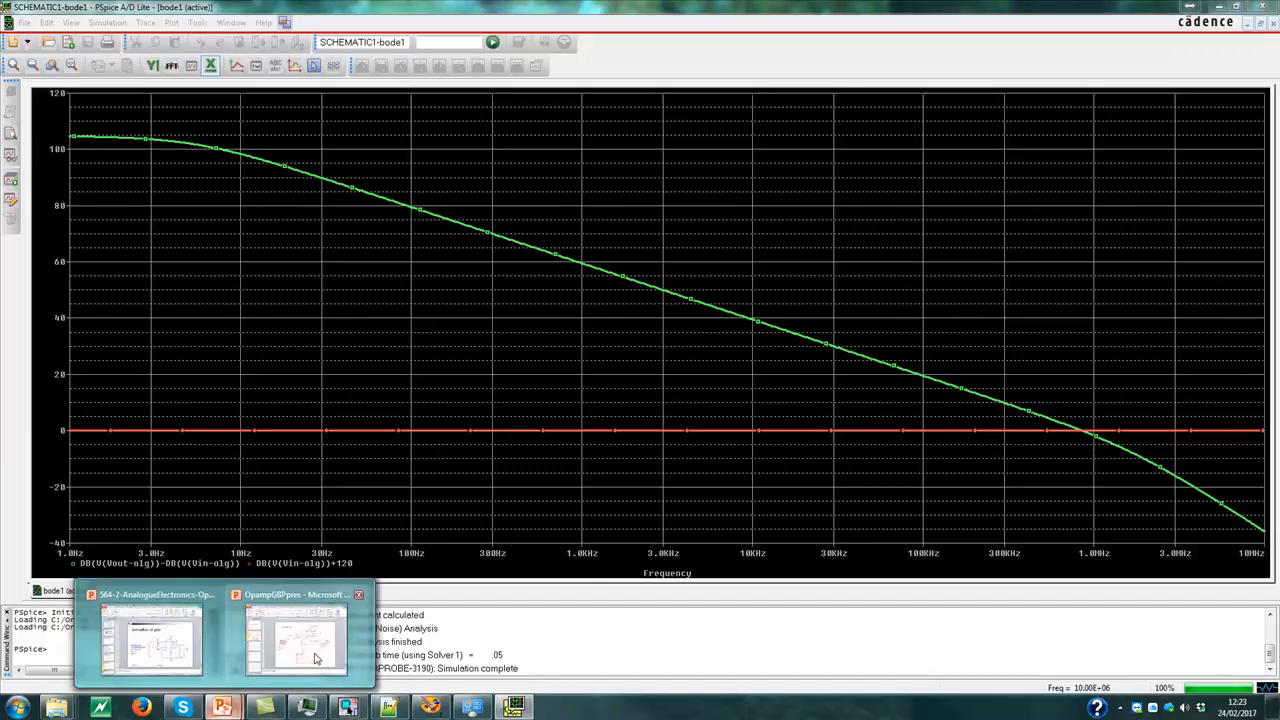
- Switch to the presentation's Bode-plot slide and lay a straight asymptote line along the gain curve
{"action": "left_click", "coordinate": [296, 640]}
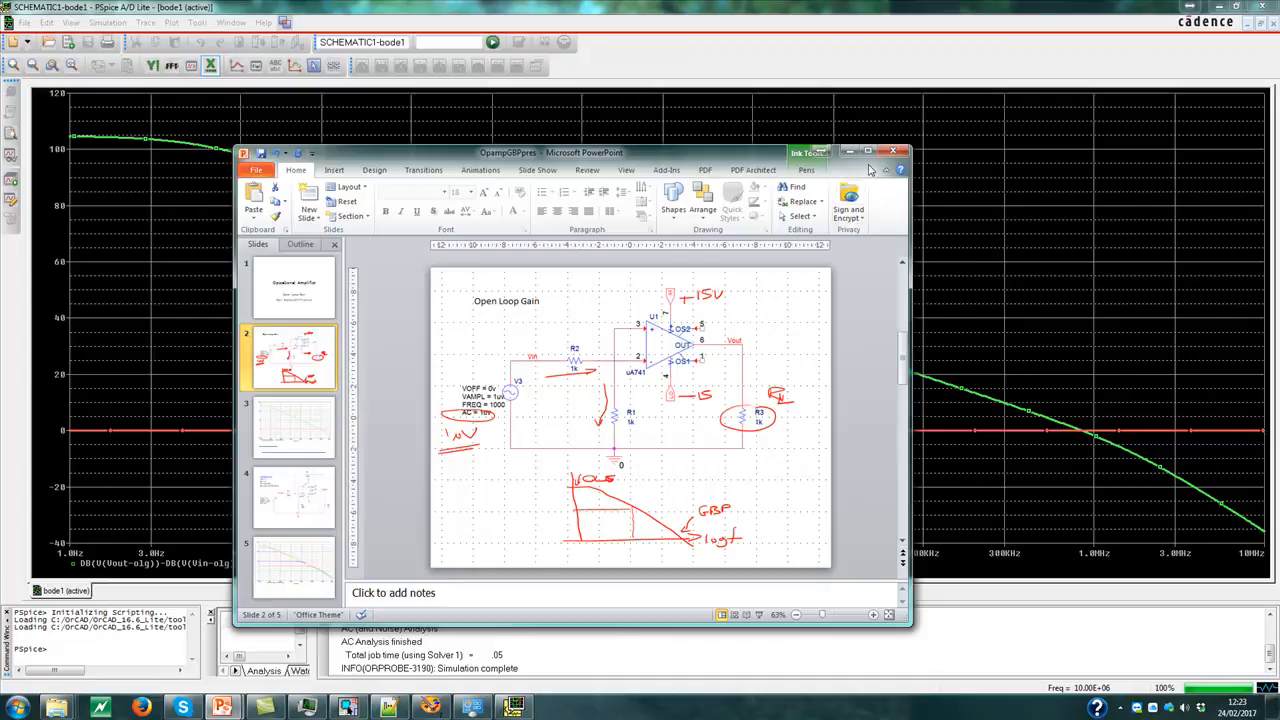
{"action": "left_click", "coordinate": [868, 152]}
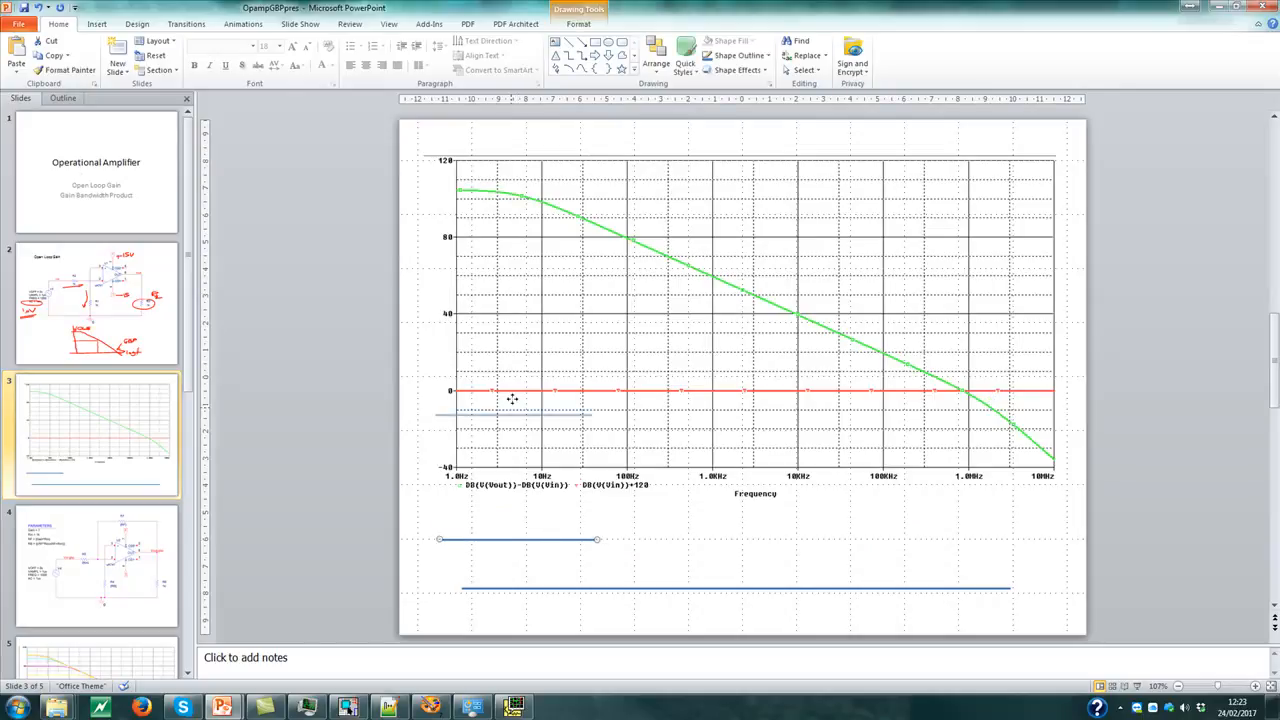
{"action": "left_click_drag", "start_coordinate": [512, 412], "coordinate": [508, 188]}
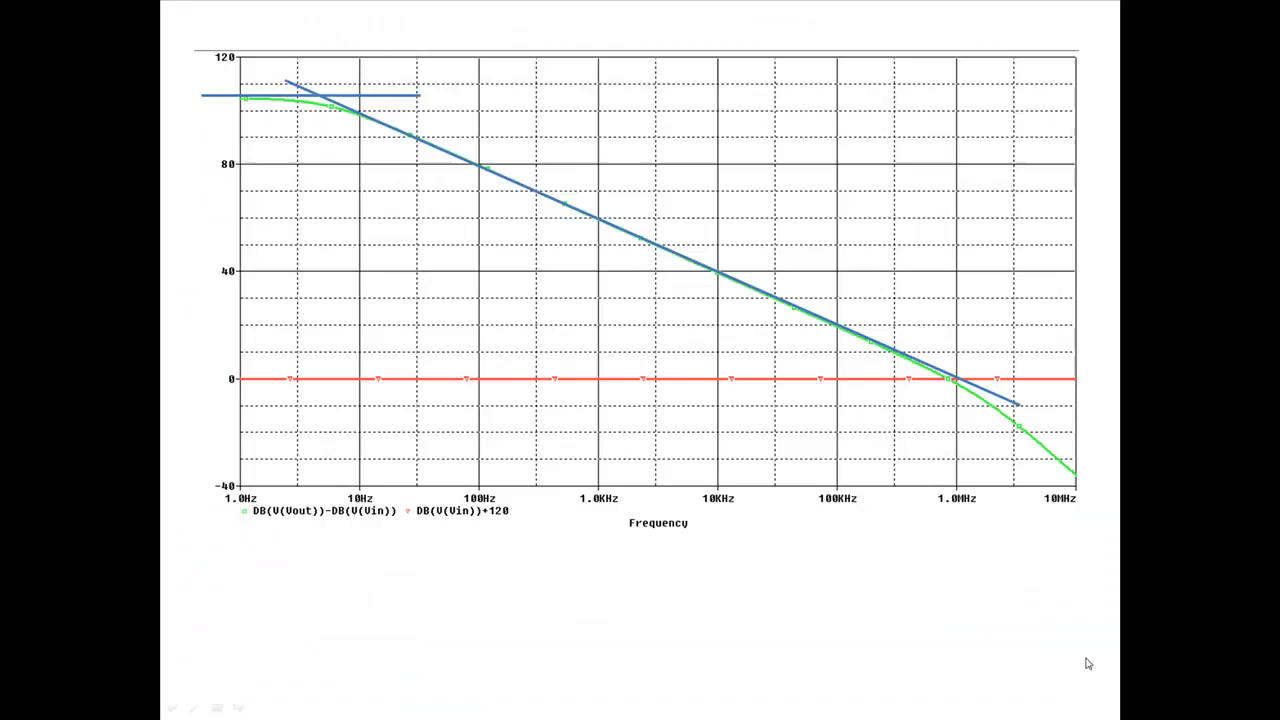
{"action": "mouse_move", "coordinate": [864, 596]}
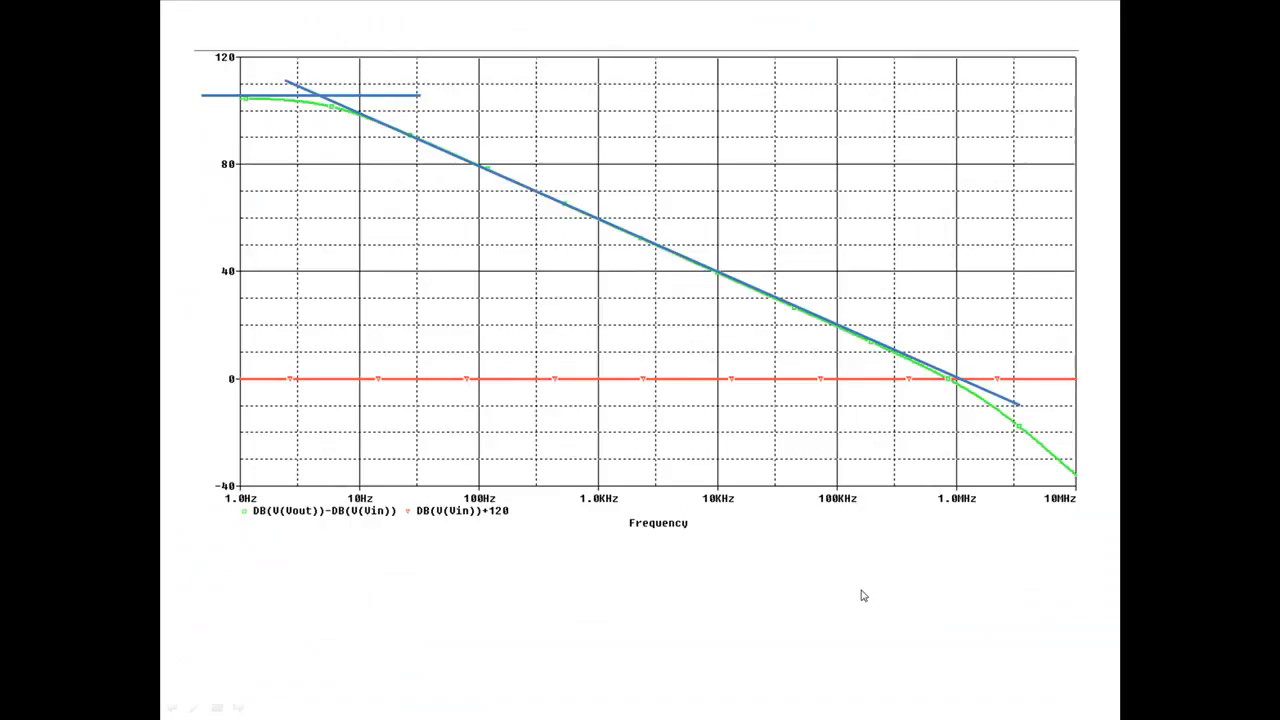
- Advance the slideshow to the inverting amplifier schematic slide via the right-click menu
{"action": "right_click", "coordinate": [864, 596]}
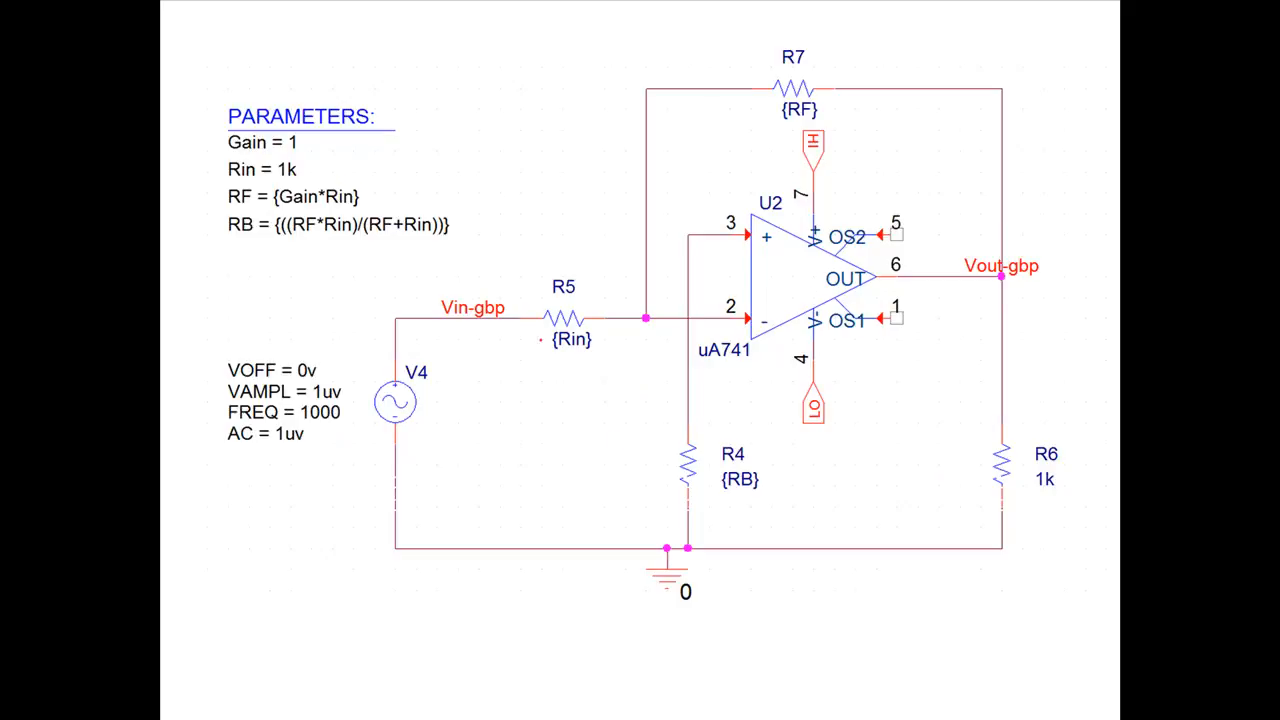
- Ink the gain formula Av = -RF/Rin, underline RB on R4 and write Io at the op-amp inputs
{"action": "left_click_drag", "start_coordinate": [484, 362], "coordinate": [640, 356]}
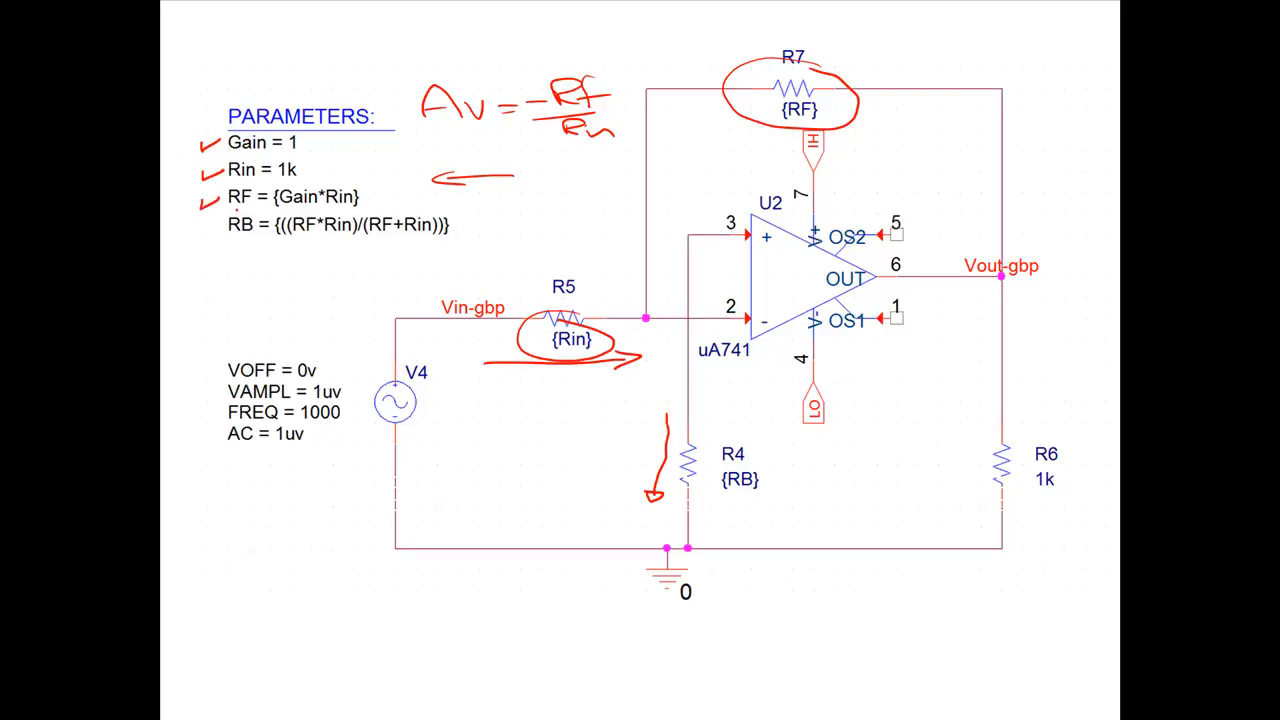
{"action": "left_click_drag", "start_coordinate": [720, 500], "coordinate": [770, 500]}
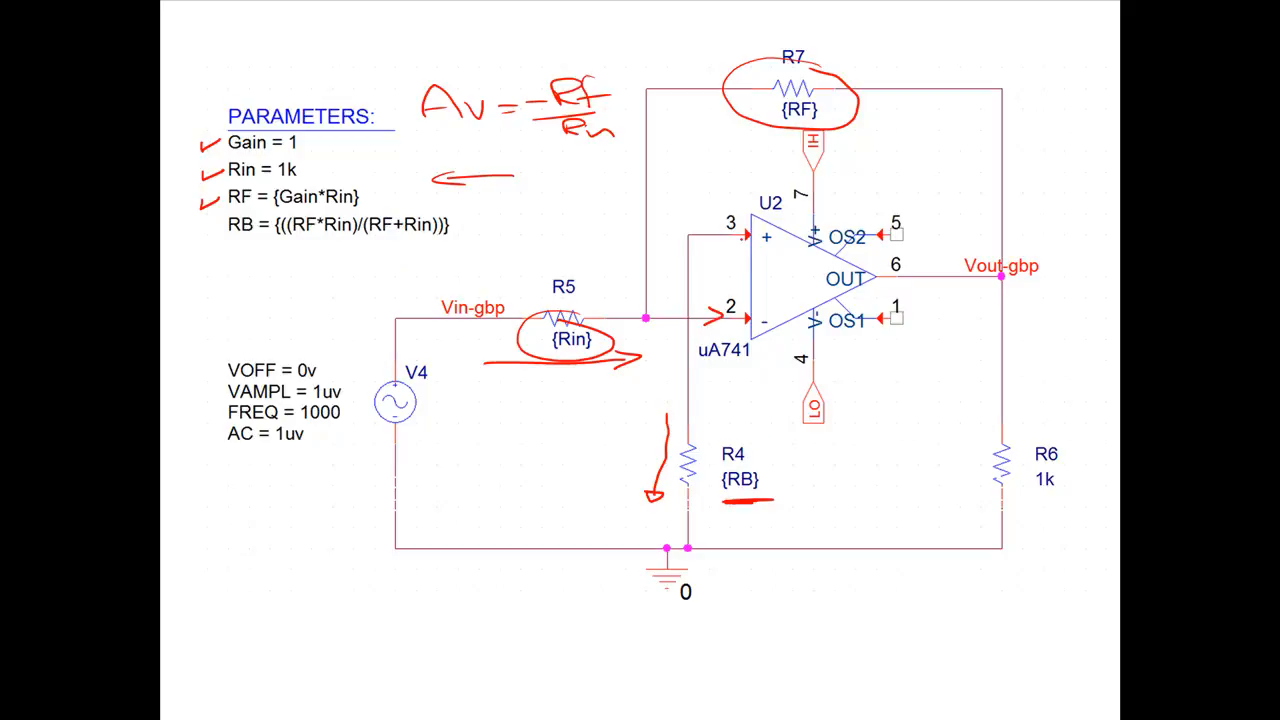
{"action": "type", "text": "Io"}
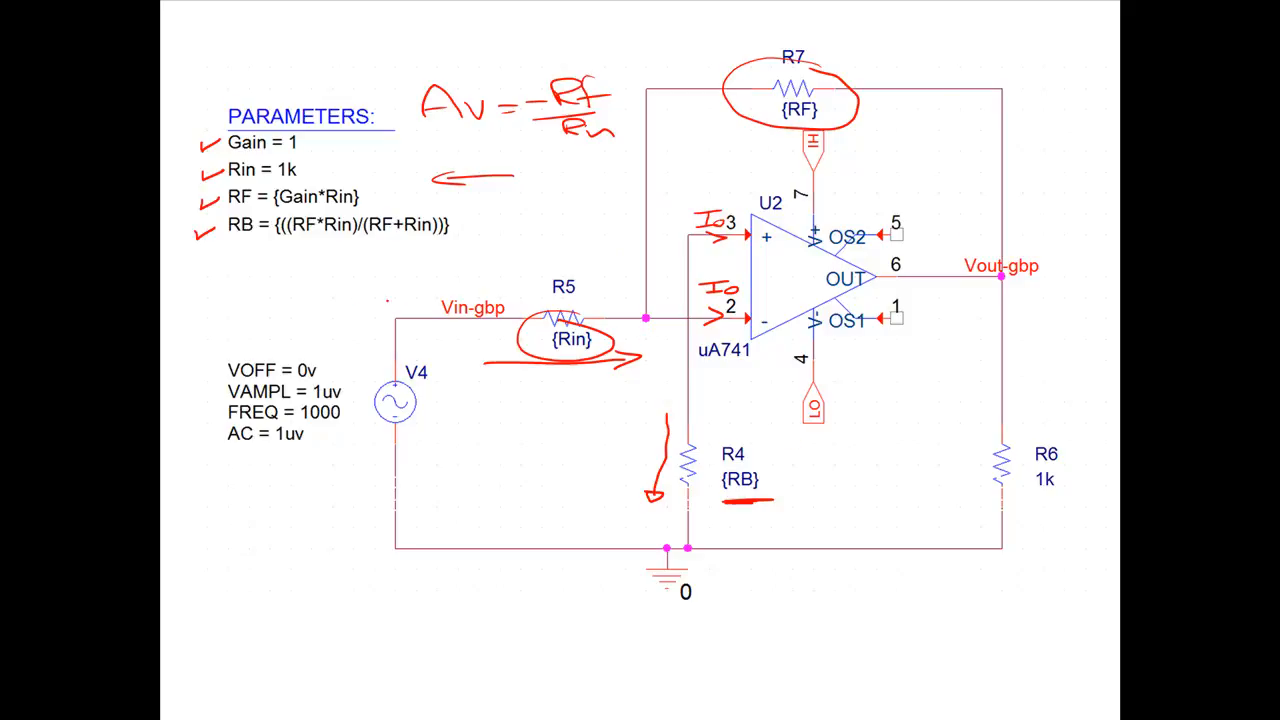
- Underline the RB formula, mark the gain, 1uv source and signal nets, then answer the ink Keep/Discard prompt
{"action": "left_click_drag", "start_coordinate": [300, 248], "coordinate": [410, 248]}
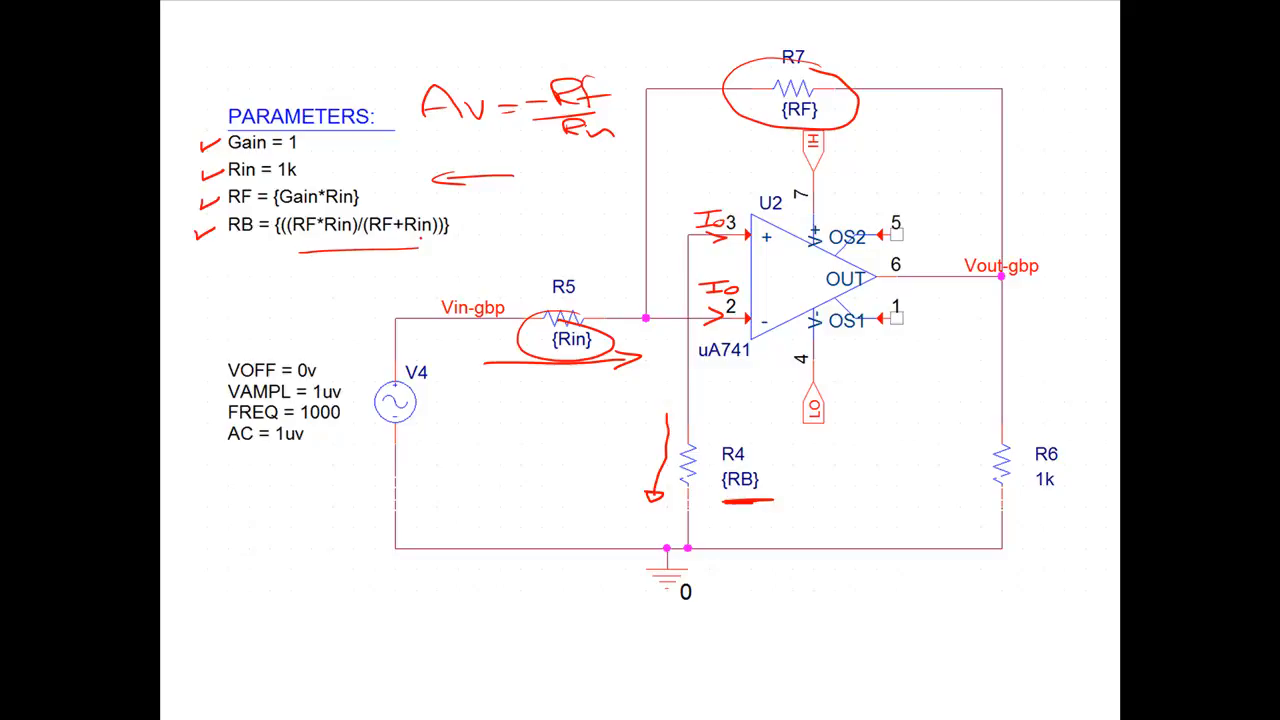
{"action": "left_click_drag", "start_coordinate": [200, 430], "coordinate": [304, 430]}
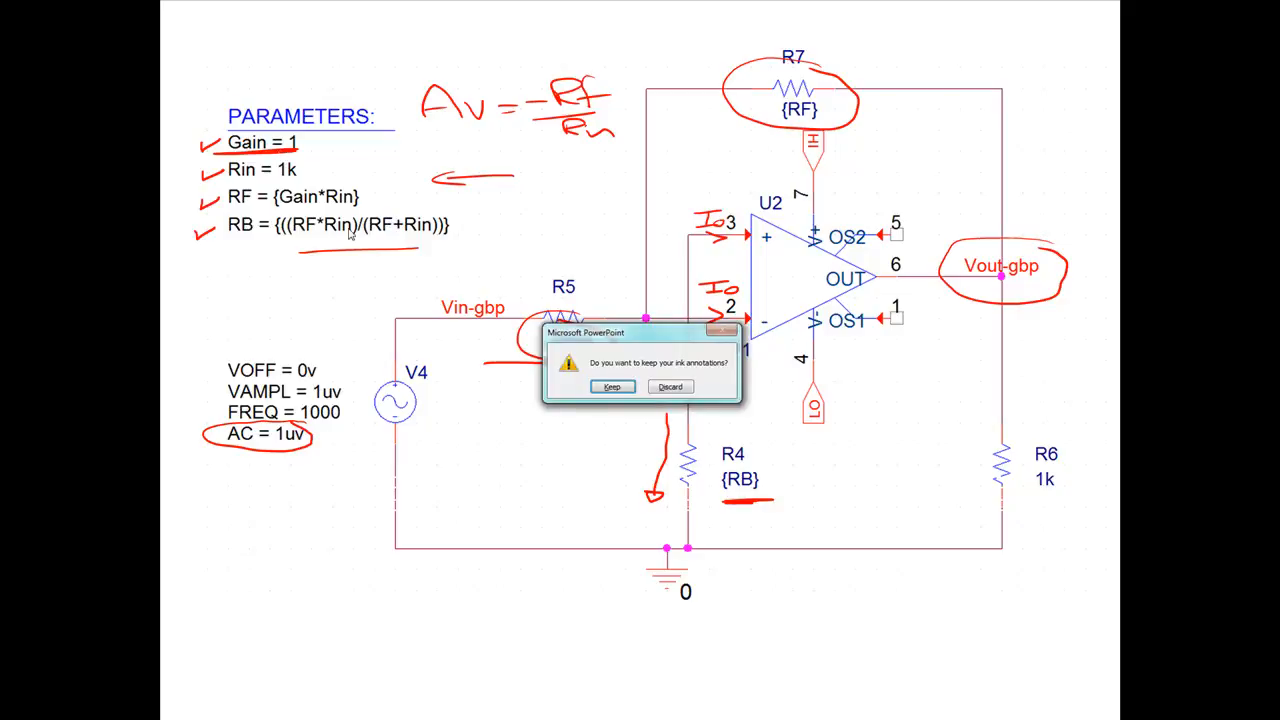
{"action": "left_click", "coordinate": [612, 388]}
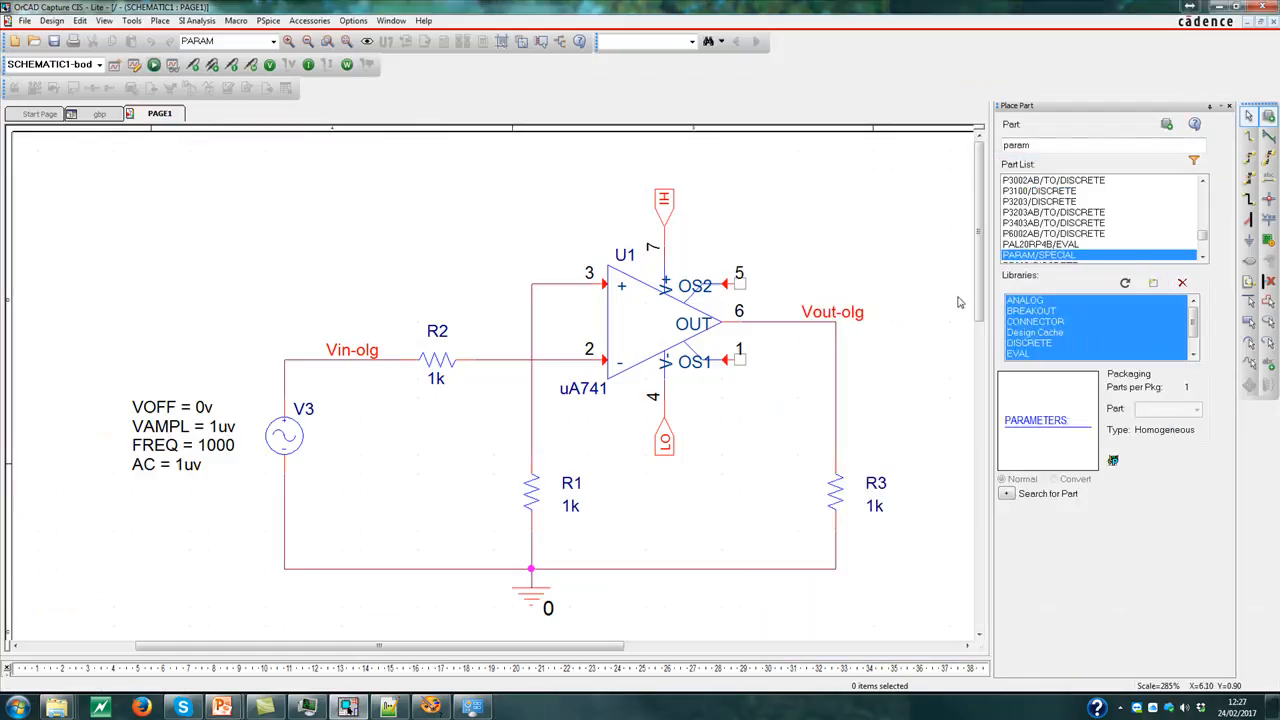
{"action": "scroll", "scroll_direction": "down", "scroll_amount": 3}
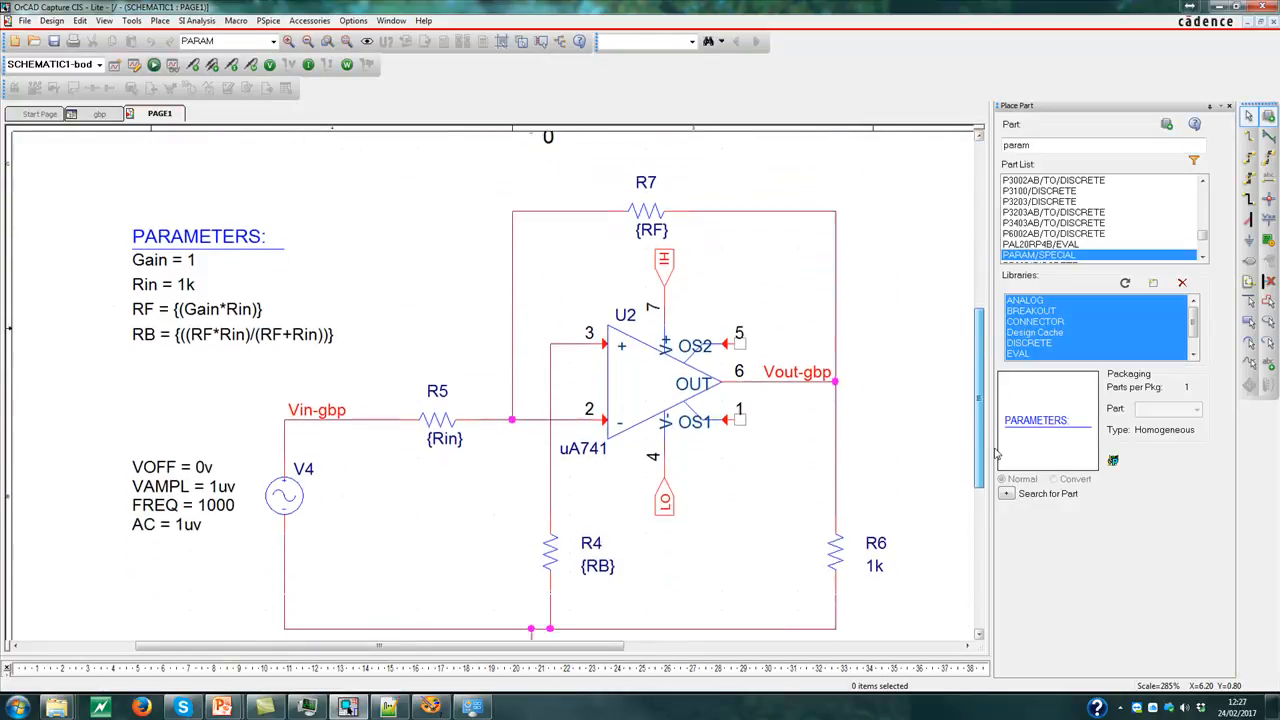
{"action": "scroll", "scroll_direction": "down", "scroll_amount": 3}
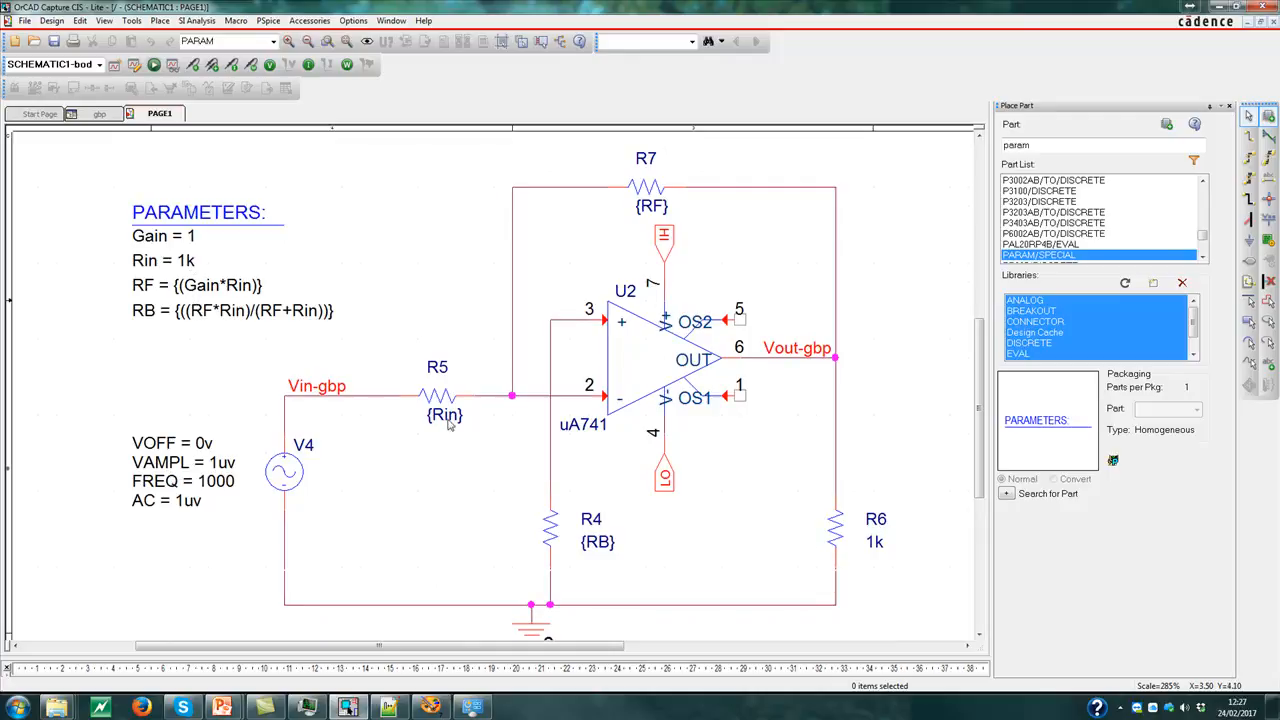
{"action": "left_click", "coordinate": [444, 414]}
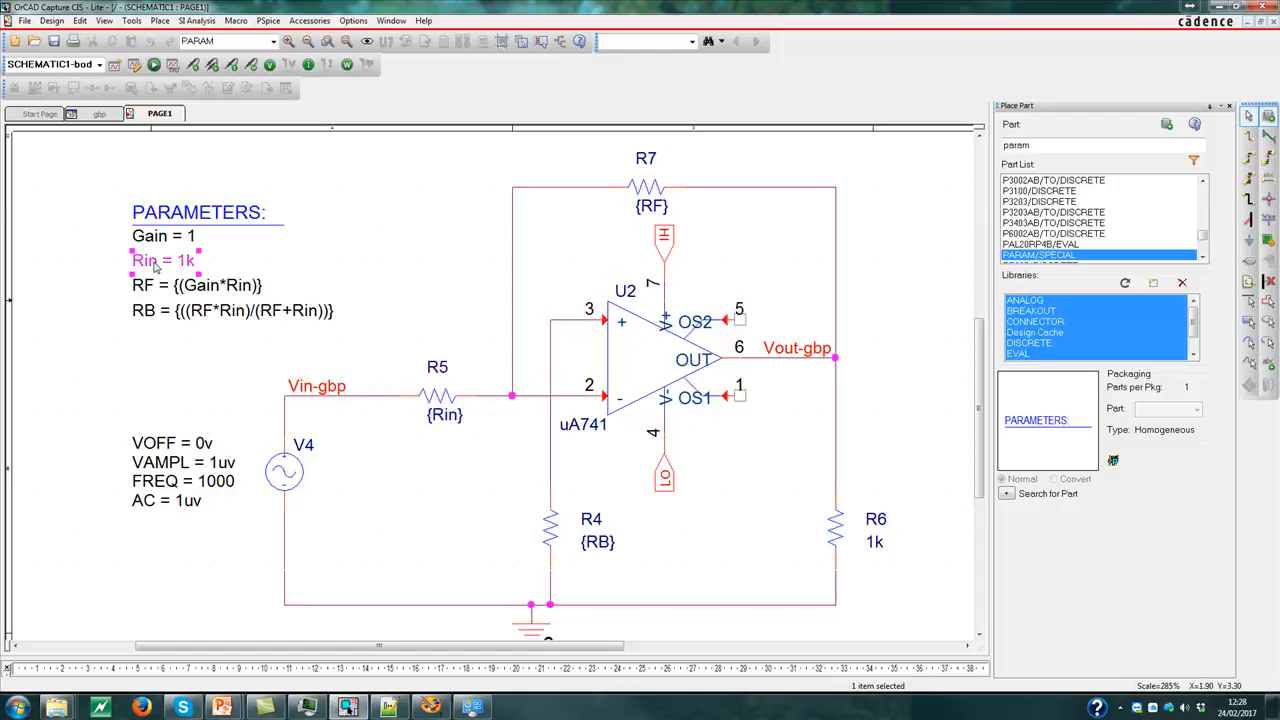
{"action": "left_click", "coordinate": [164, 236]}
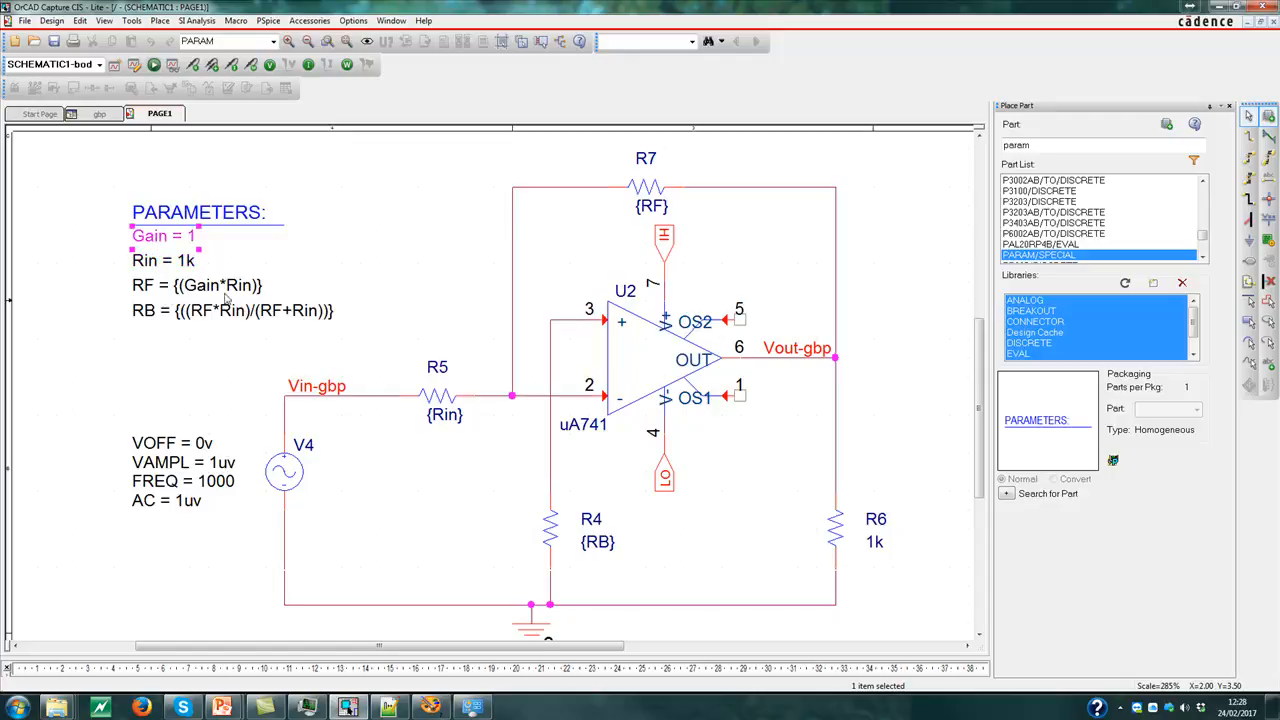
{"action": "left_click", "coordinate": [652, 206]}
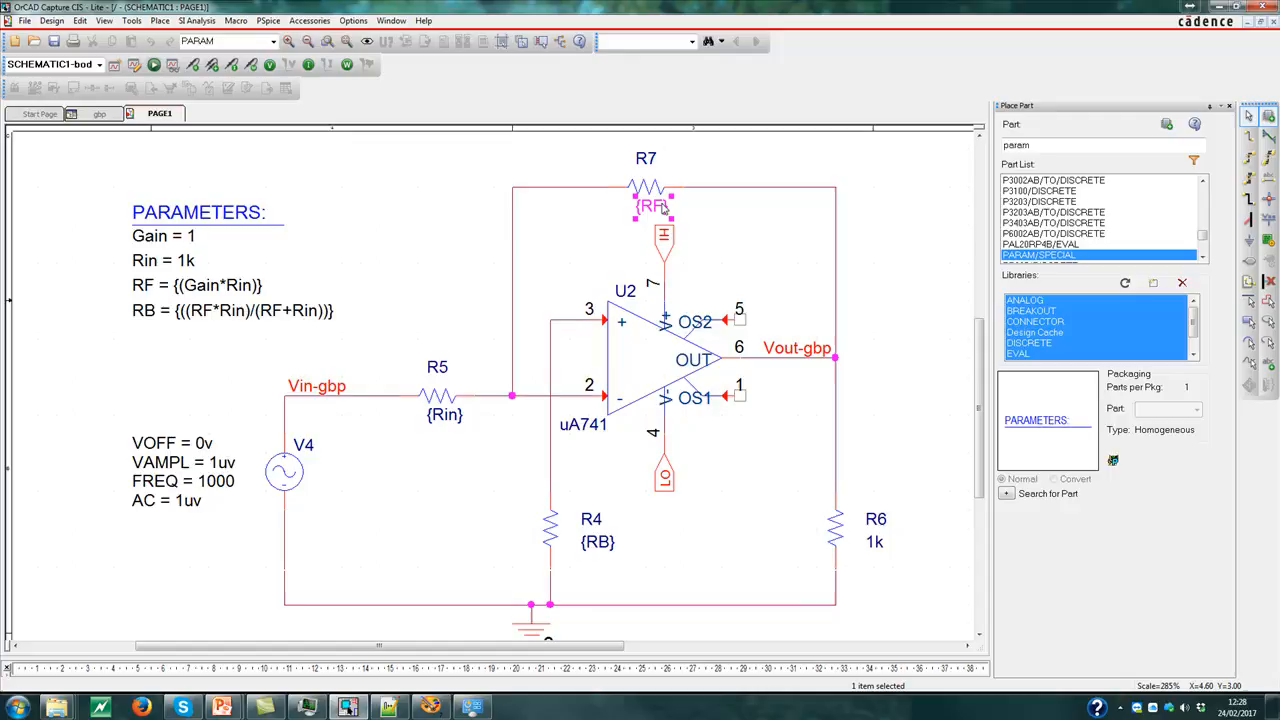
{"action": "mouse_move", "coordinate": [212, 300]}
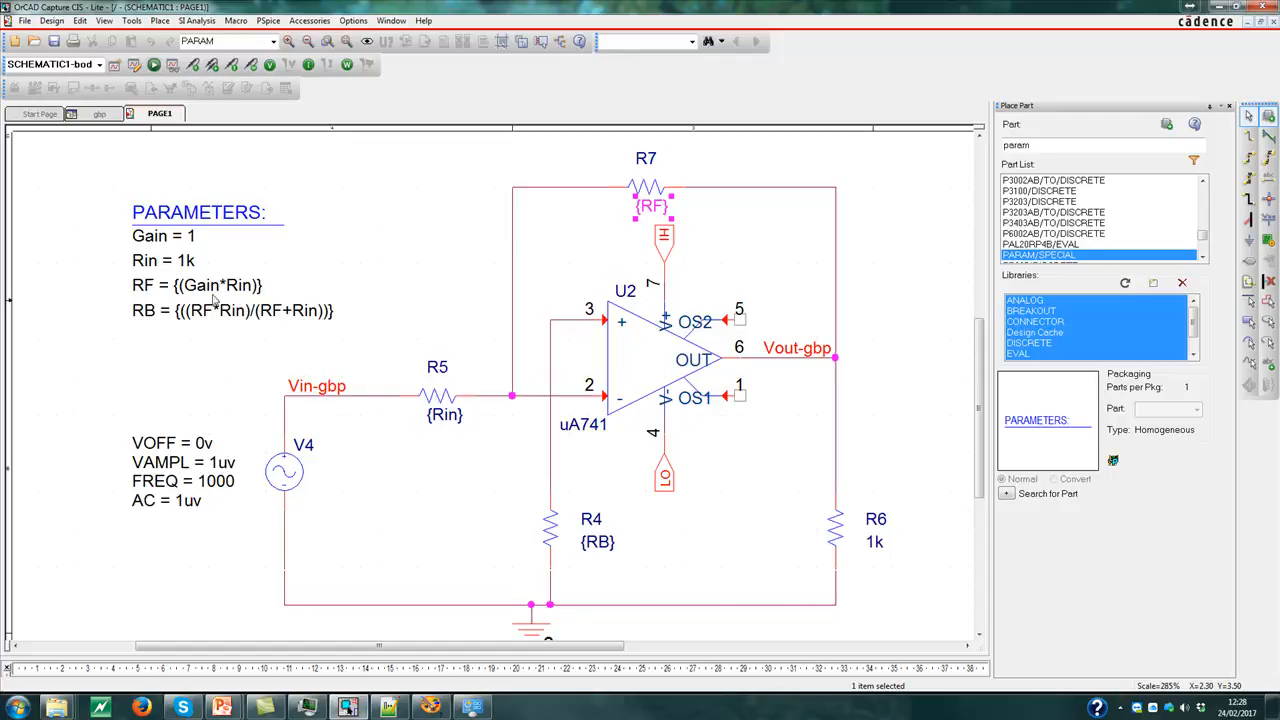
{"action": "left_click", "coordinate": [196, 284]}
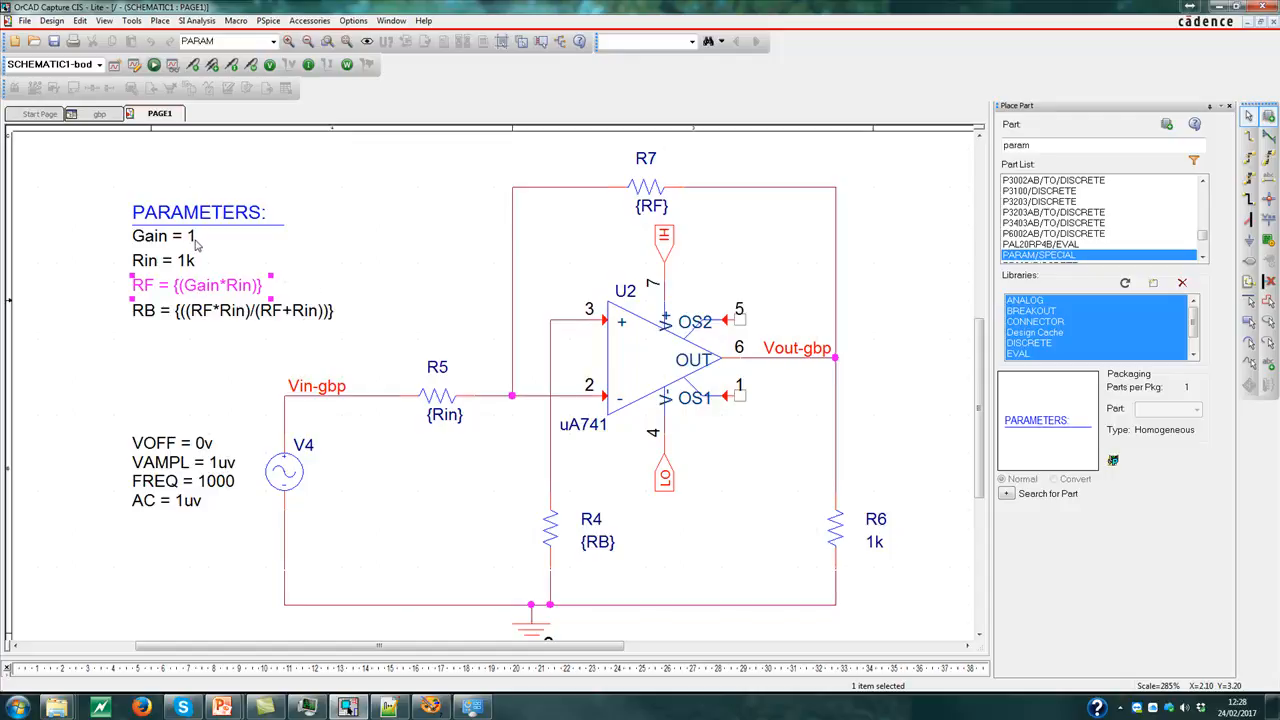
{"action": "mouse_move", "coordinate": [192, 296]}
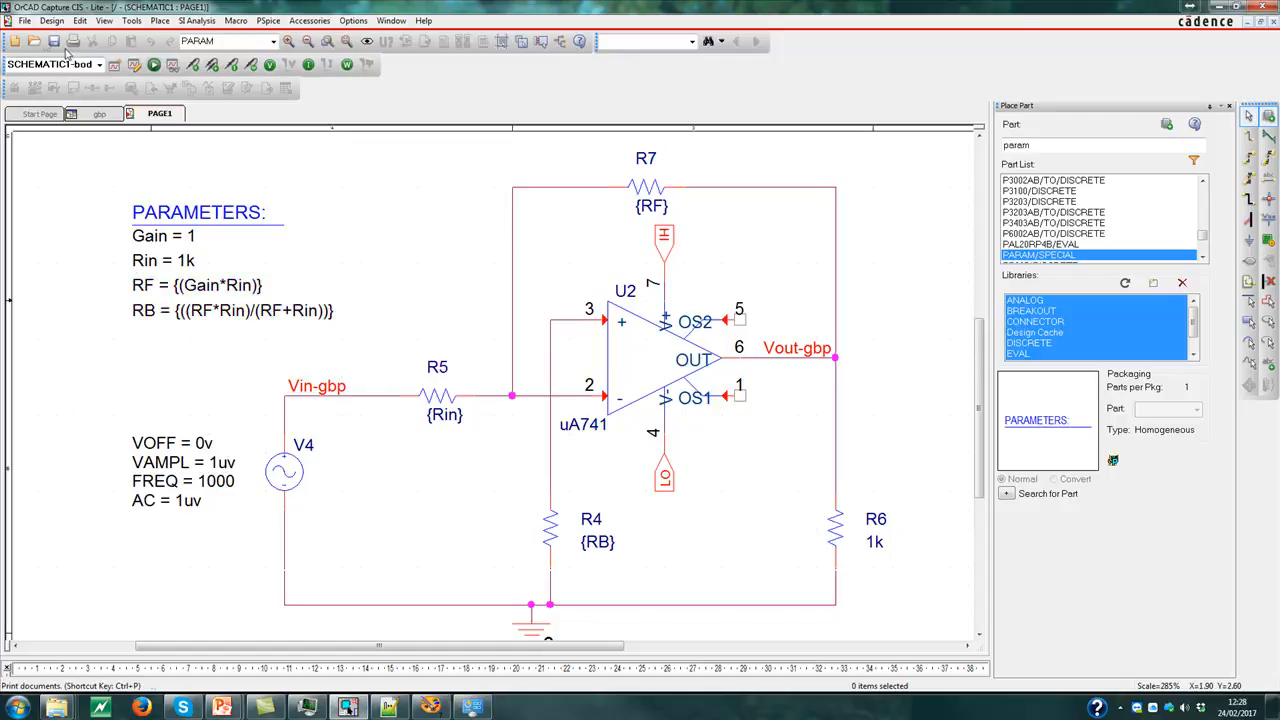
{"action": "mouse_move", "coordinate": [54, 40]}
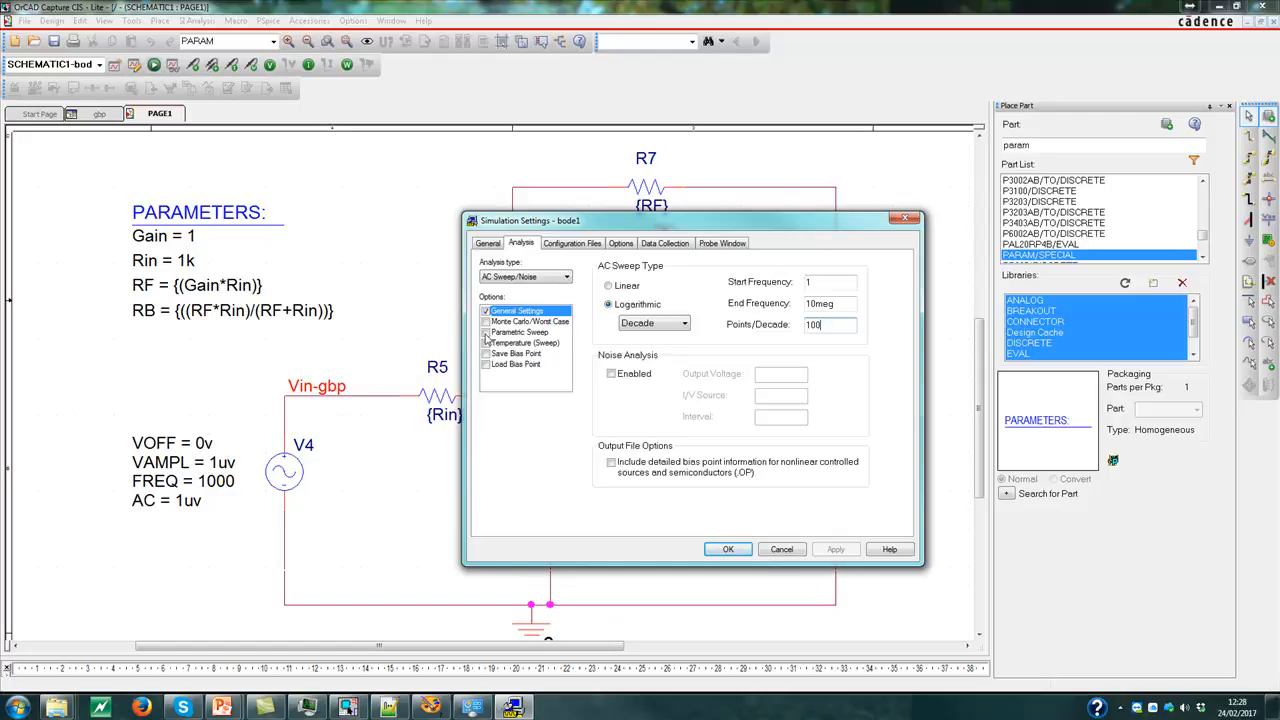
- Set a Parametric Sweep on global parameter Gain with the value list 1 to 1000000 and confirm
{"action": "left_click", "coordinate": [520, 332]}
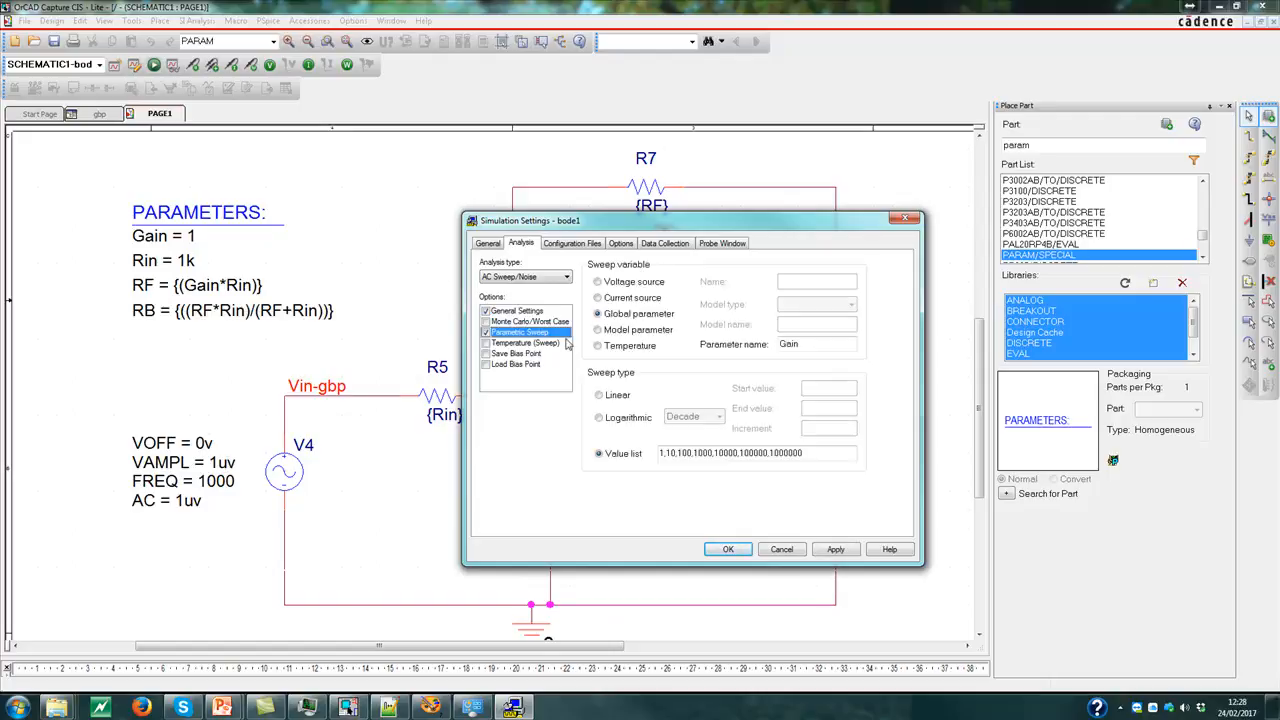
{"action": "left_click", "coordinate": [810, 344]}
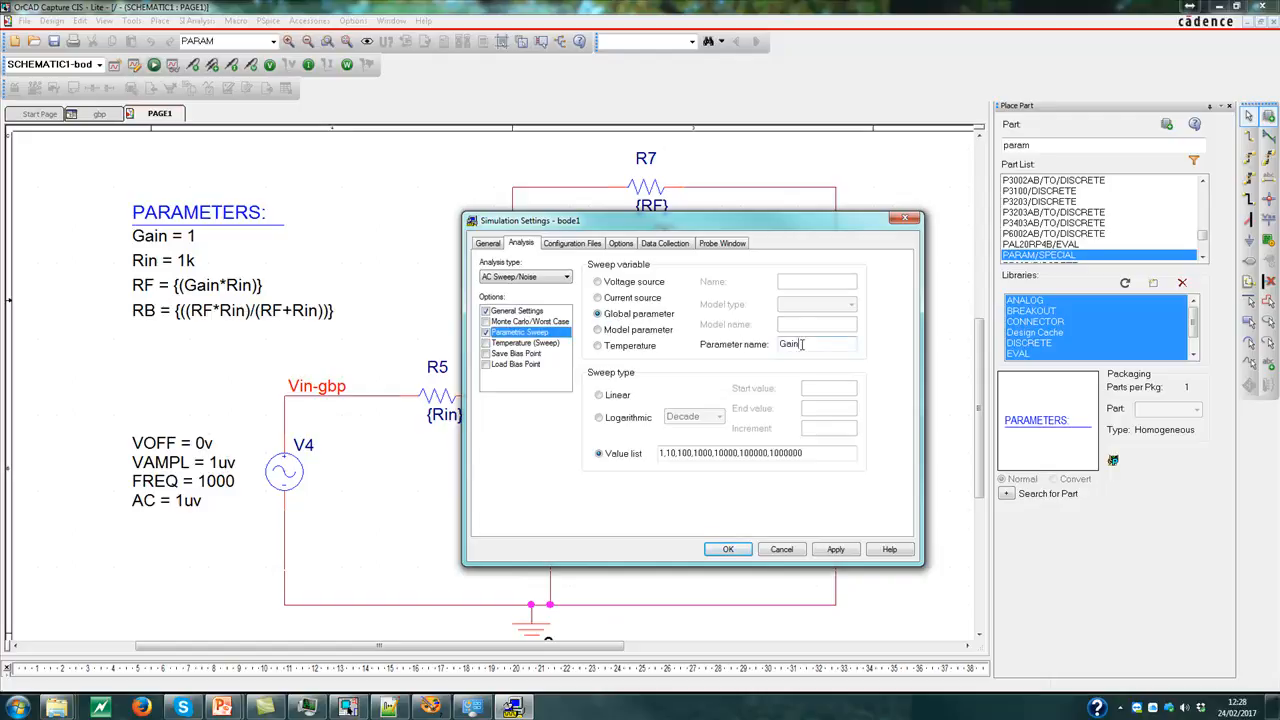
{"action": "double_click", "coordinate": [788, 344]}
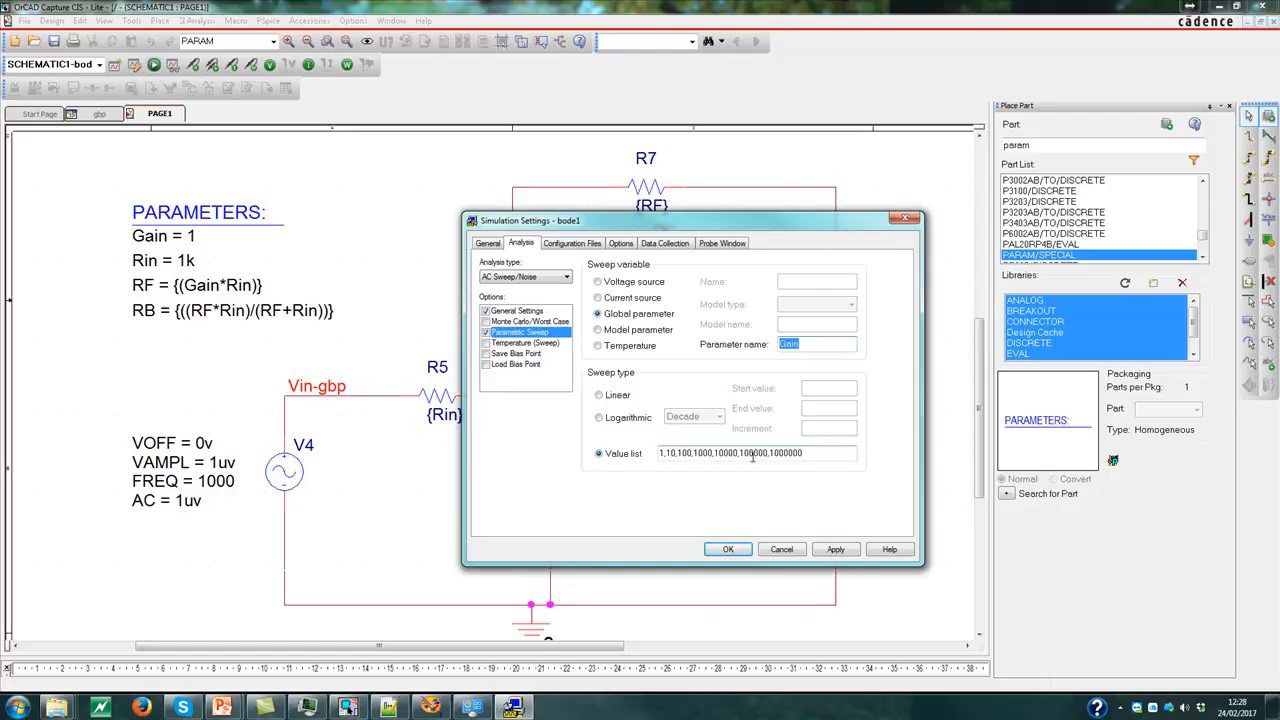
{"action": "left_click", "coordinate": [780, 452]}
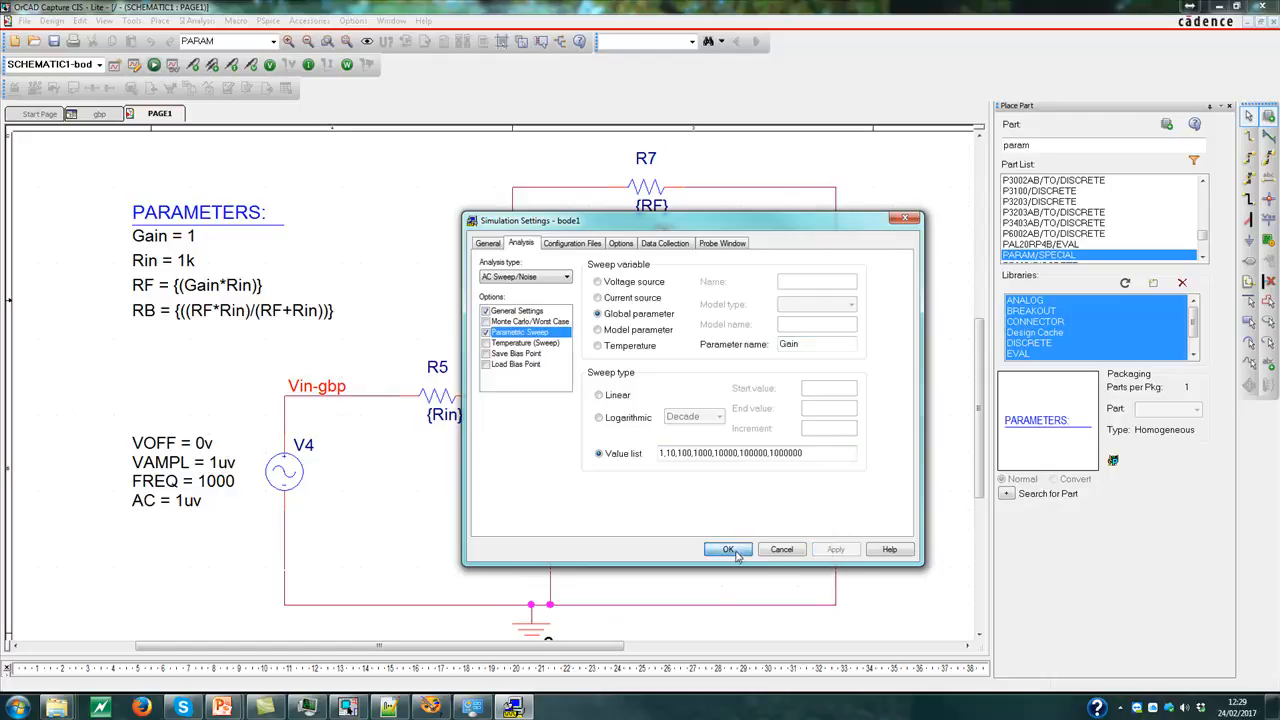
{"action": "left_click", "coordinate": [728, 548]}
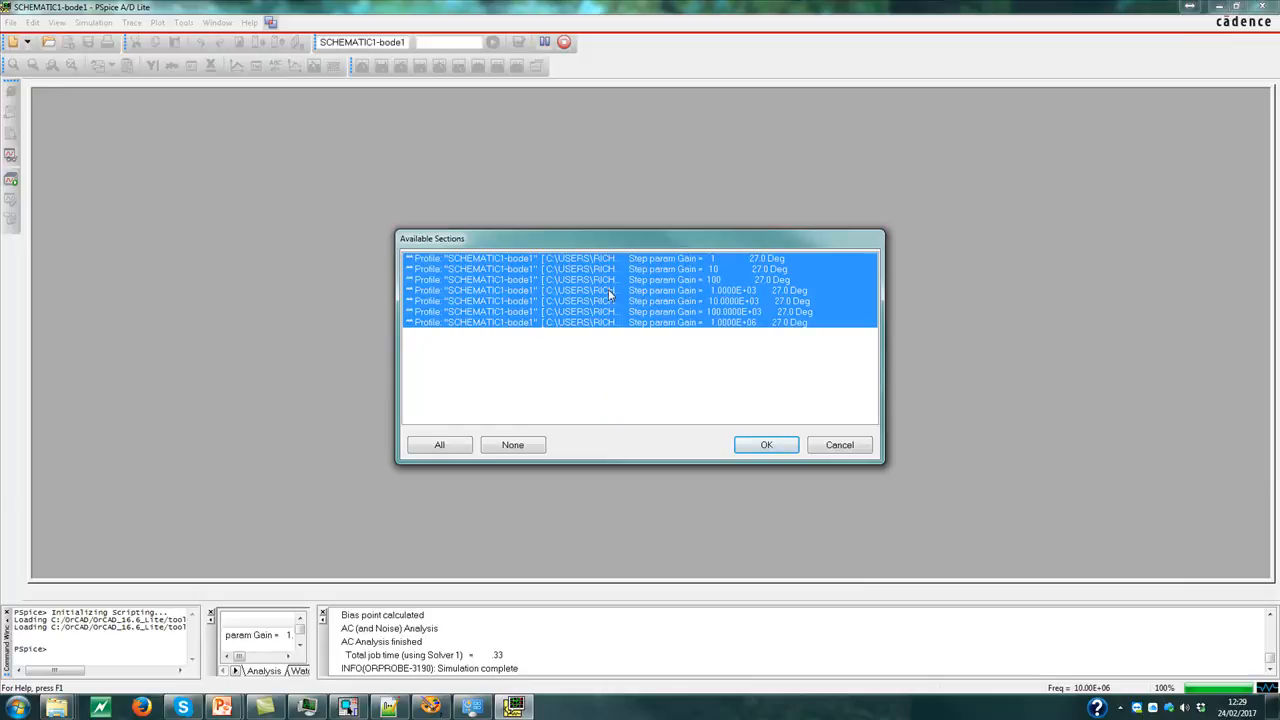
{"action": "mouse_move", "coordinate": [612, 374]}
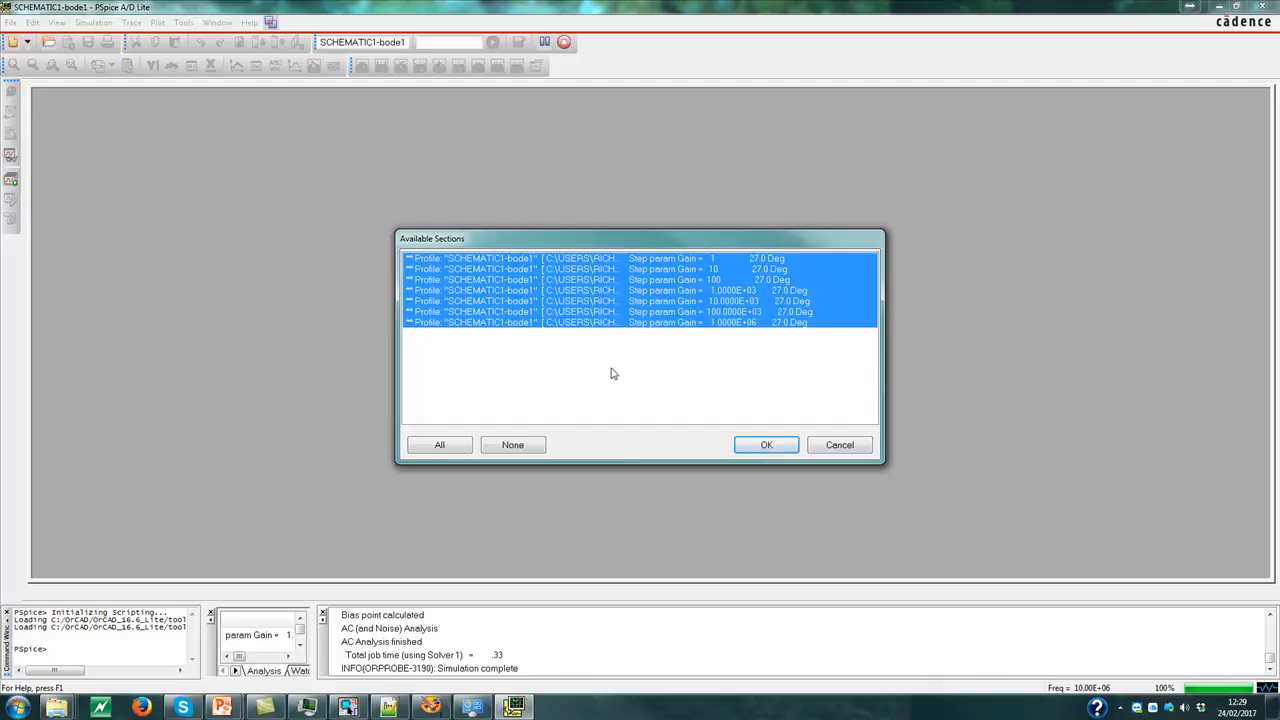
- Select all seven Gain sweep sections in Available Sections and load them
{"action": "left_click", "coordinate": [640, 290]}
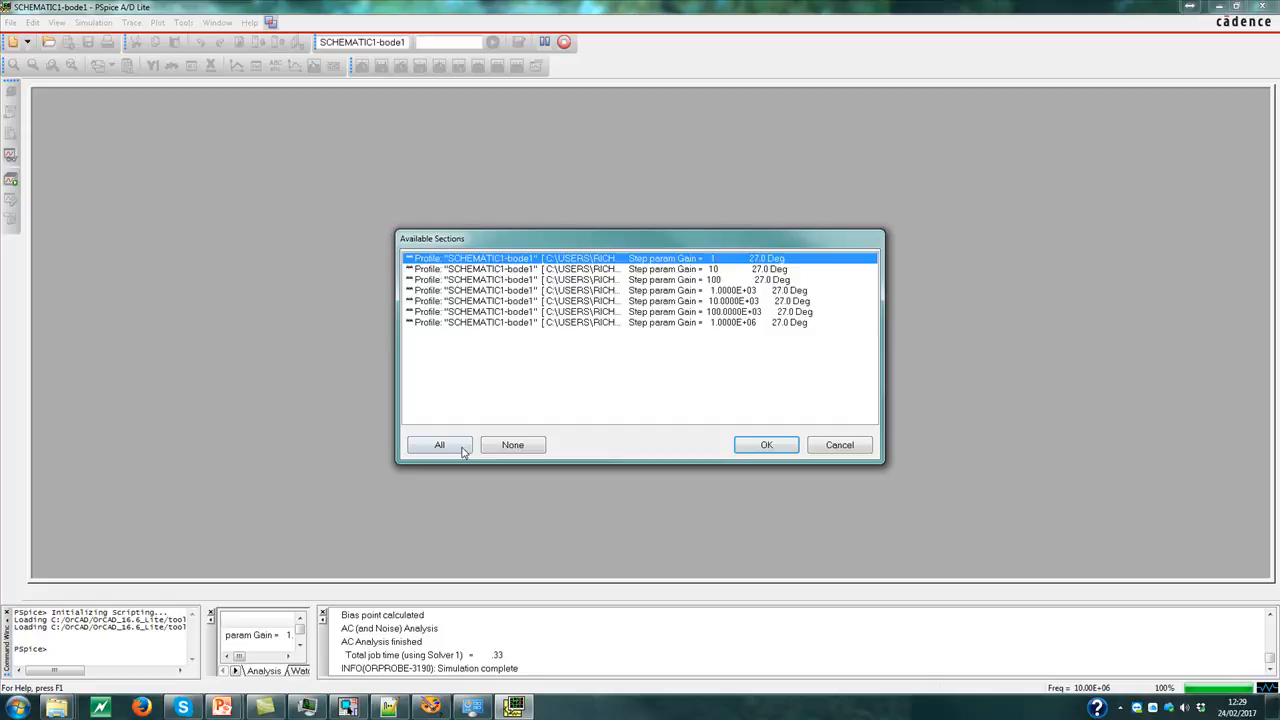
{"action": "left_click", "coordinate": [440, 444]}
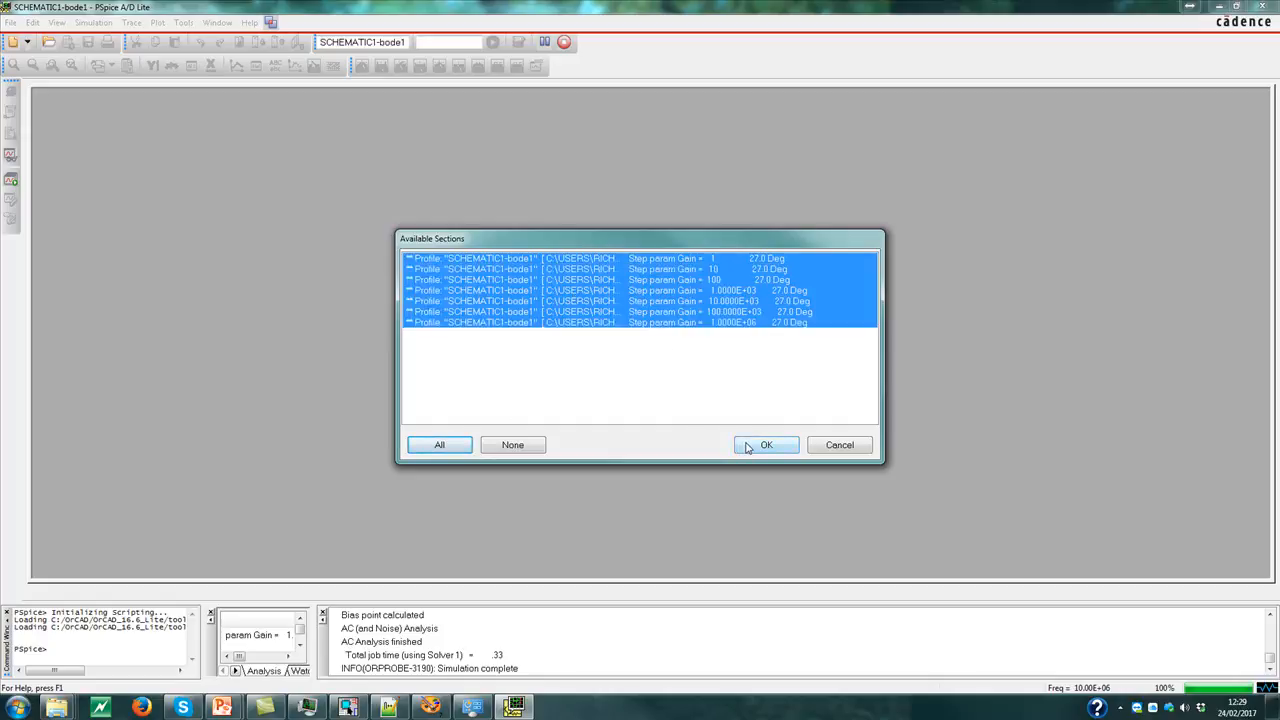
{"action": "left_click", "coordinate": [766, 444]}
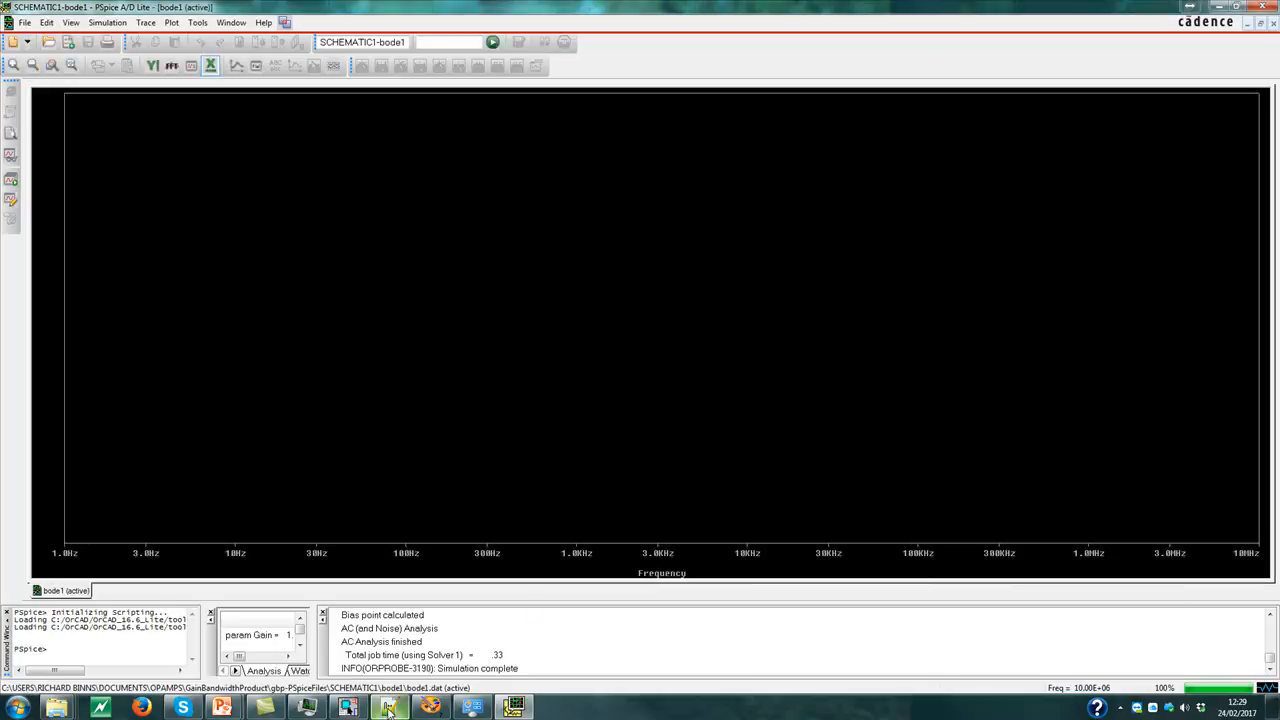
- Add the trace DB(V(Vout-gbp))-DB(V(Vin-gbp)) to plot the gain curves for every Gain step
{"action": "left_click", "coordinate": [388, 708]}
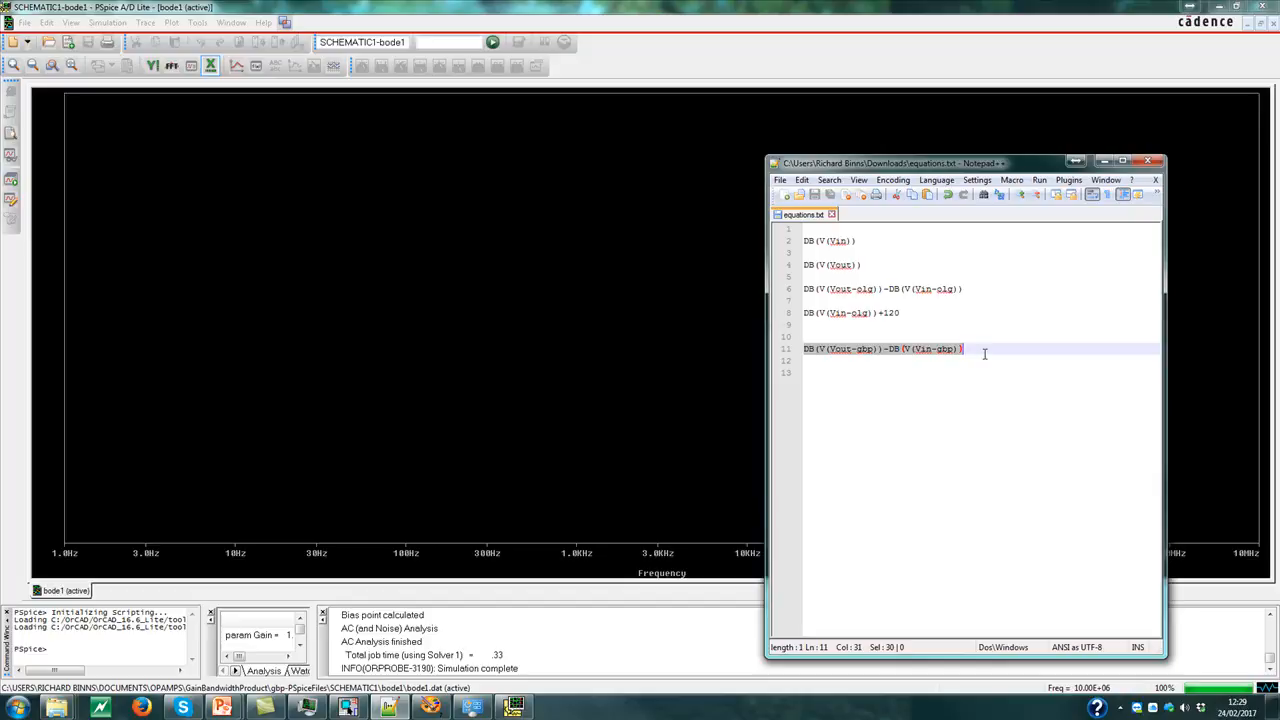
{"action": "left_click", "coordinate": [144, 22]}
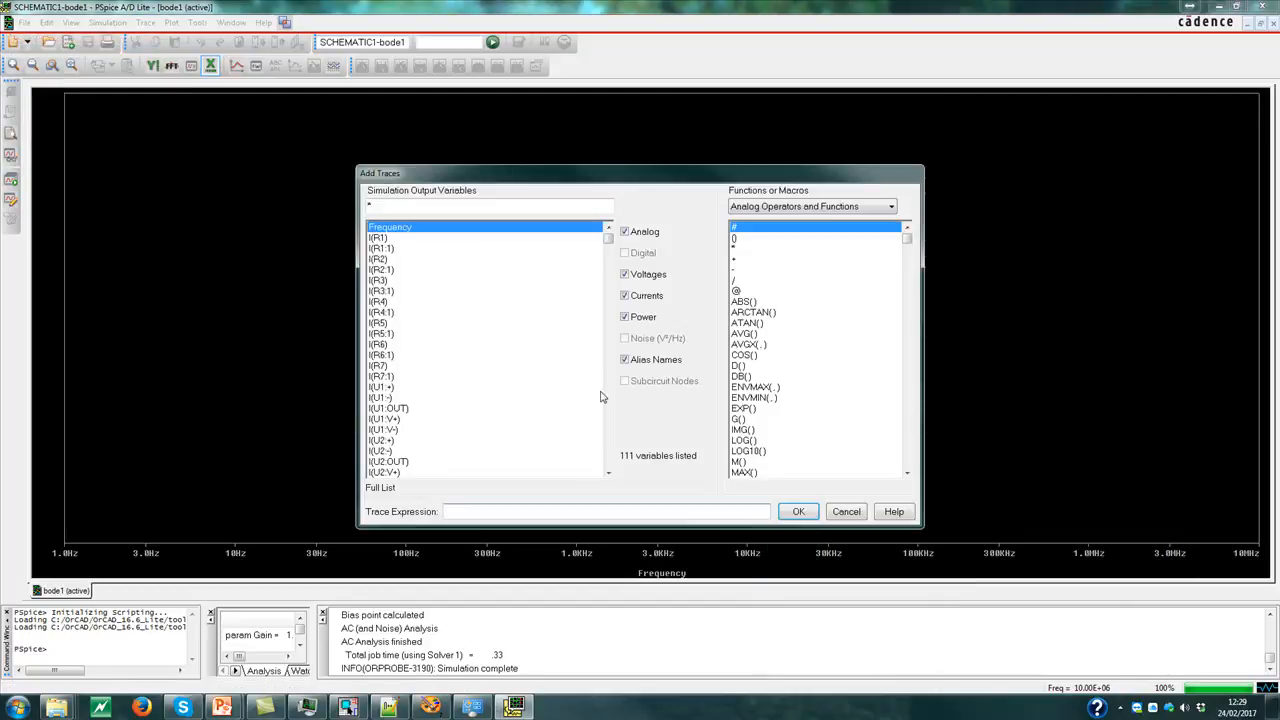
{"action": "type", "text": "DB(V(Vout-gbp))-DB(V(Vin-gbp))"}
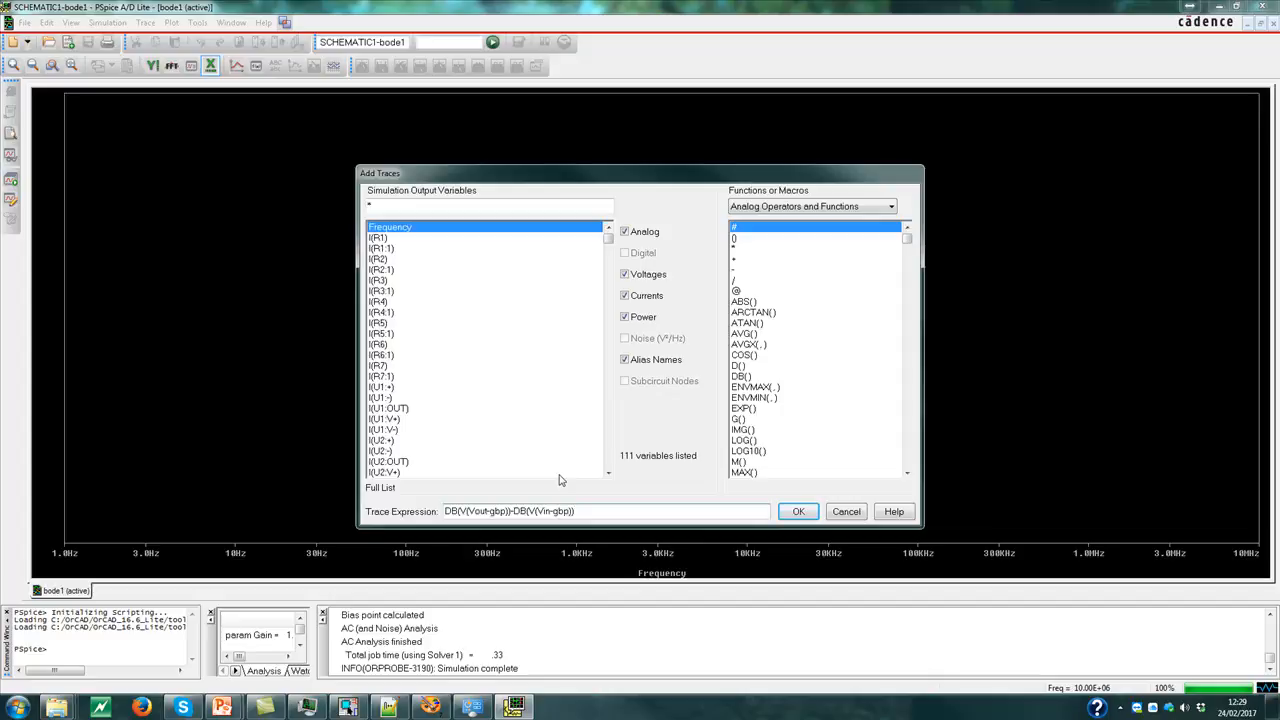
{"action": "left_click", "coordinate": [796, 512]}
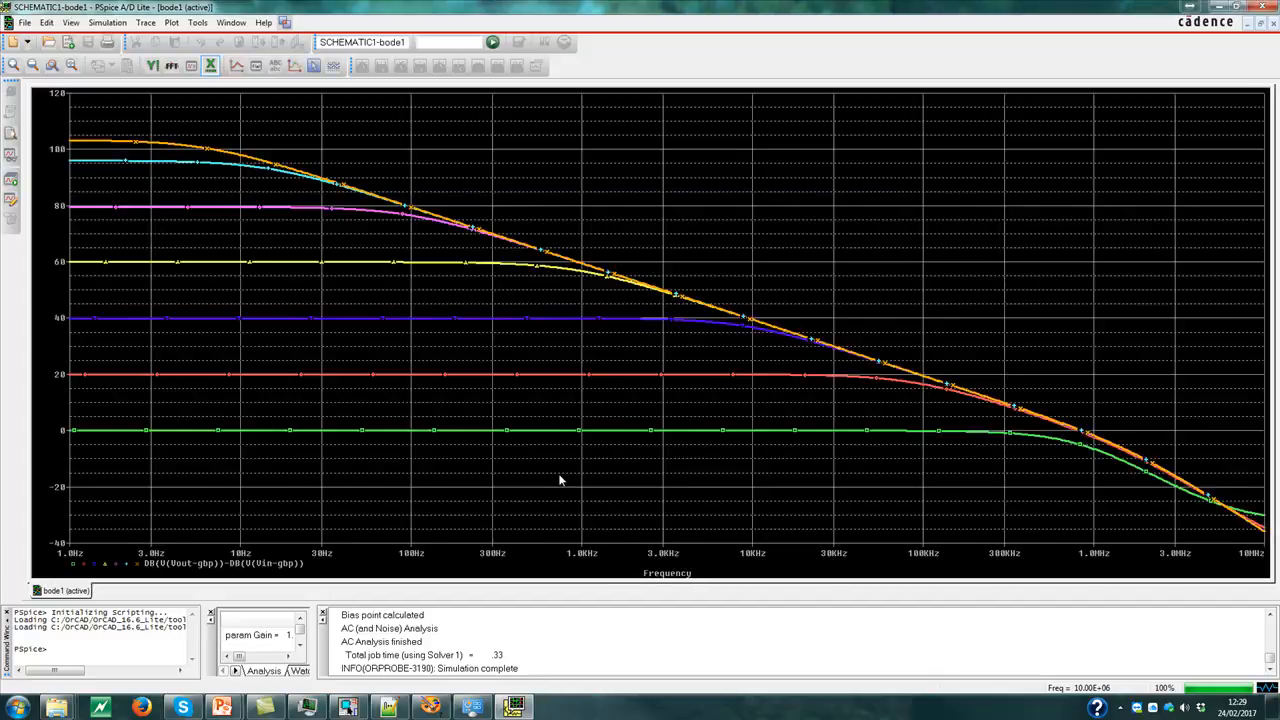
{"action": "mouse_move", "coordinate": [296, 464]}
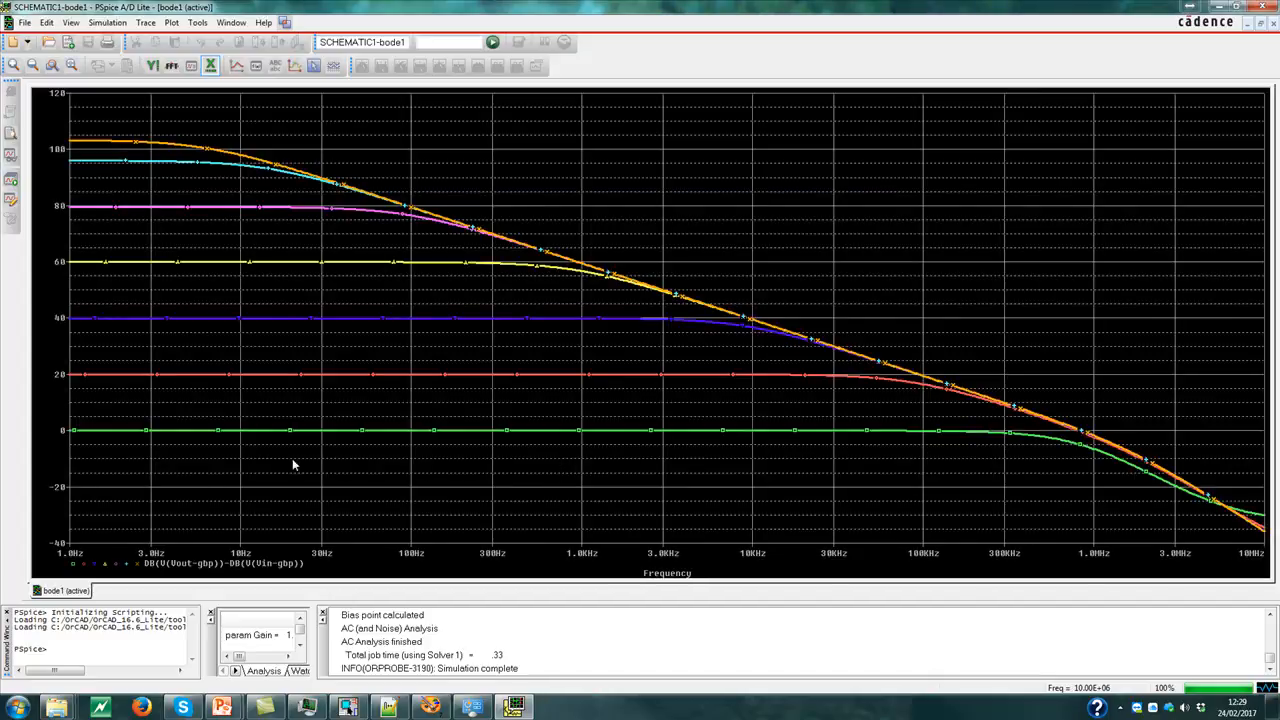
{"action": "mouse_move", "coordinate": [140, 432]}
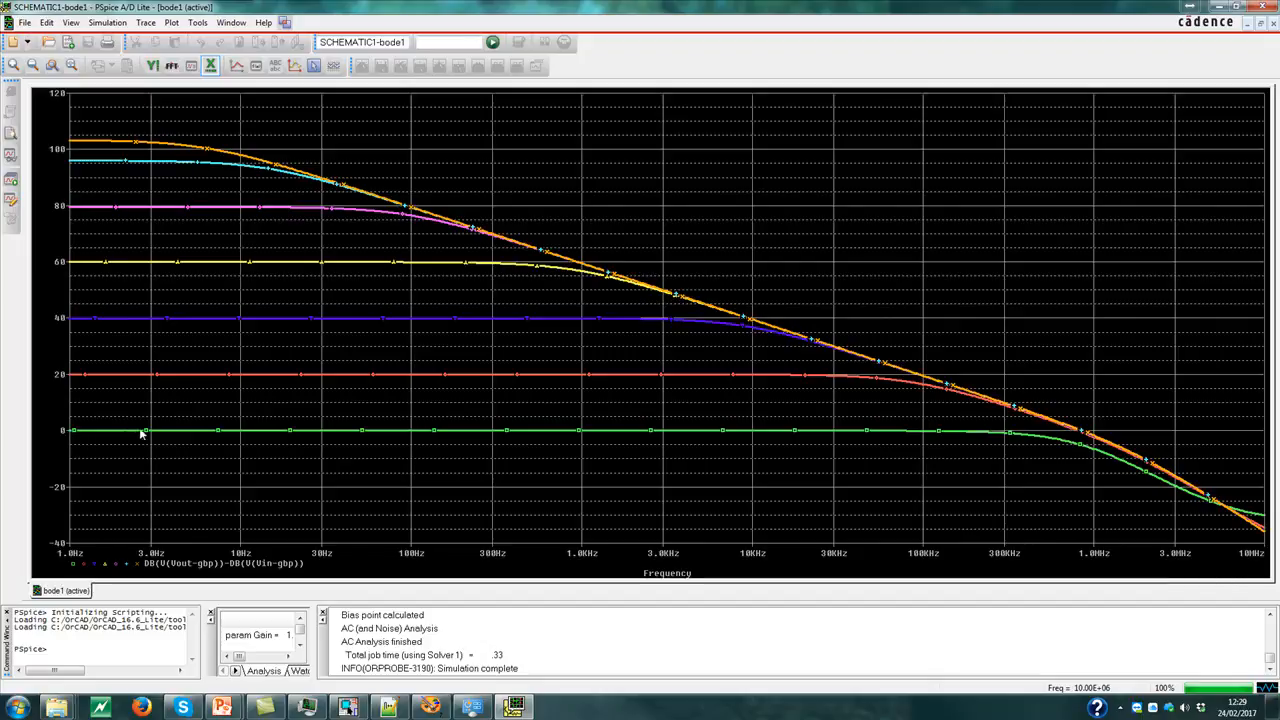
{"action": "mouse_move", "coordinate": [804, 414]}
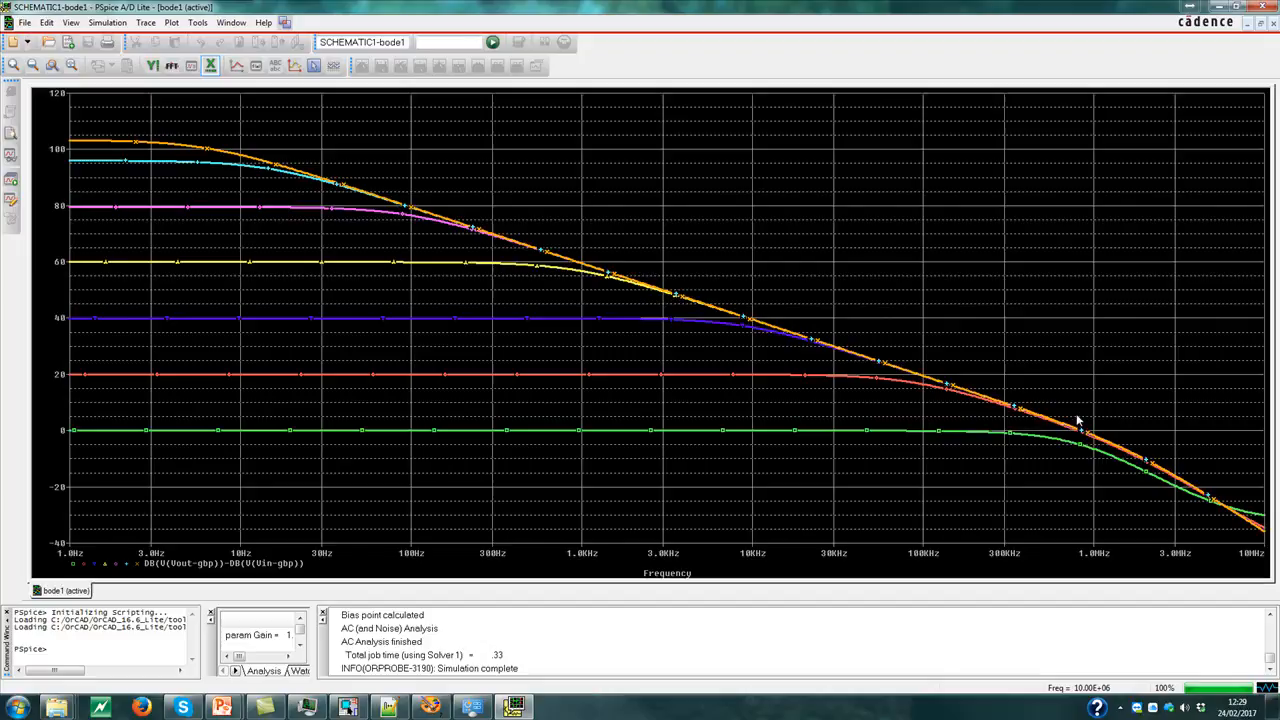
{"action": "mouse_move", "coordinate": [1012, 438]}
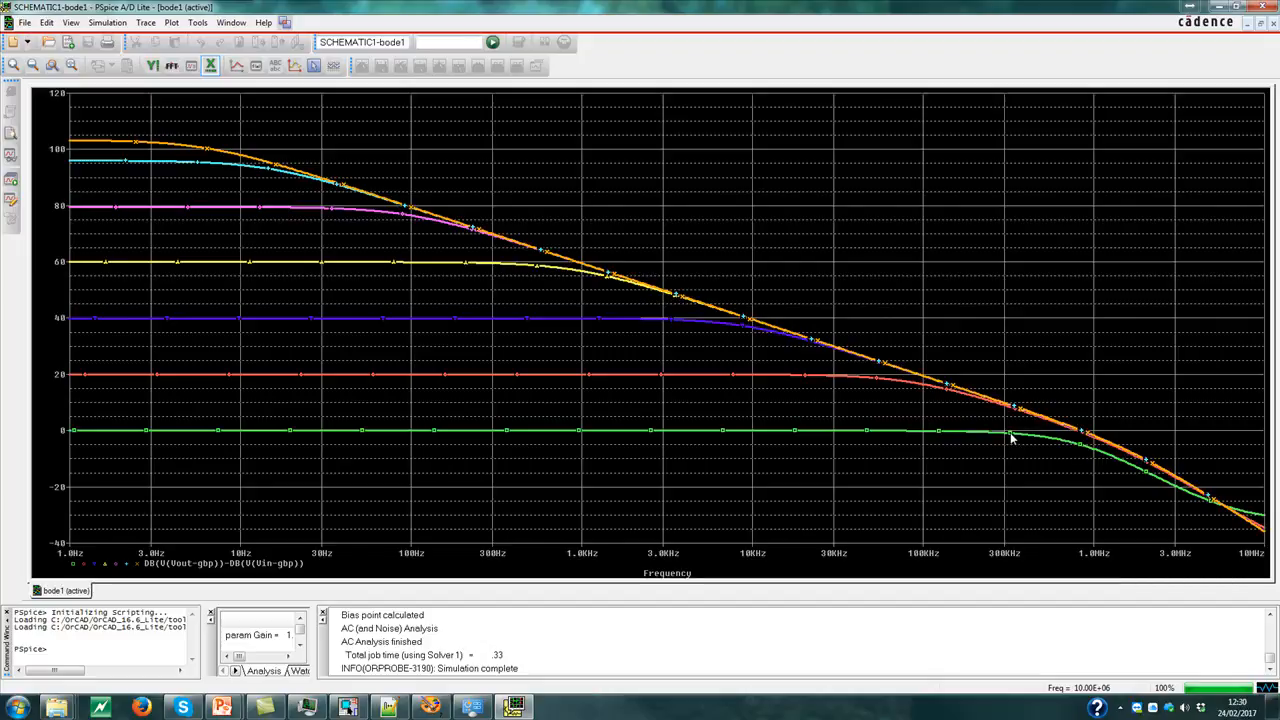
{"action": "mouse_move", "coordinate": [1014, 440]}
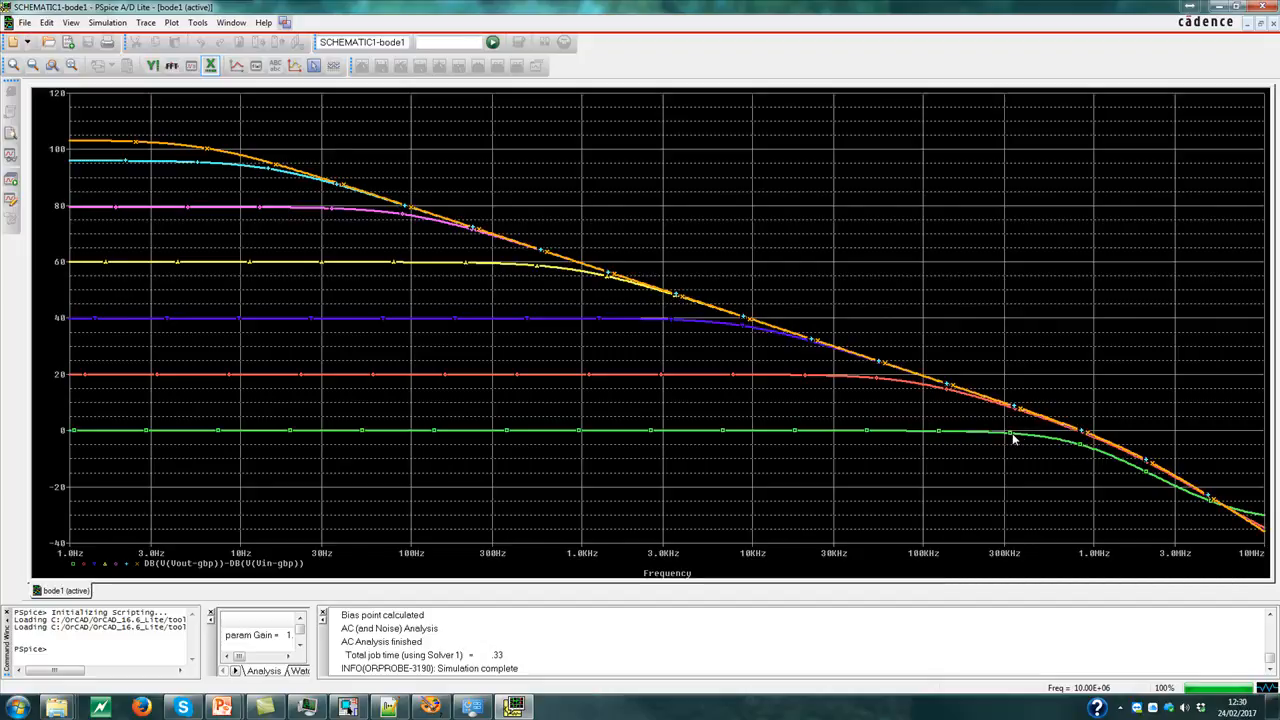
{"action": "mouse_move", "coordinate": [1036, 444]}
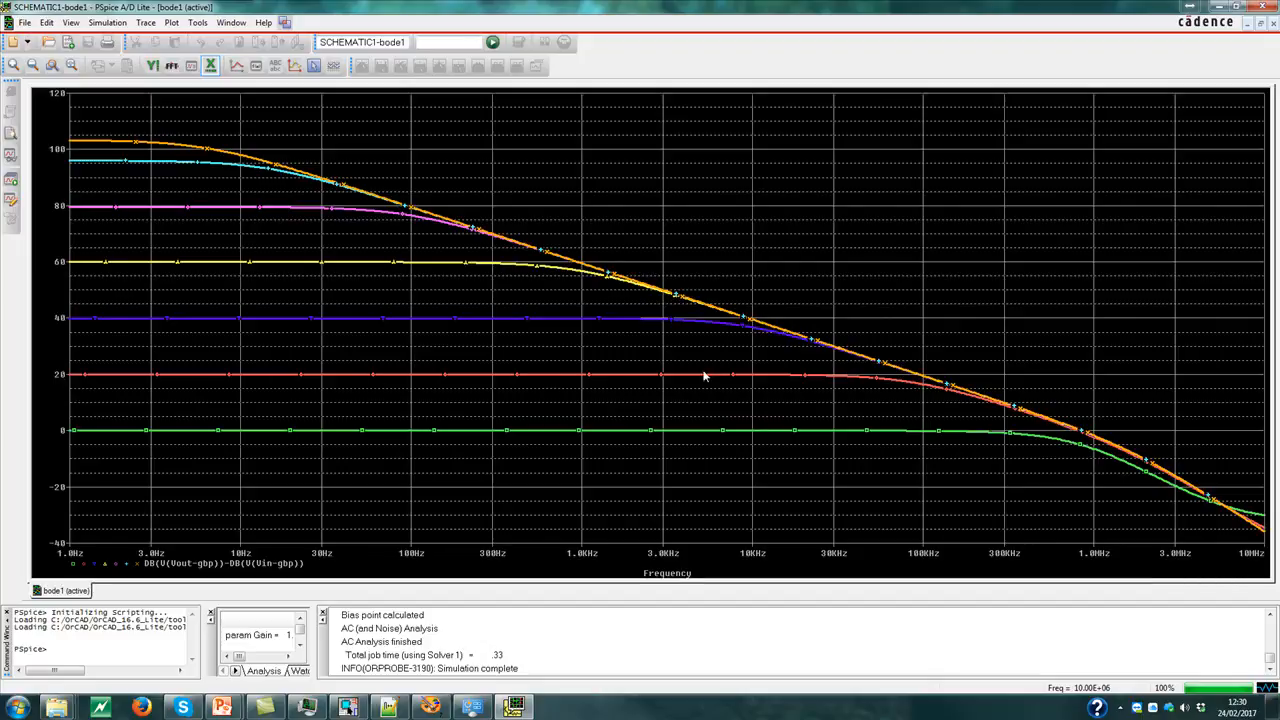
{"action": "mouse_move", "coordinate": [732, 376]}
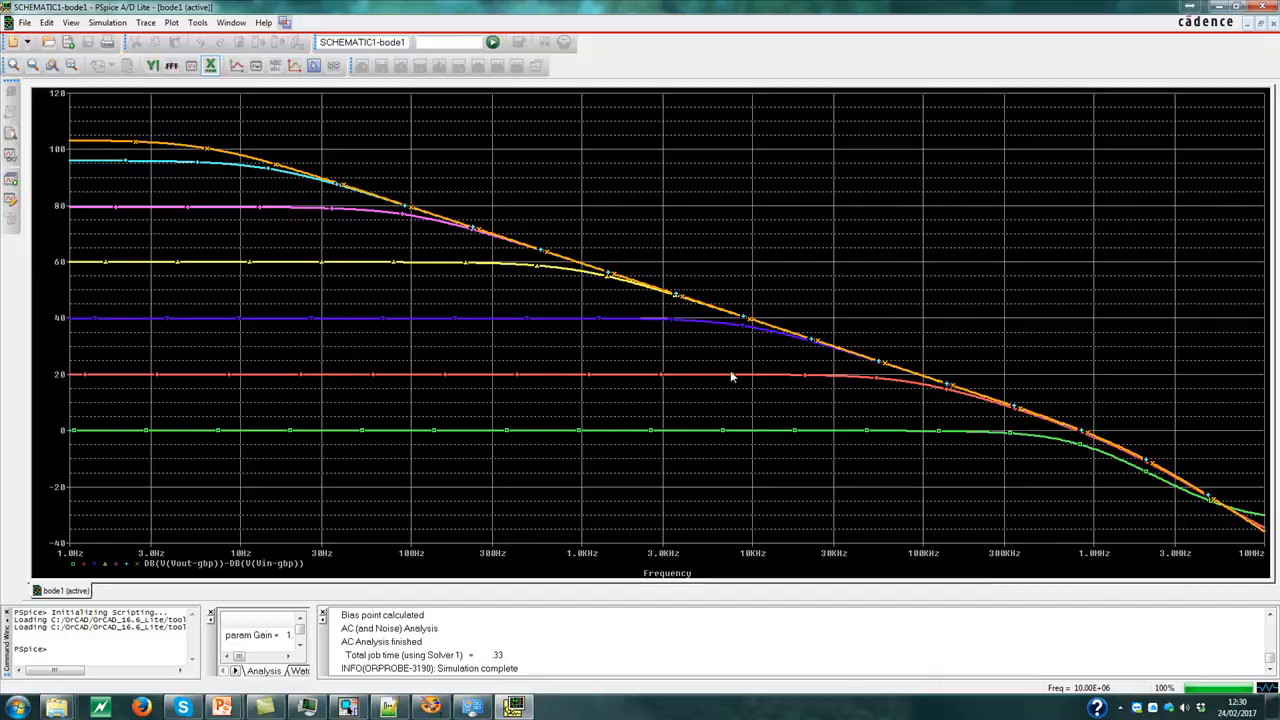
{"action": "mouse_move", "coordinate": [848, 376]}
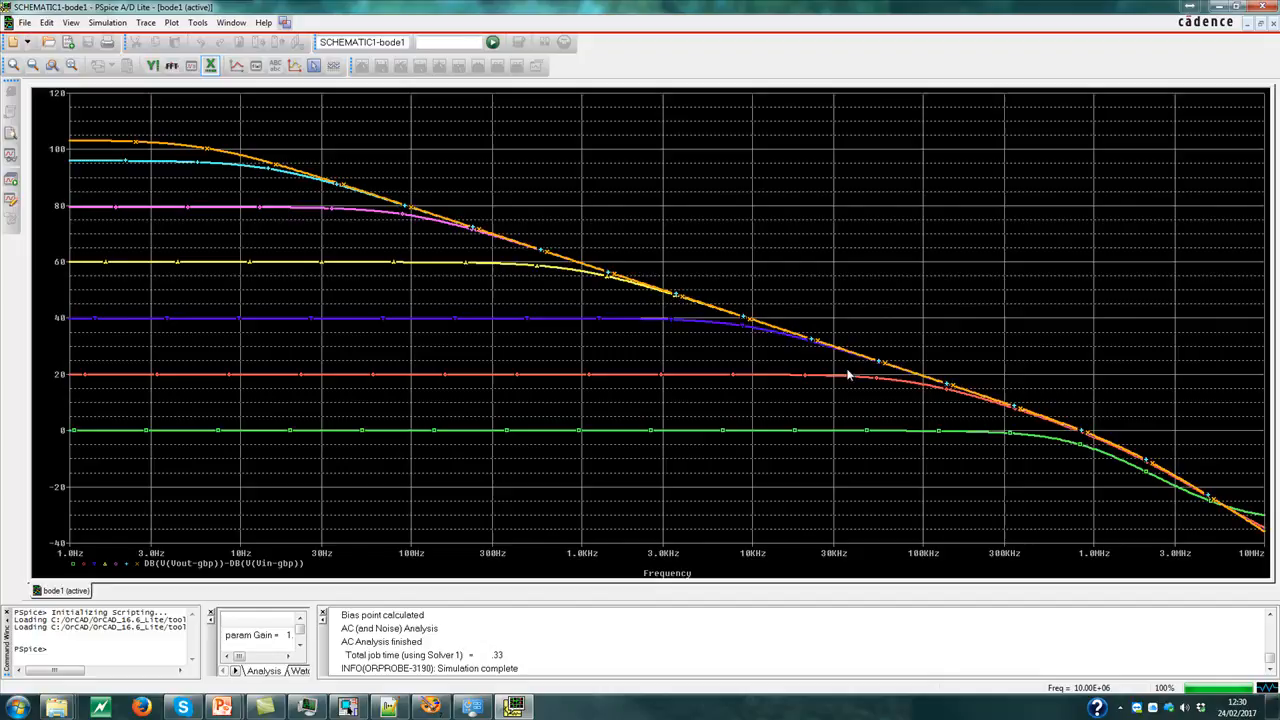
{"action": "mouse_move", "coordinate": [1156, 470]}
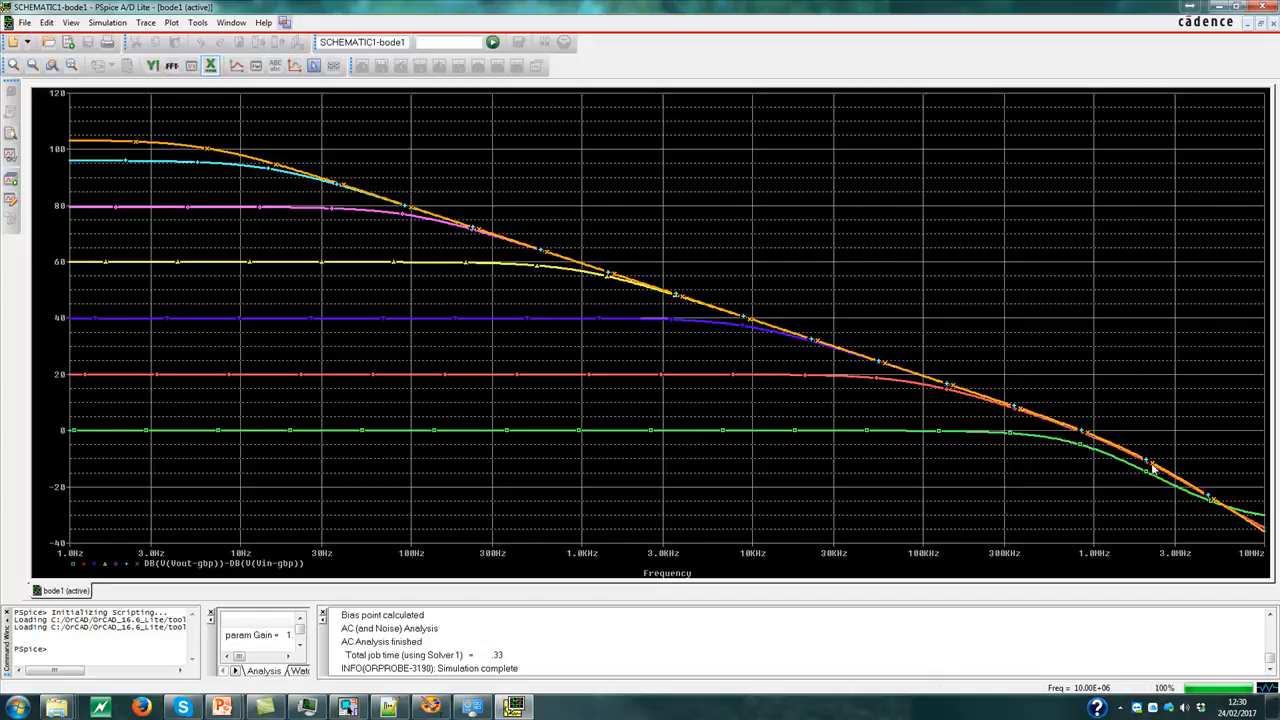
{"action": "mouse_move", "coordinate": [1090, 438]}
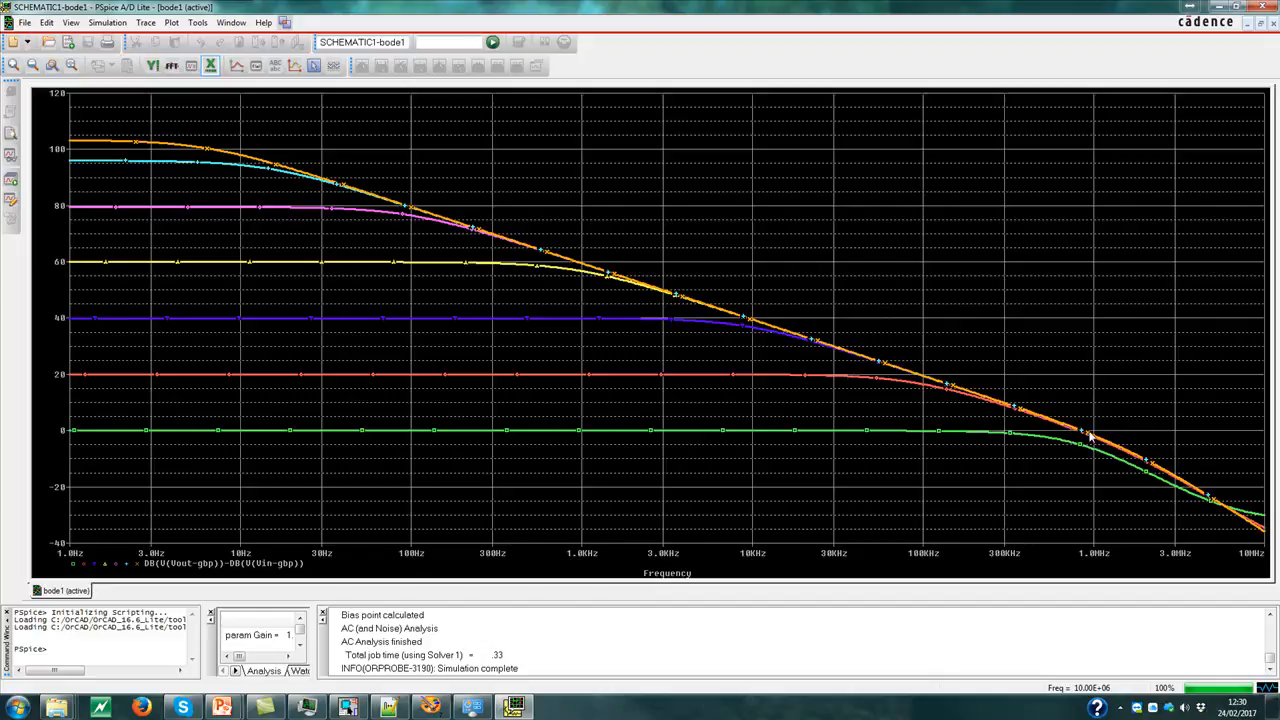
{"action": "mouse_move", "coordinate": [940, 396]}
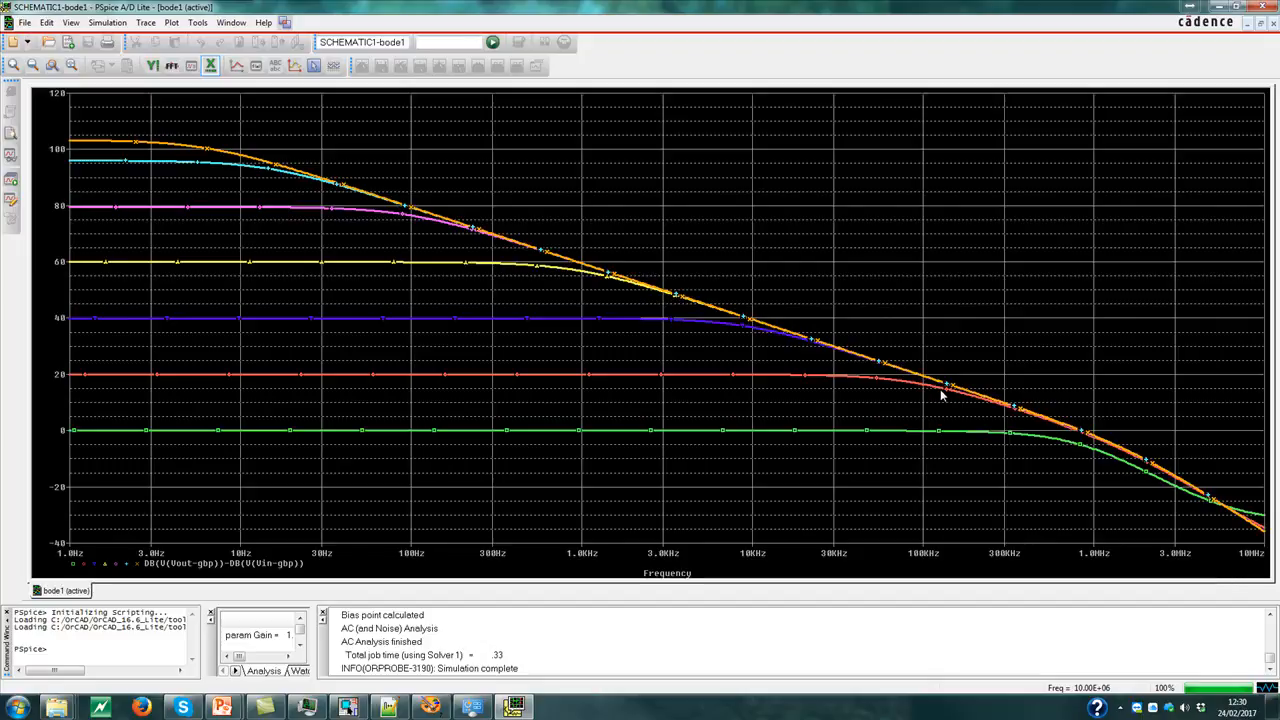
{"action": "mouse_move", "coordinate": [928, 390]}
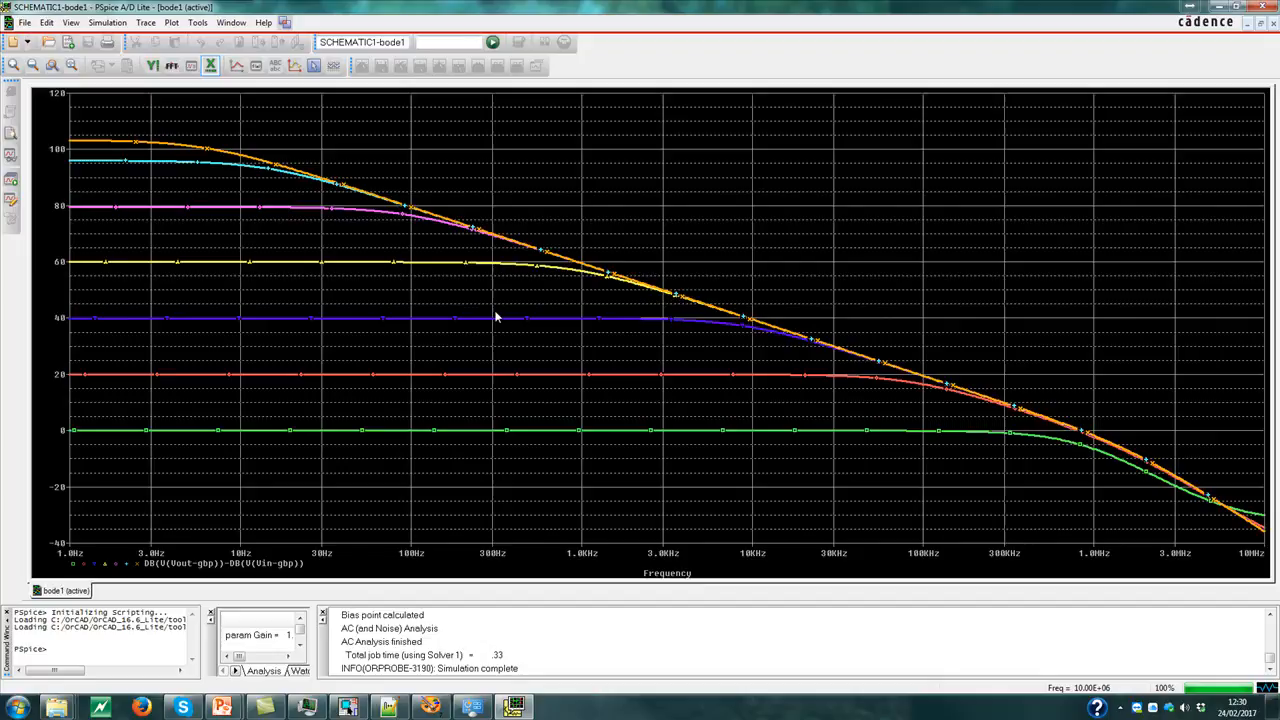
{"action": "mouse_move", "coordinate": [756, 340]}
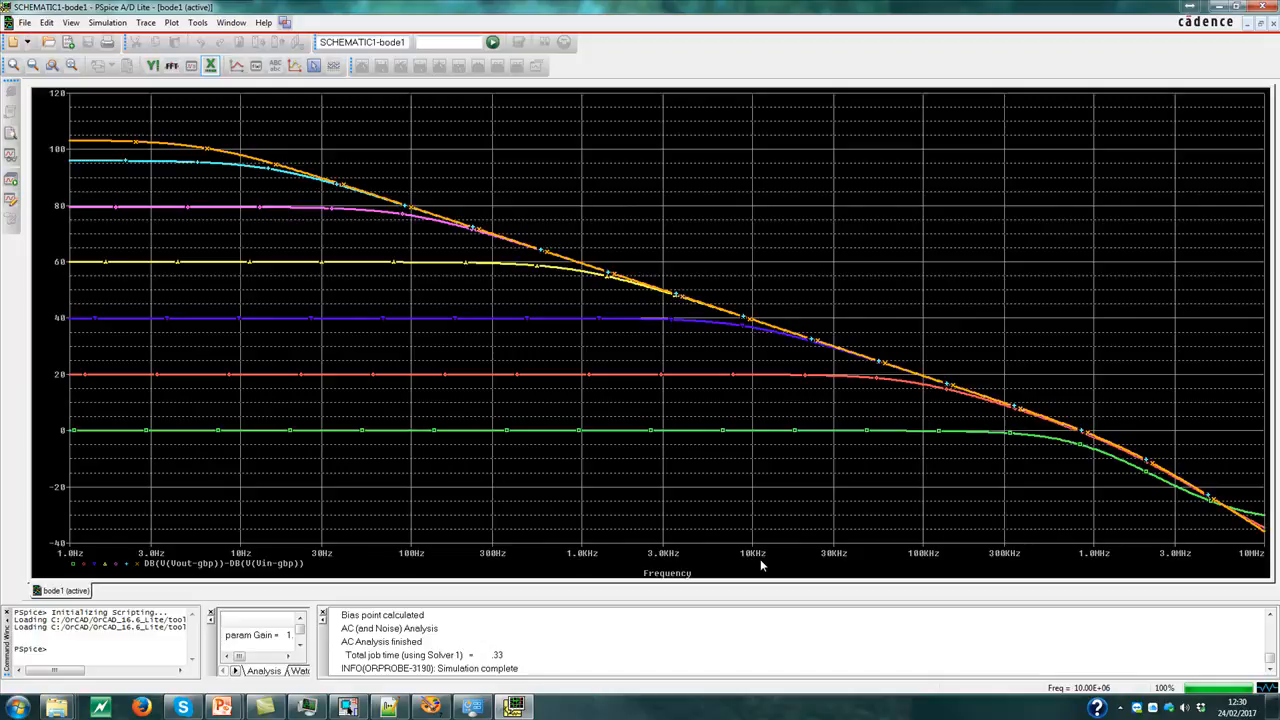
{"action": "mouse_move", "coordinate": [460, 296]}
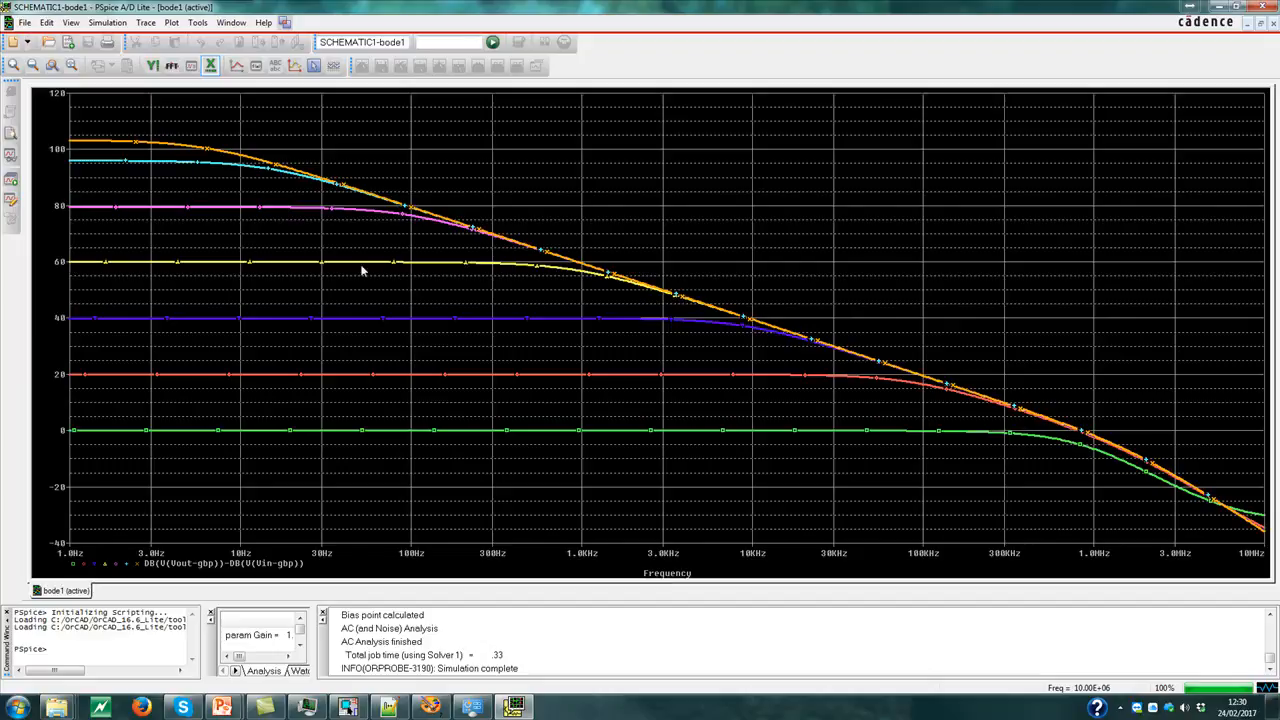
{"action": "mouse_move", "coordinate": [536, 290]}
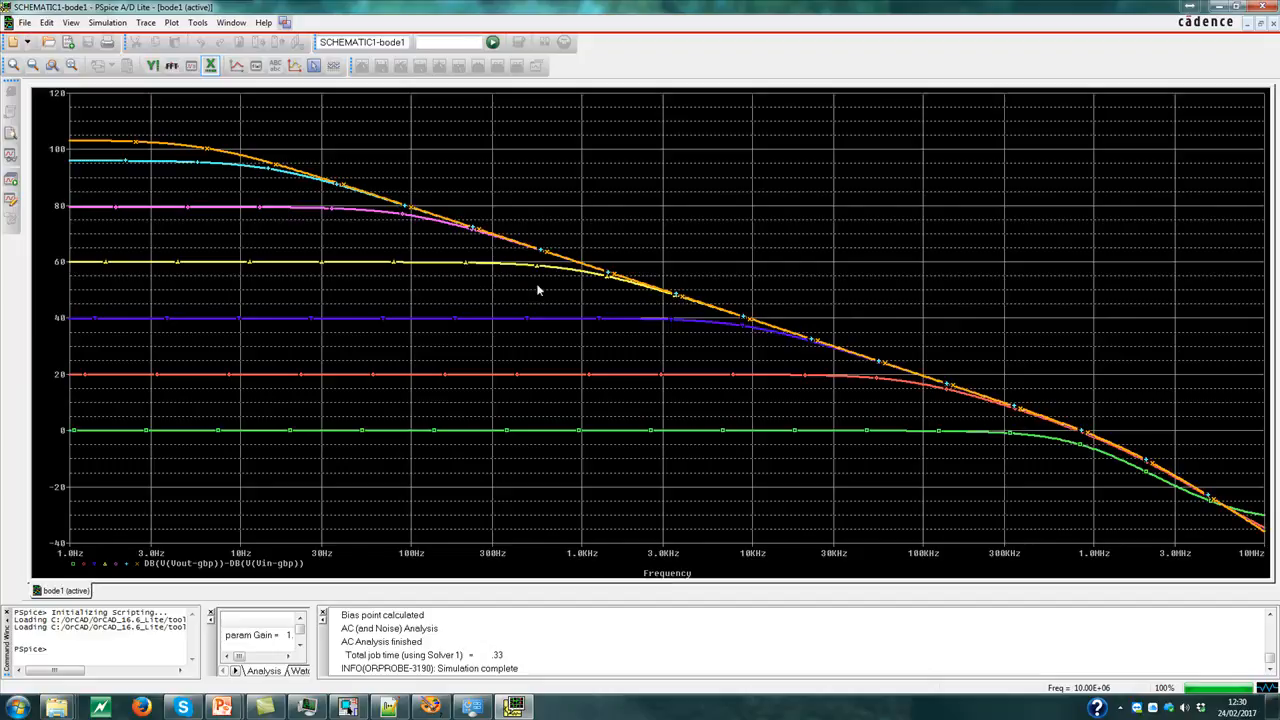
{"action": "mouse_move", "coordinate": [72, 212]}
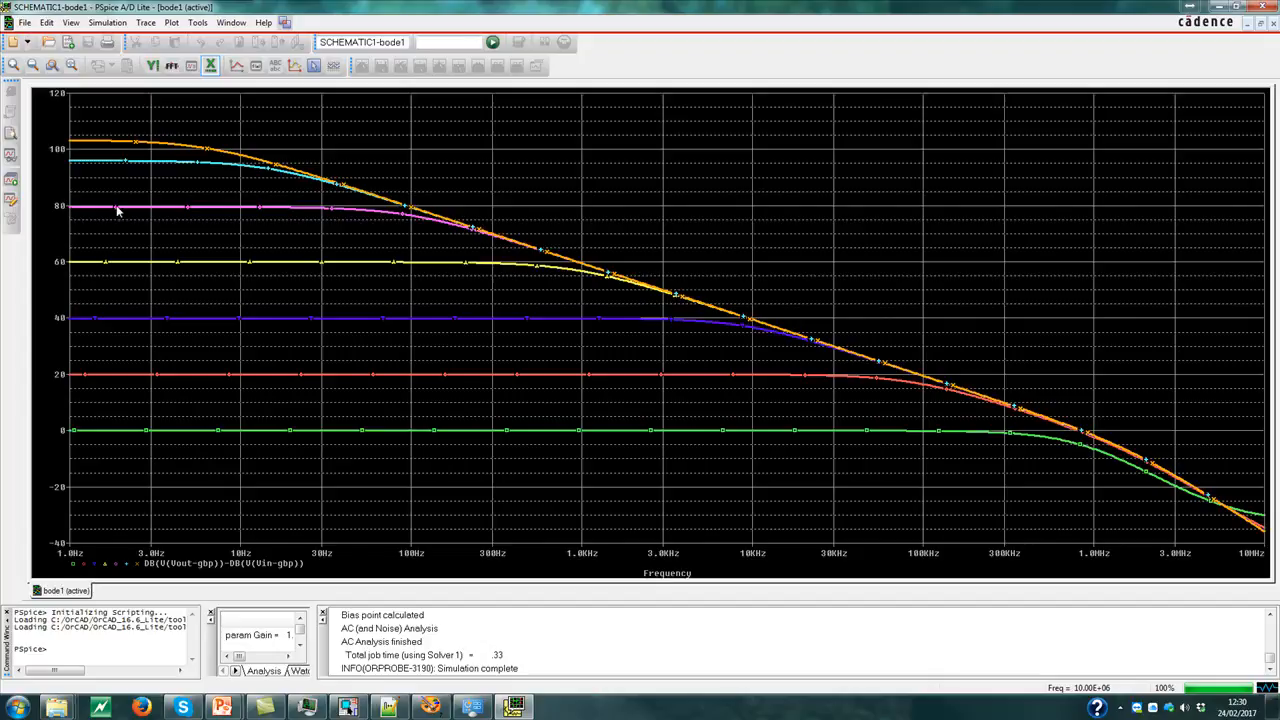
{"action": "mouse_move", "coordinate": [436, 556]}
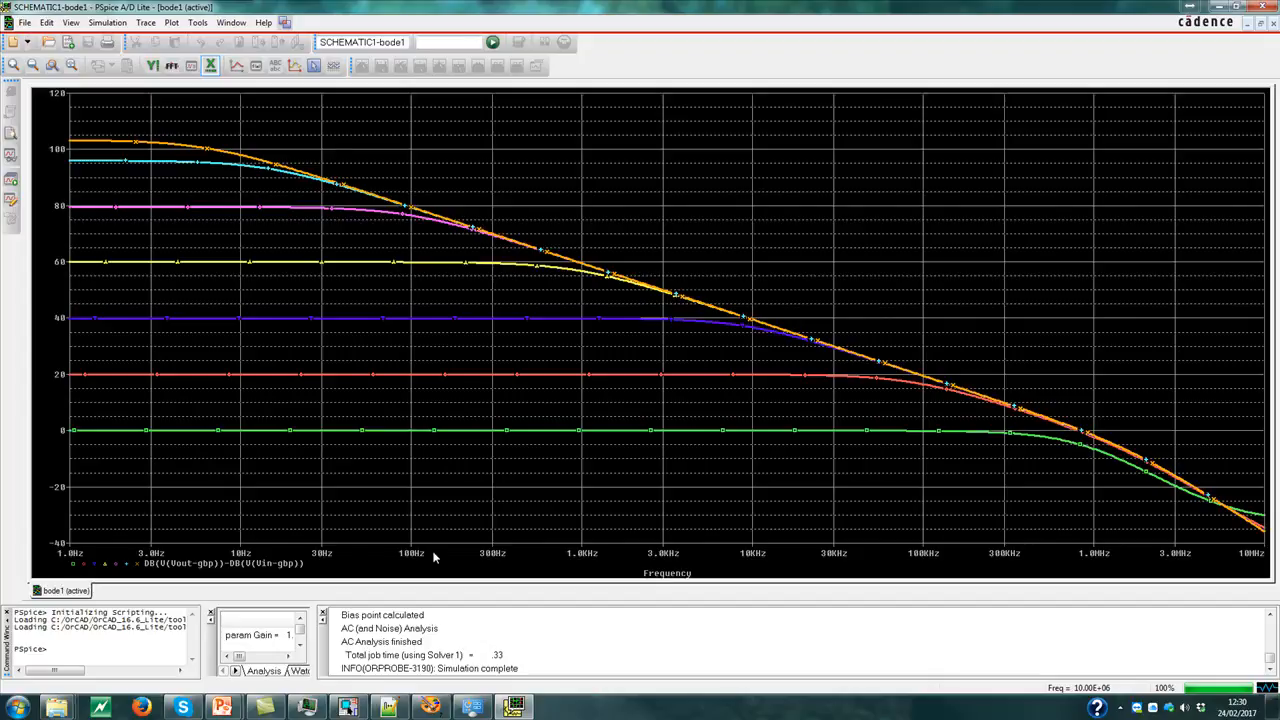
{"action": "mouse_move", "coordinate": [70, 168]}
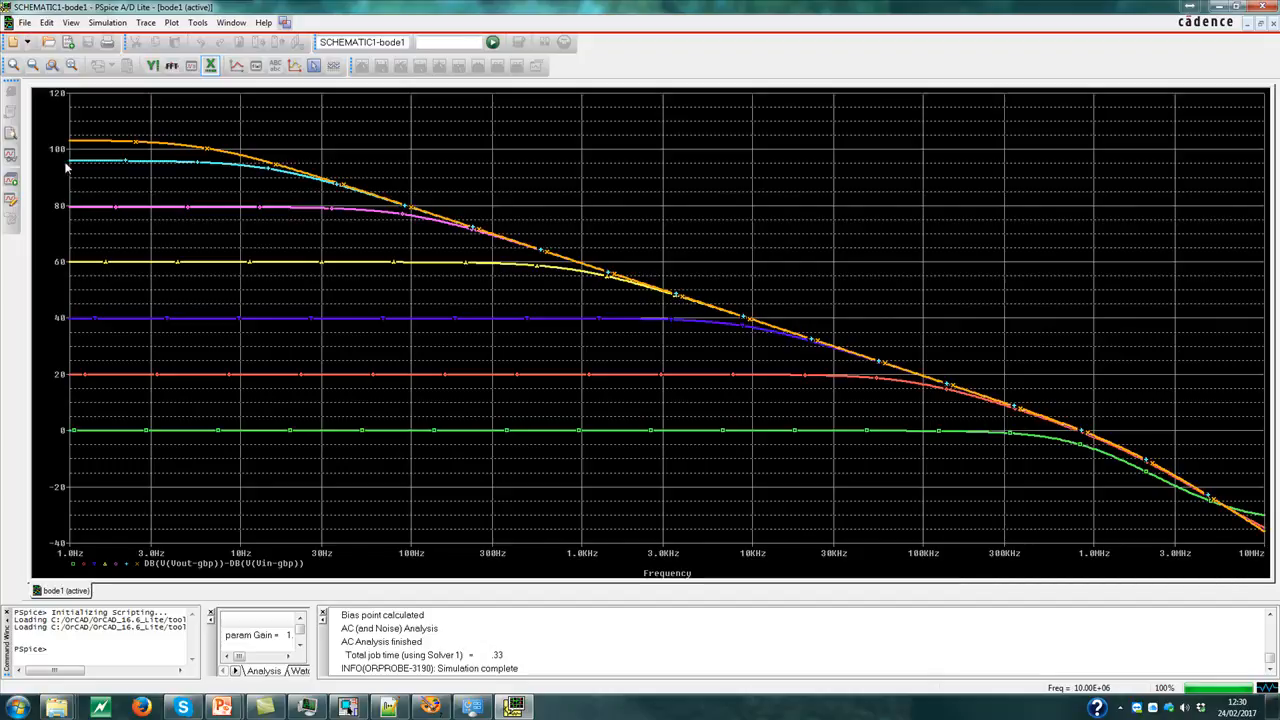
{"action": "mouse_move", "coordinate": [80, 166]}
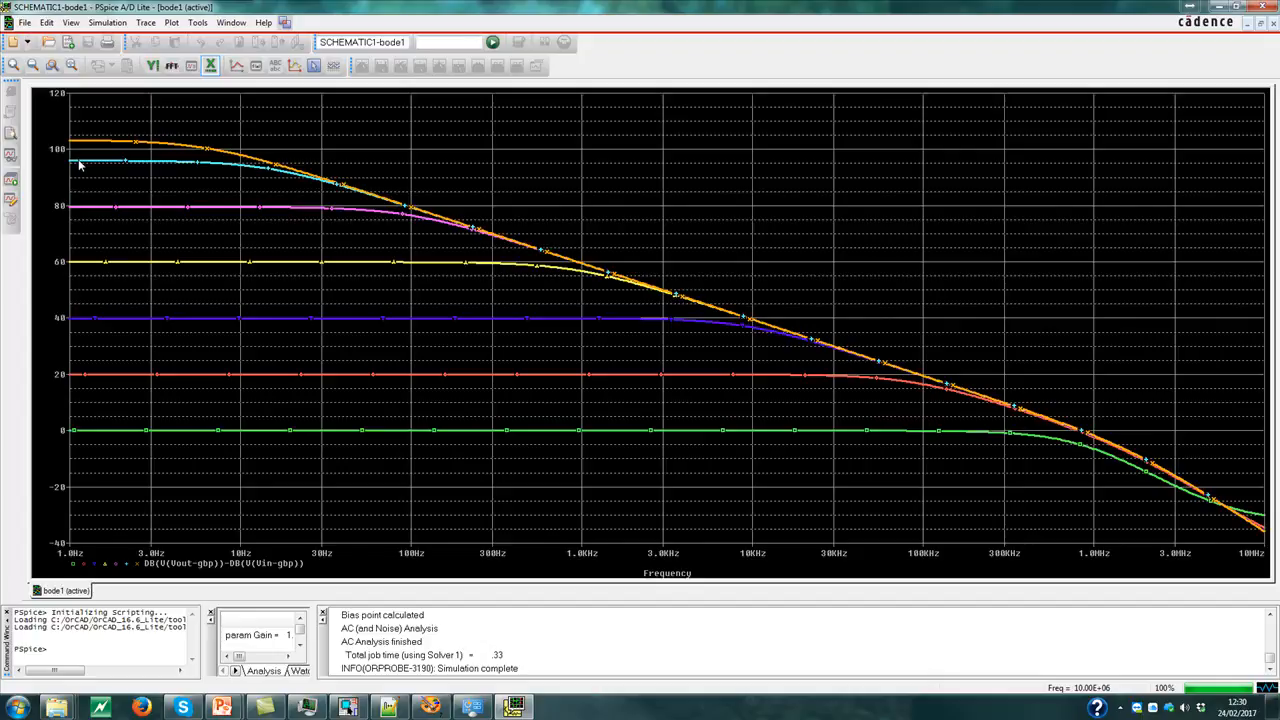
{"action": "mouse_move", "coordinate": [76, 164]}
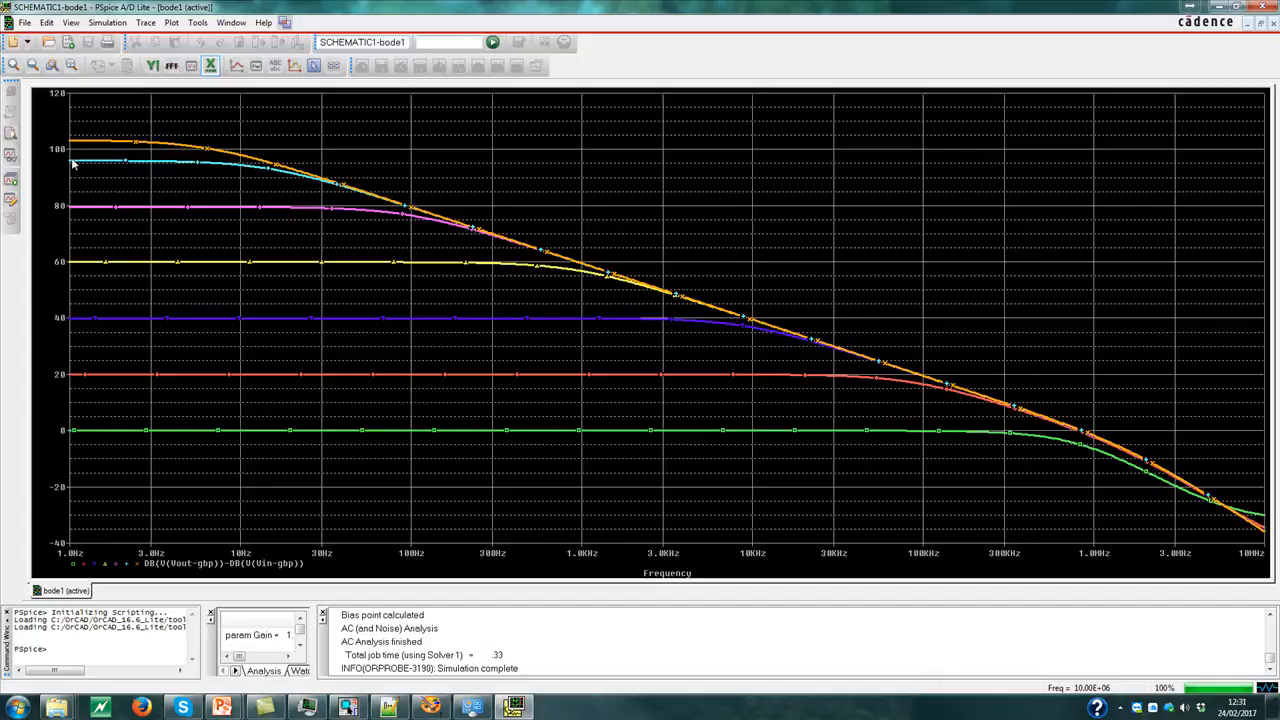
{"action": "mouse_move", "coordinate": [76, 156]}
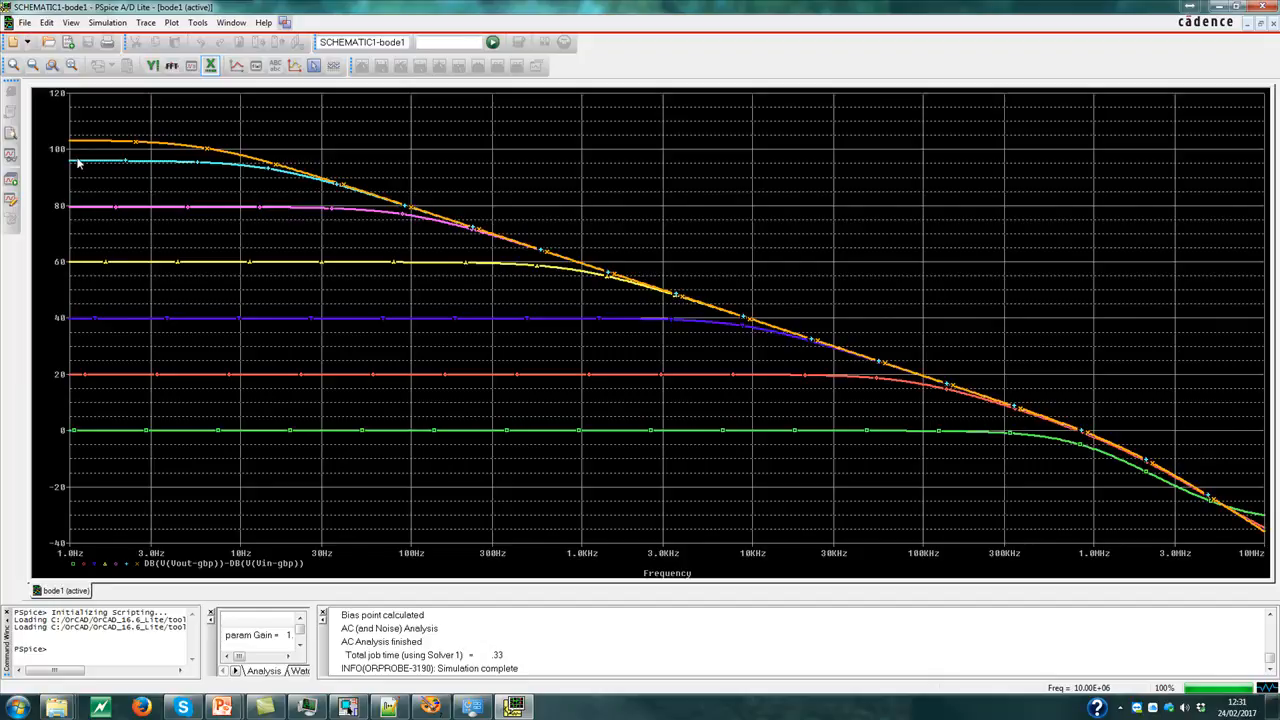
{"action": "mouse_move", "coordinate": [240, 170]}
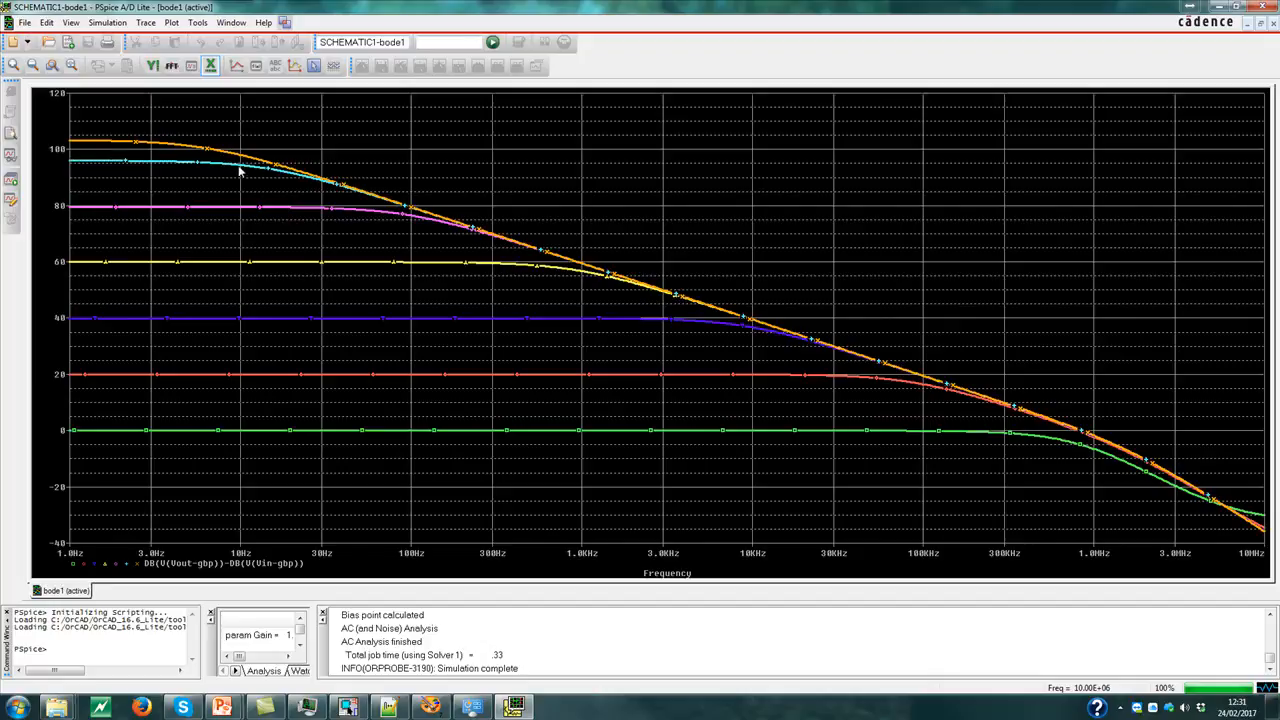
{"action": "mouse_move", "coordinate": [222, 162]}
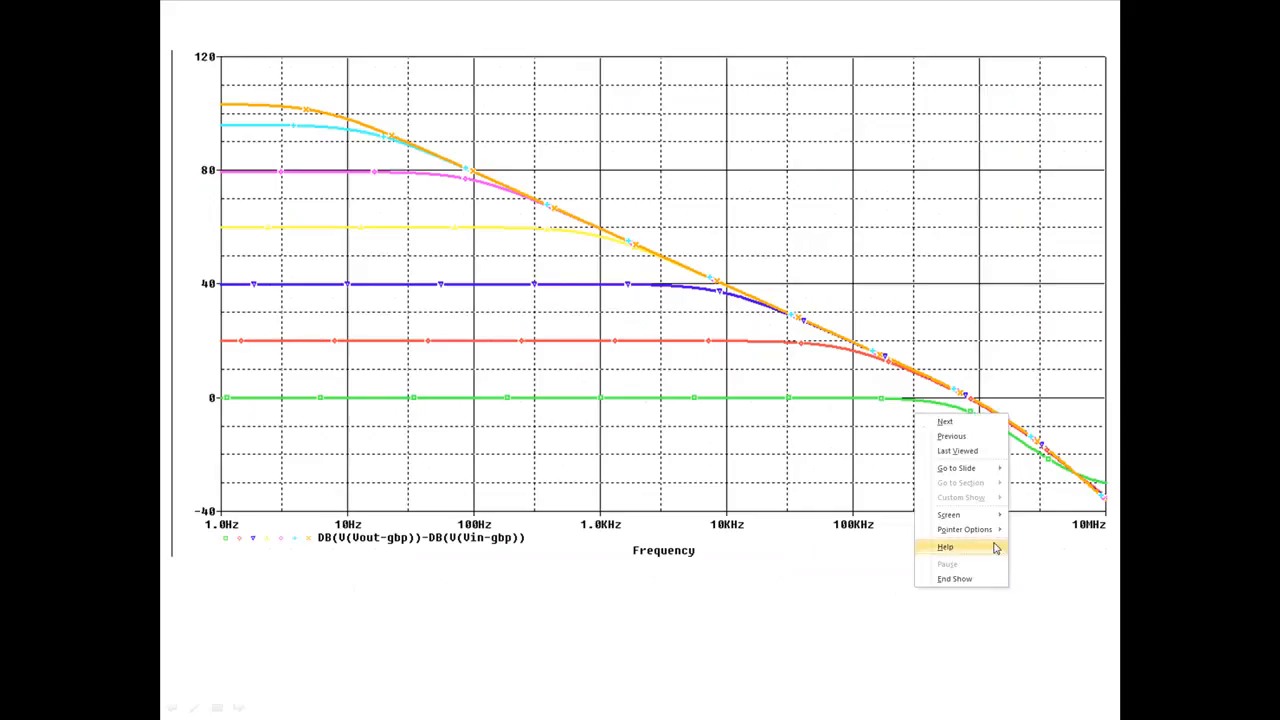
- With the slide-show pen, mark 60 dB ≡ 1000 and drop a line to the 1.0kHz corner, writing 1000000
{"action": "left_click", "coordinate": [964, 528]}
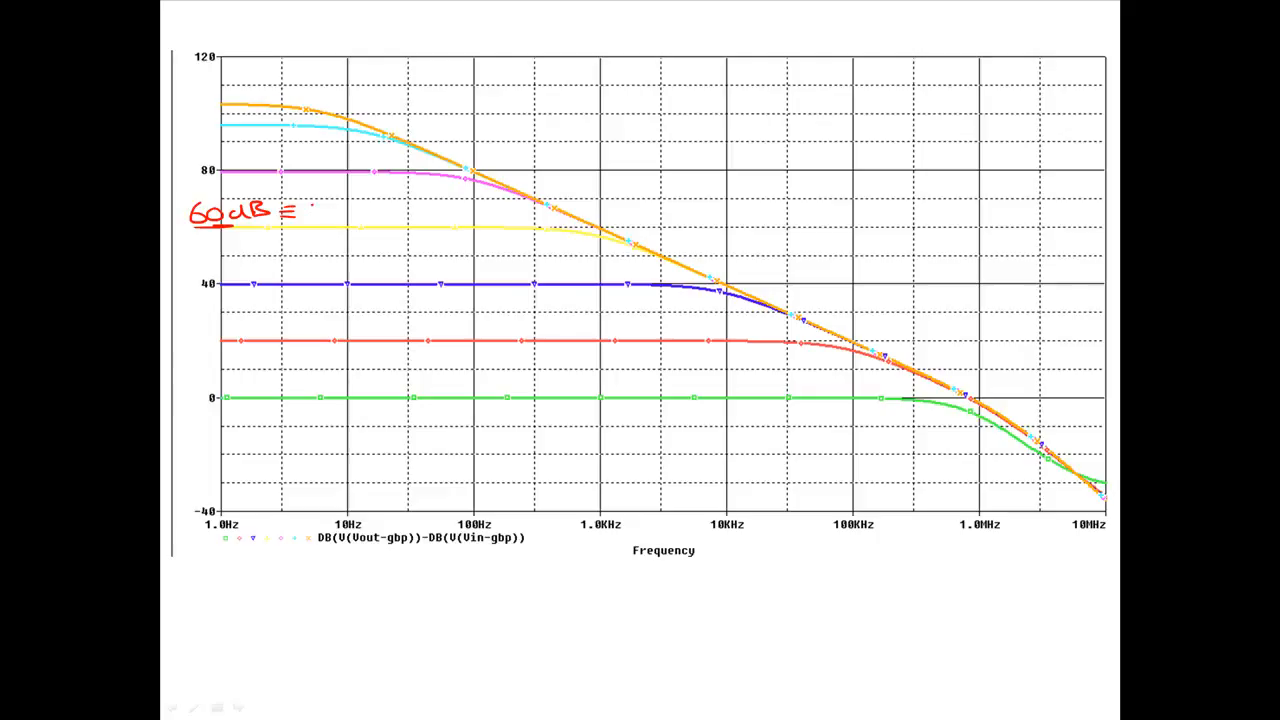
{"action": "type", "text": "1000"}
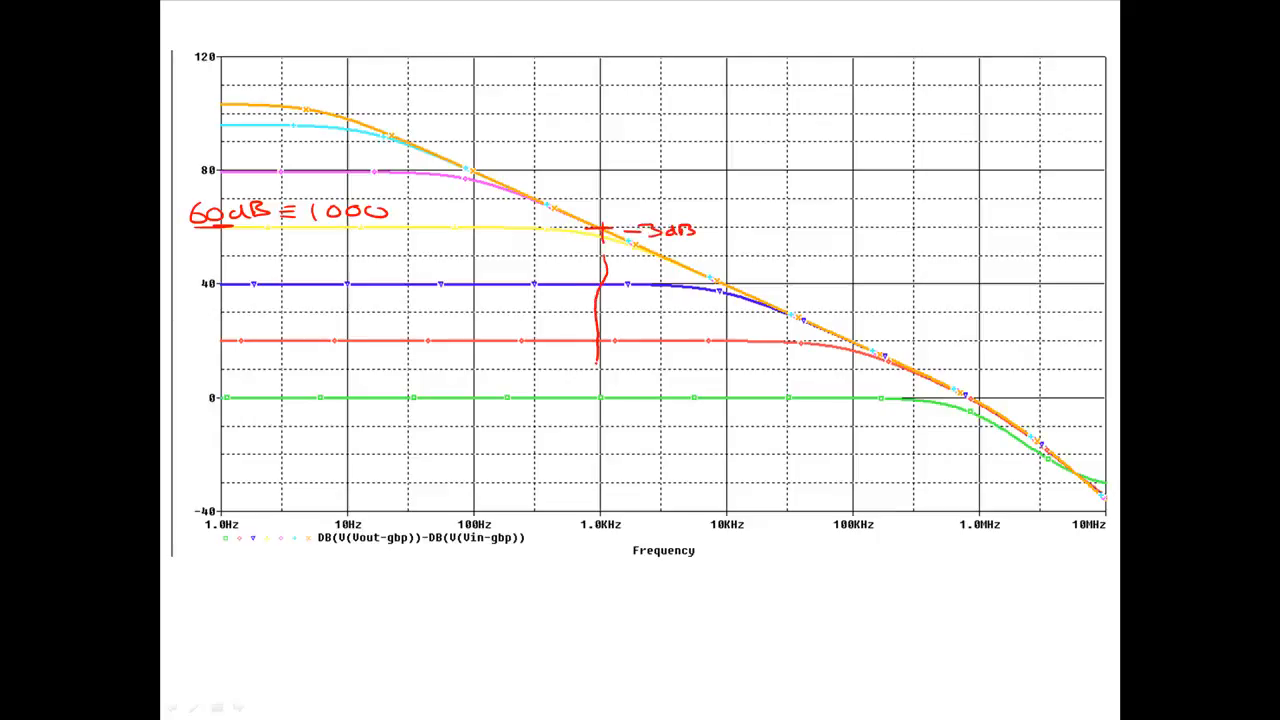
{"action": "left_click_drag", "start_coordinate": [600, 360], "coordinate": [600, 524]}
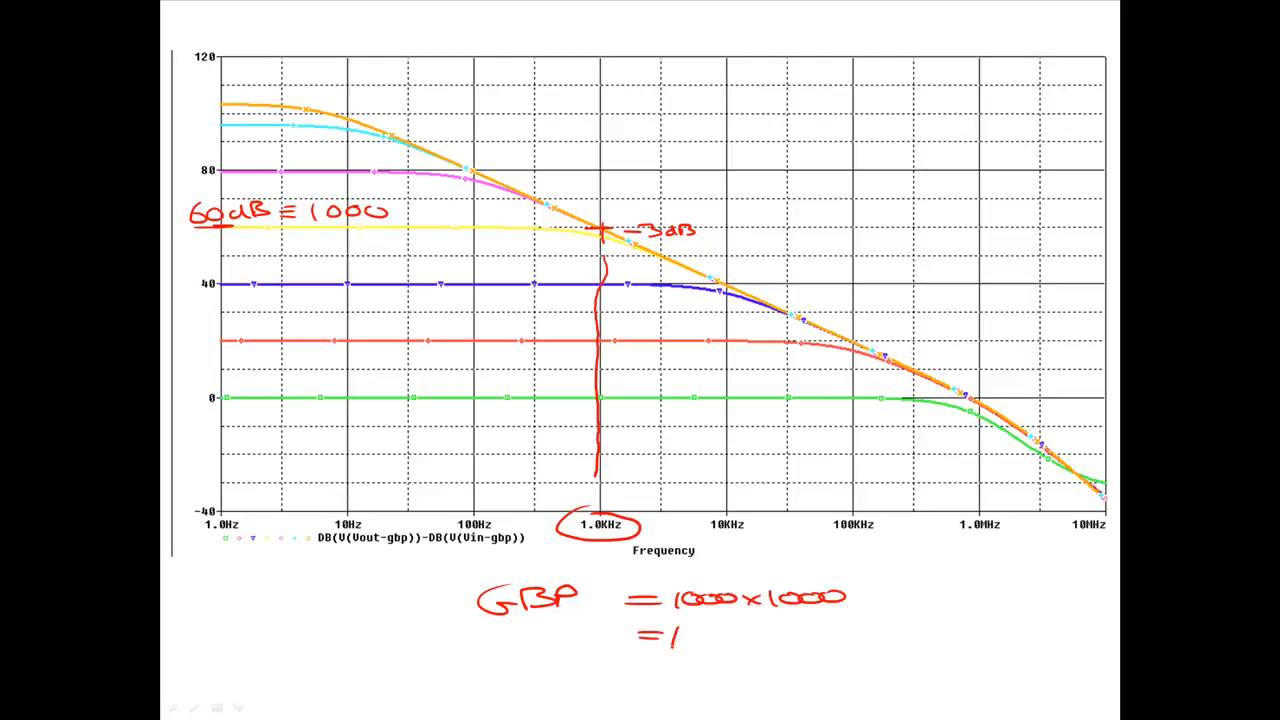
{"action": "type", "text": "1000"}
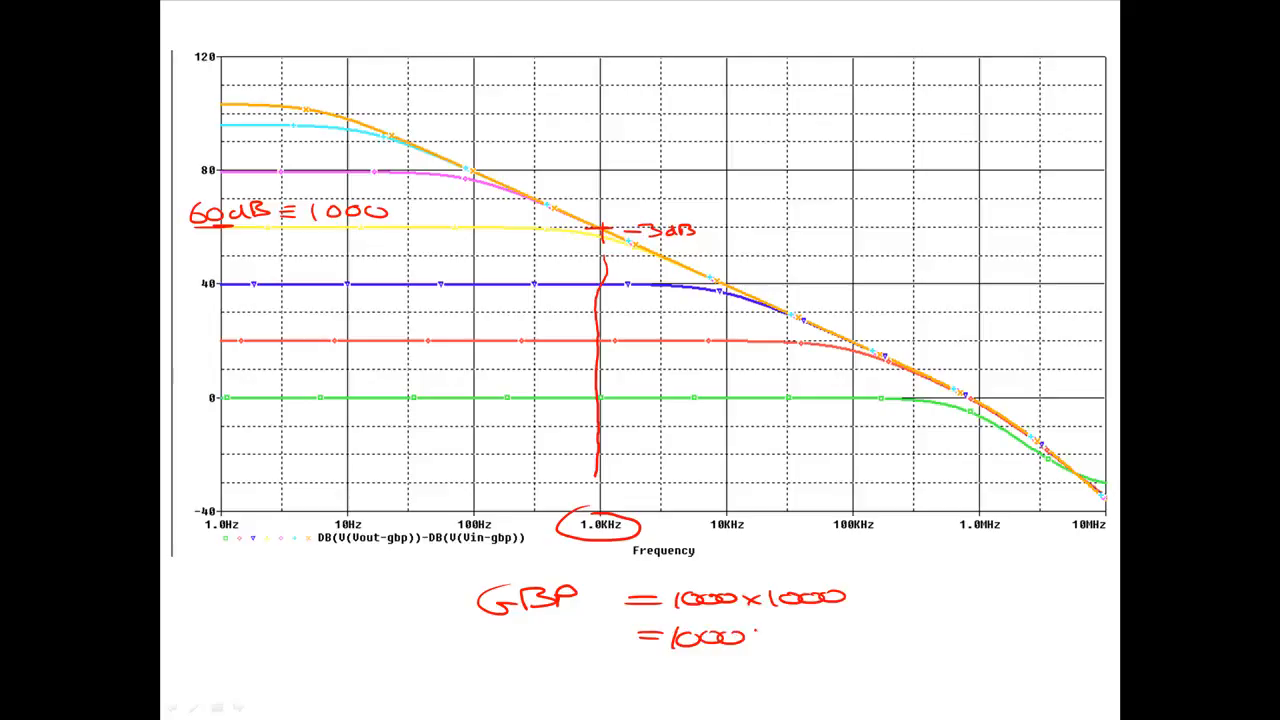
{"action": "type", "text": "000"}
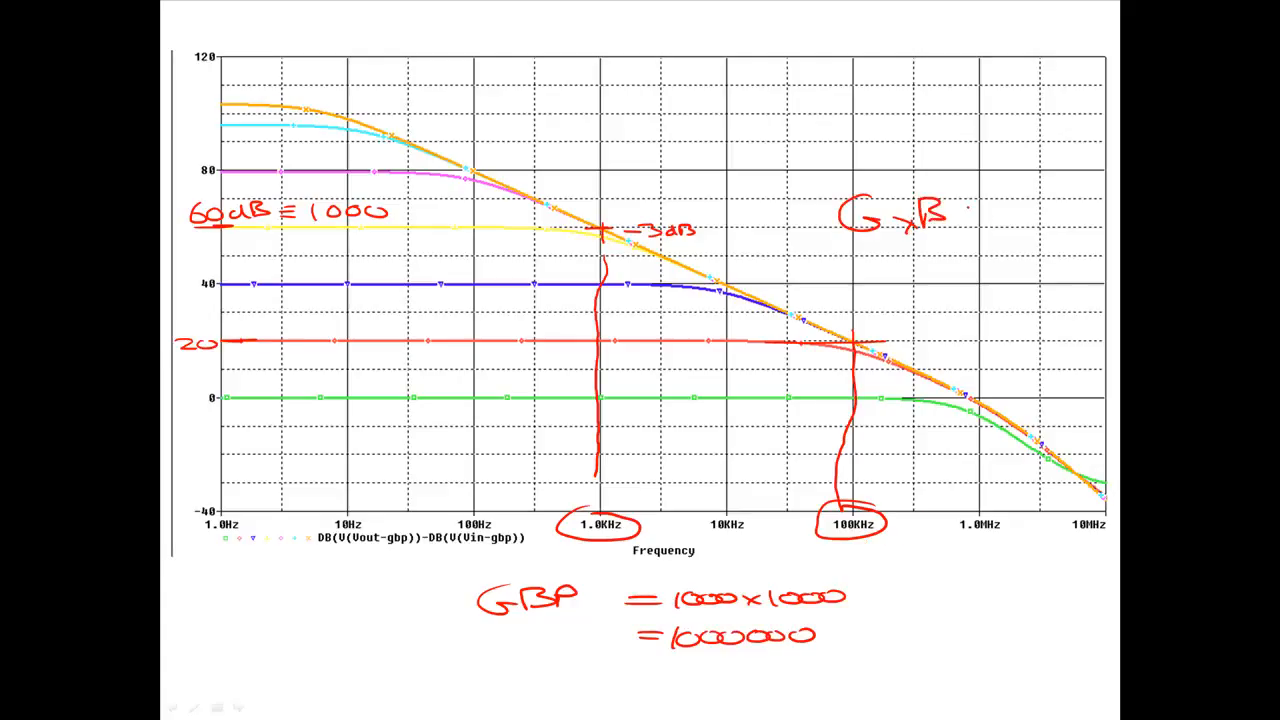
- Write the conclusion G×B = GBP ≈ 1 MHz for the 741
{"action": "type", "text": "= GP"}
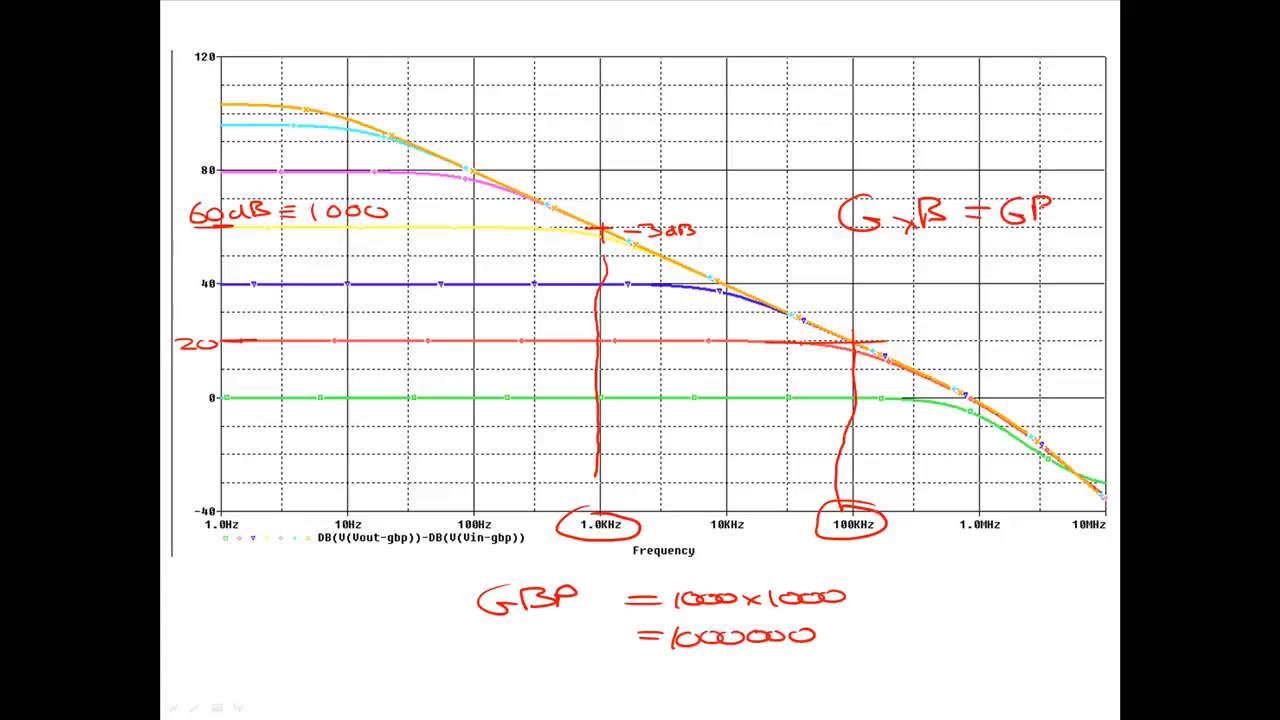
{"action": "type", "text": "BP"}
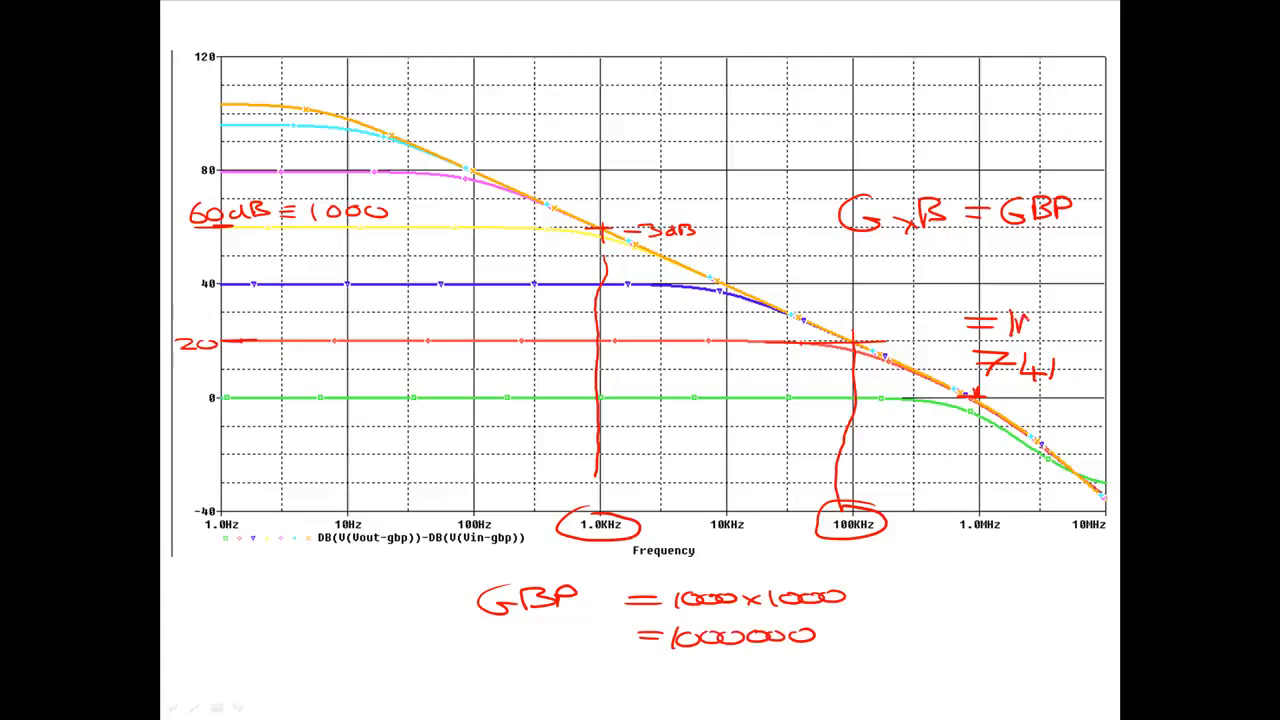
{"action": "type", "text": "MHz"}
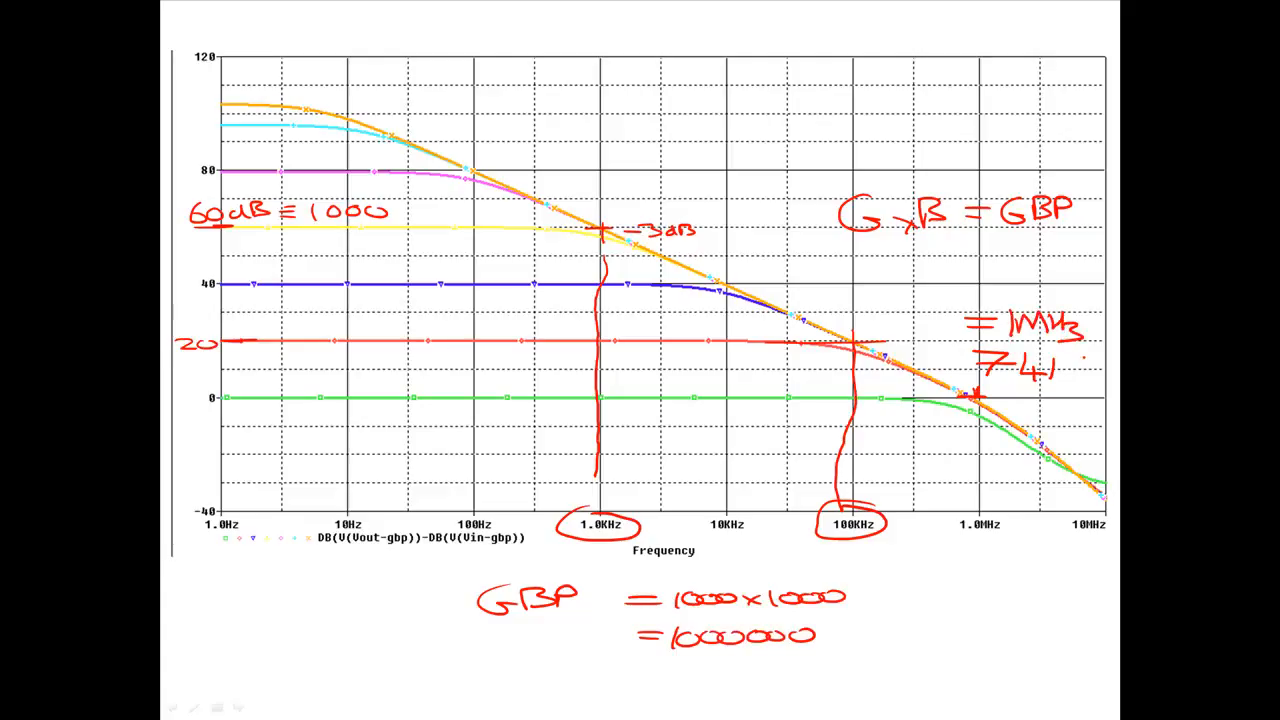